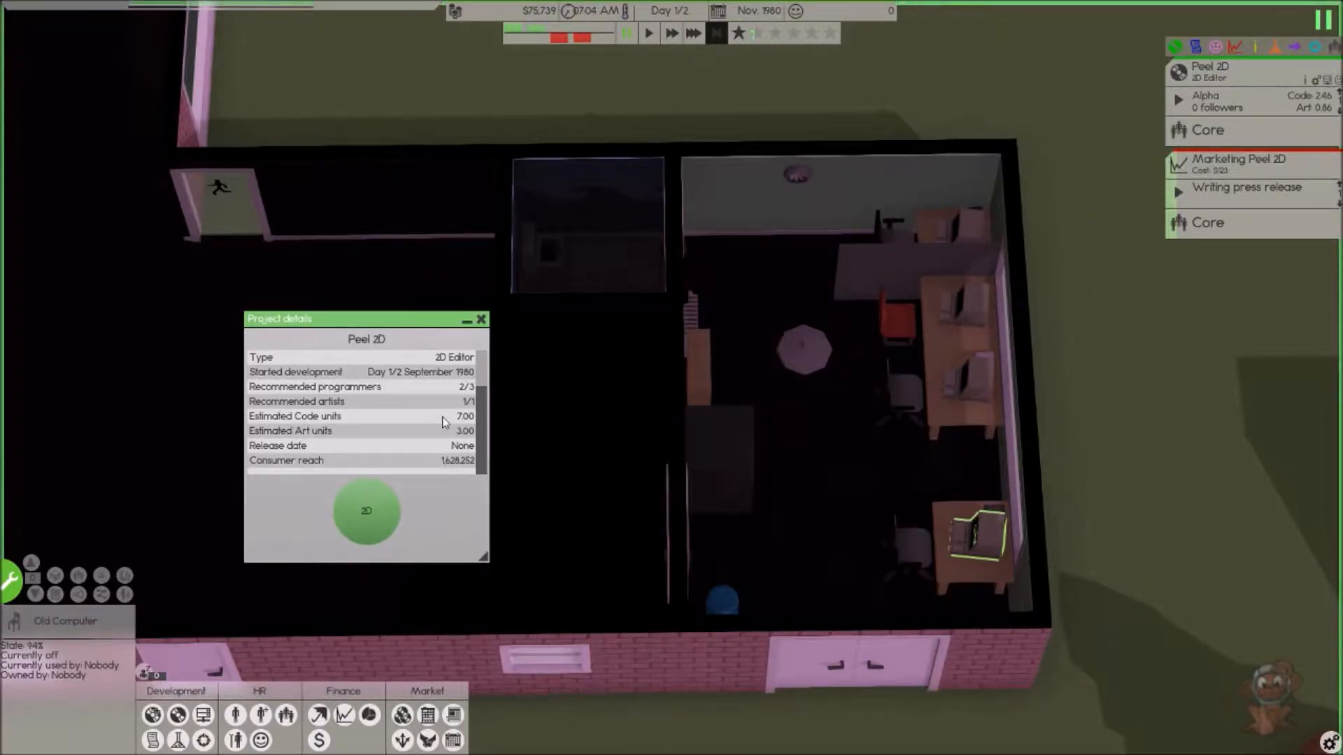
- Close the Peel 2D project details window
left_click(1232, 100)
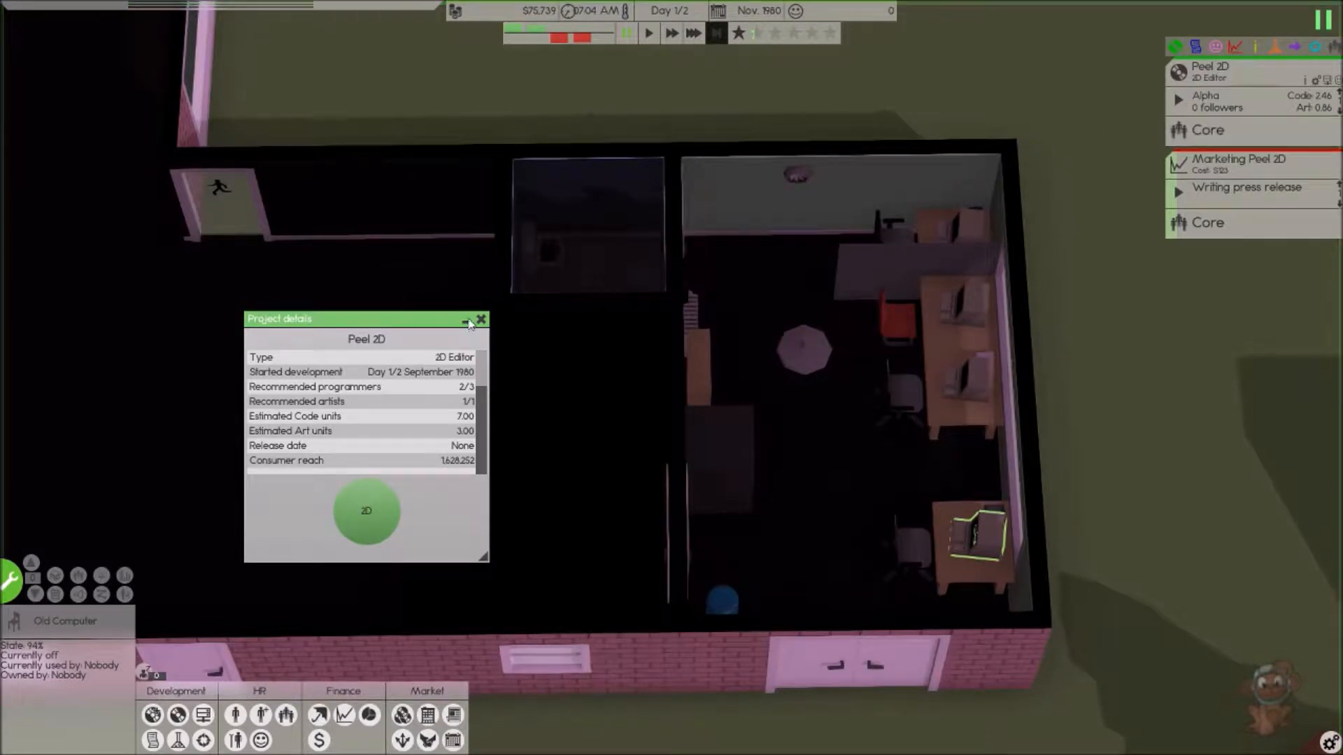
left_click(480, 319)
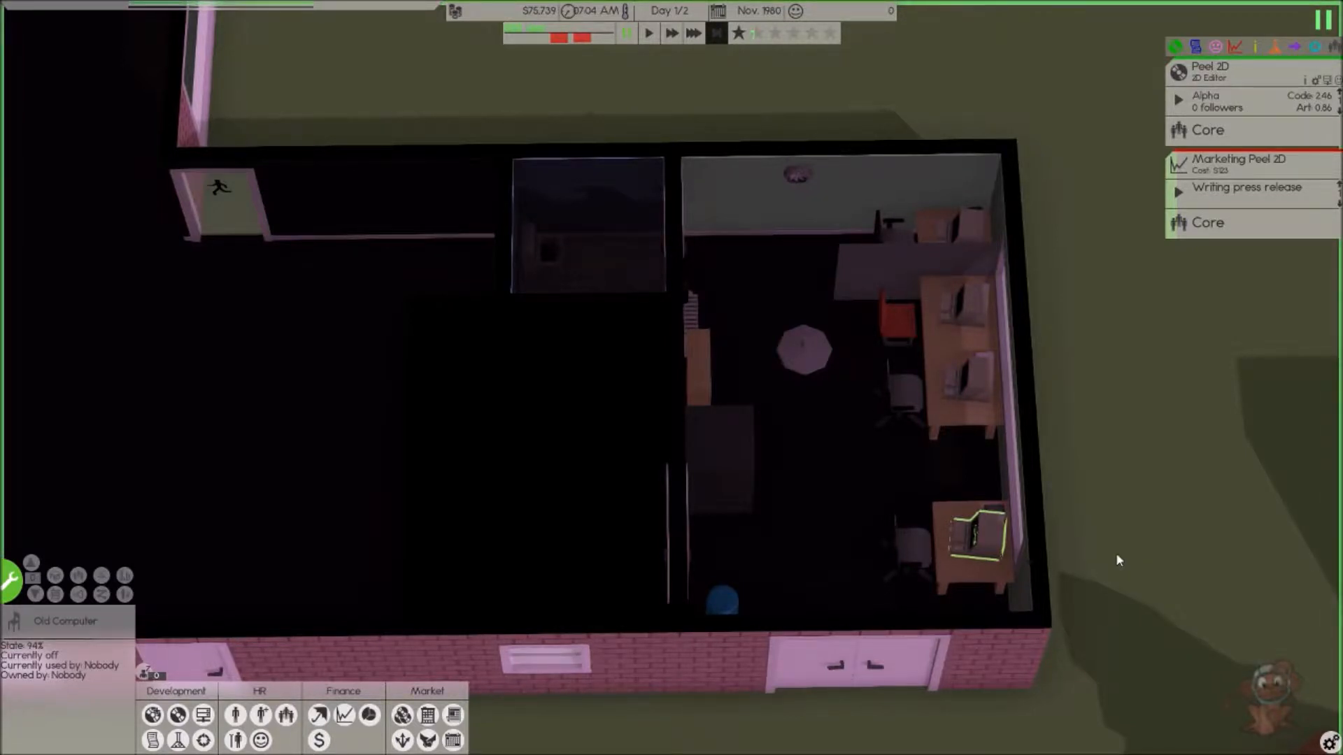
mouse_move(850, 109)
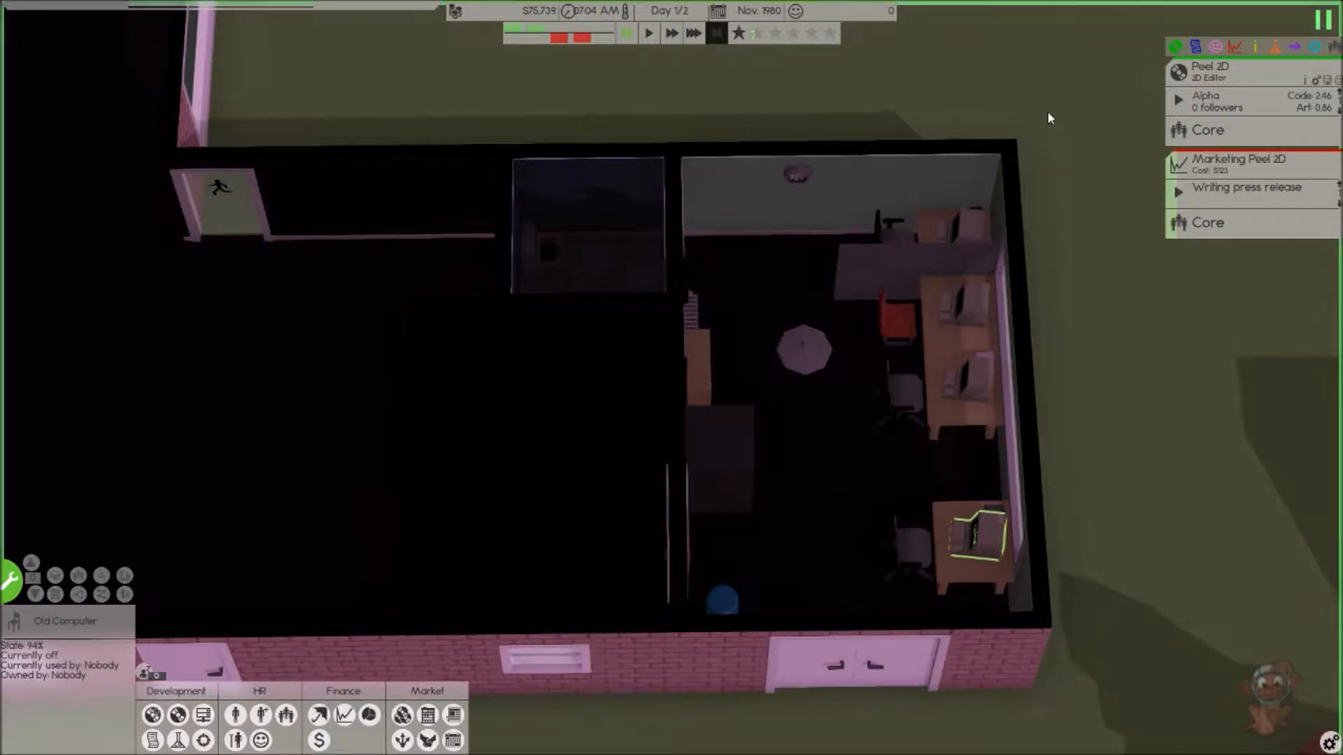
mouse_move(918, 277)
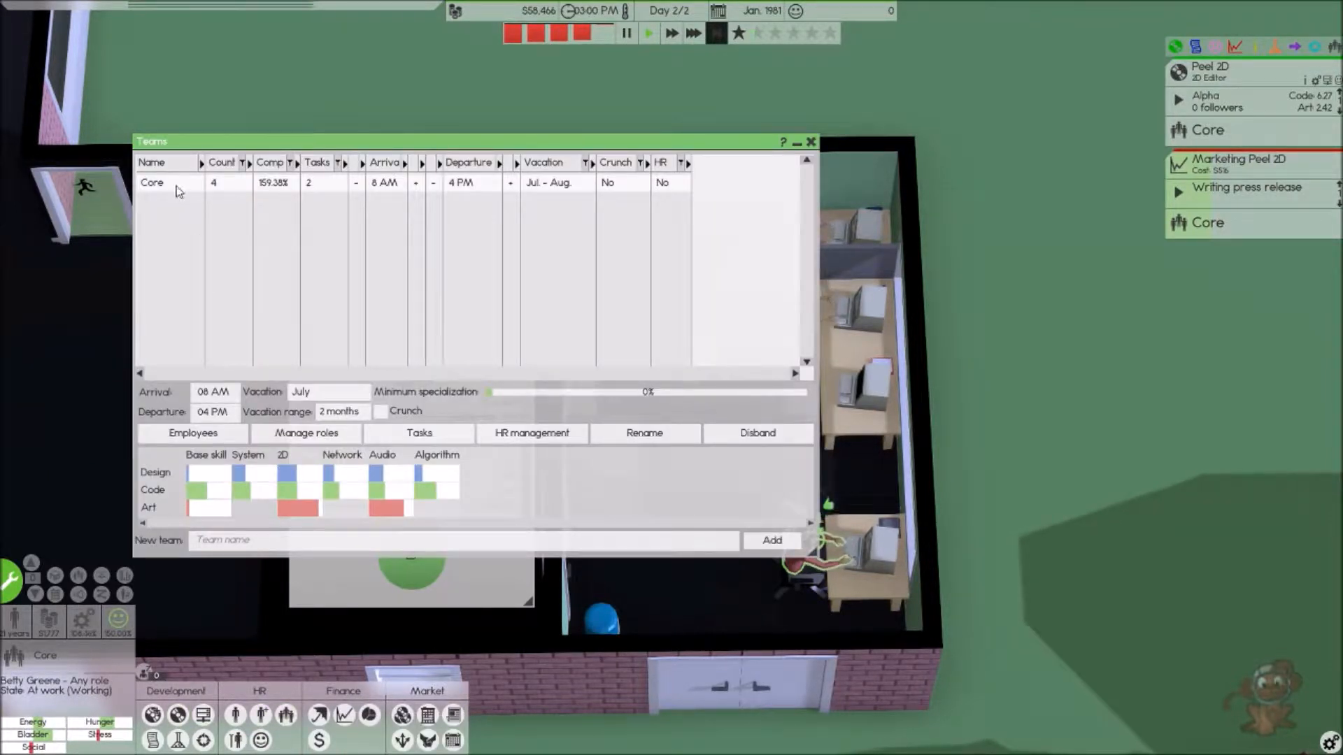
- Narrow the third Core employee's roles to Artist only
left_click(193, 433)
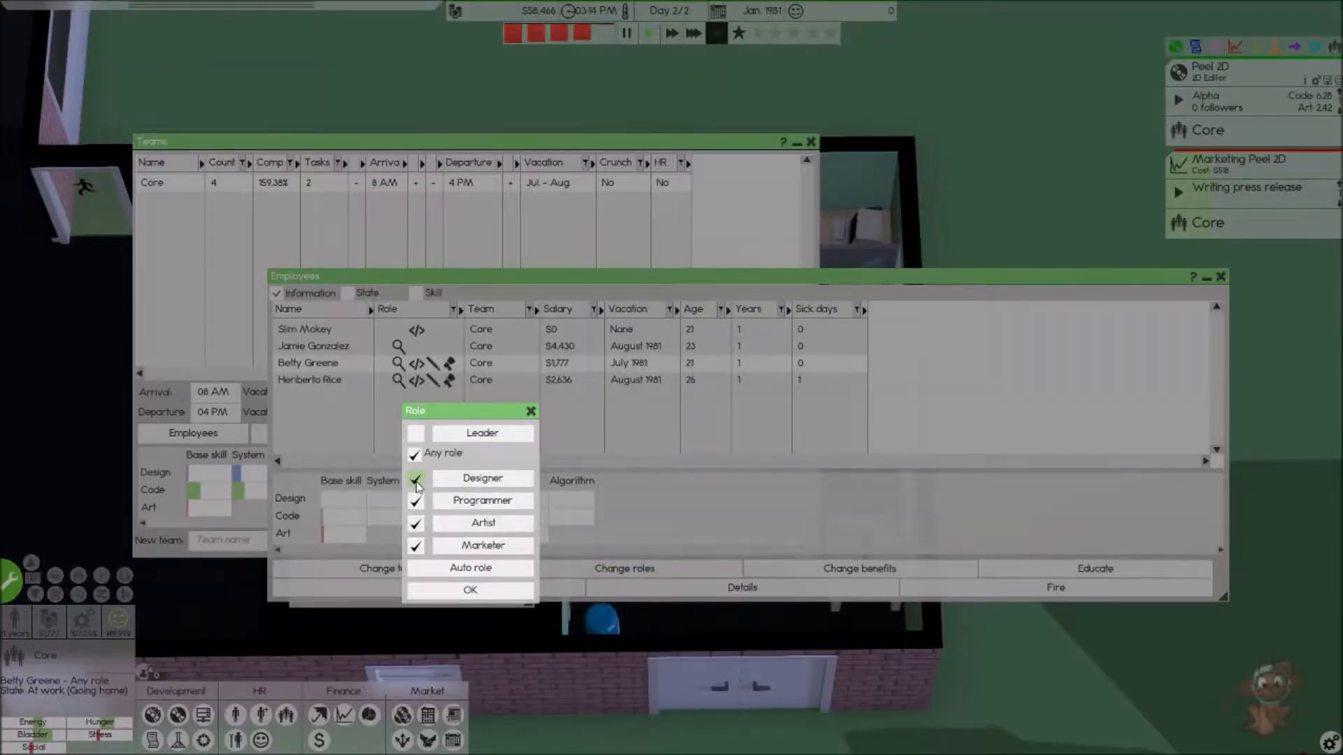
left_click(414, 478)
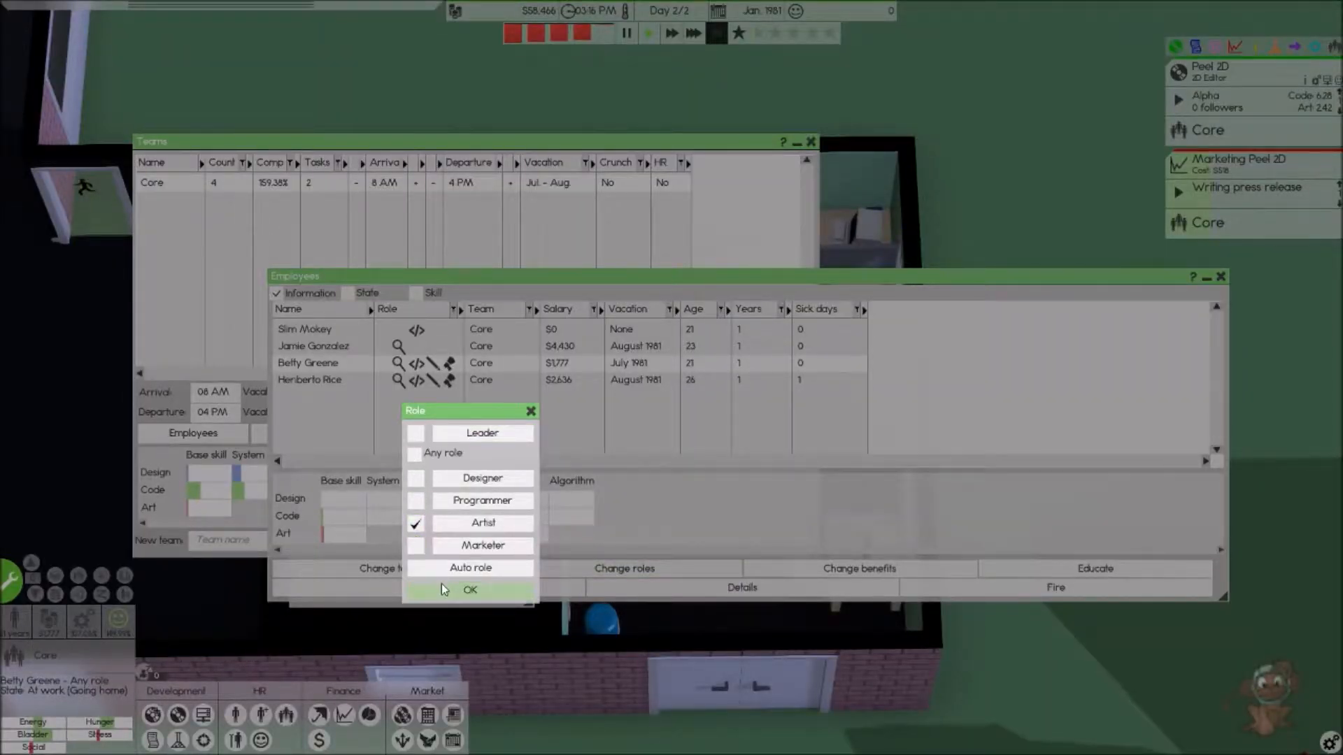
left_click(470, 591)
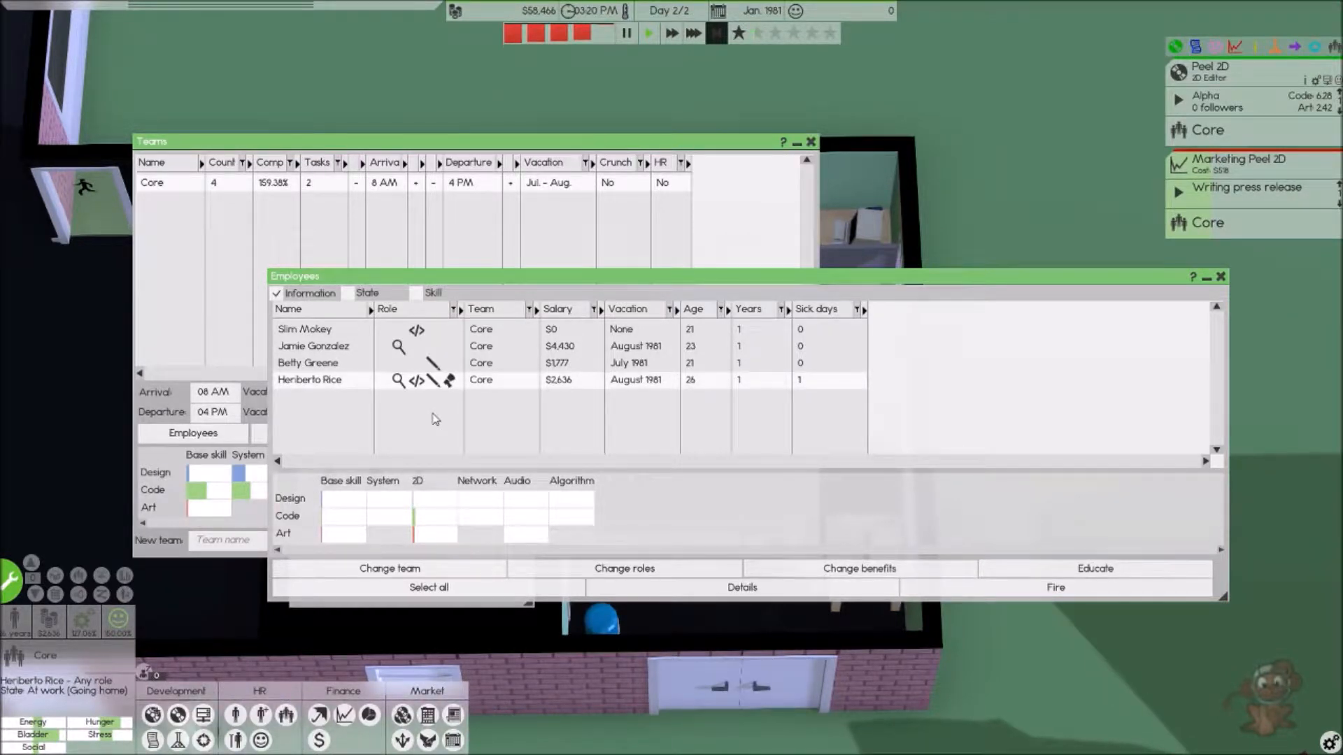
- Select the fourth Core employee and begin setting Marketer as the sole role
left_click(308, 363)
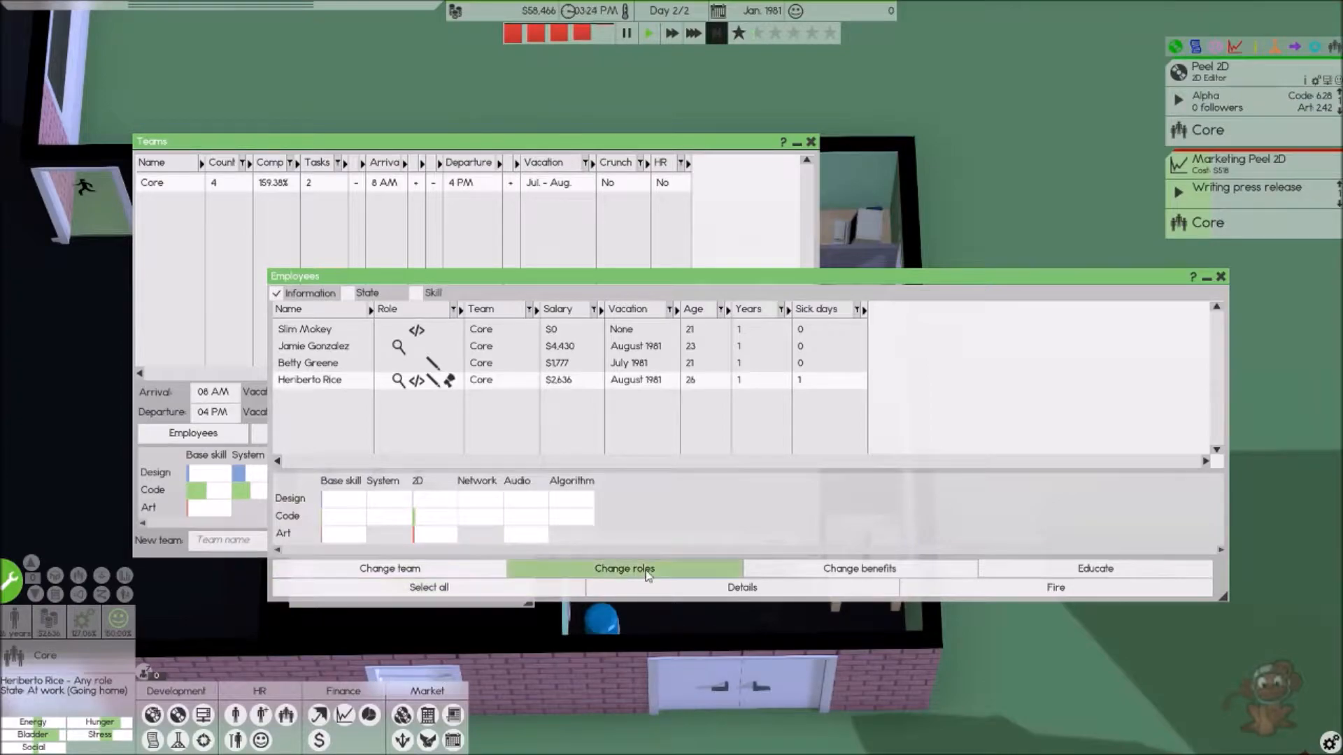
left_click(624, 568)
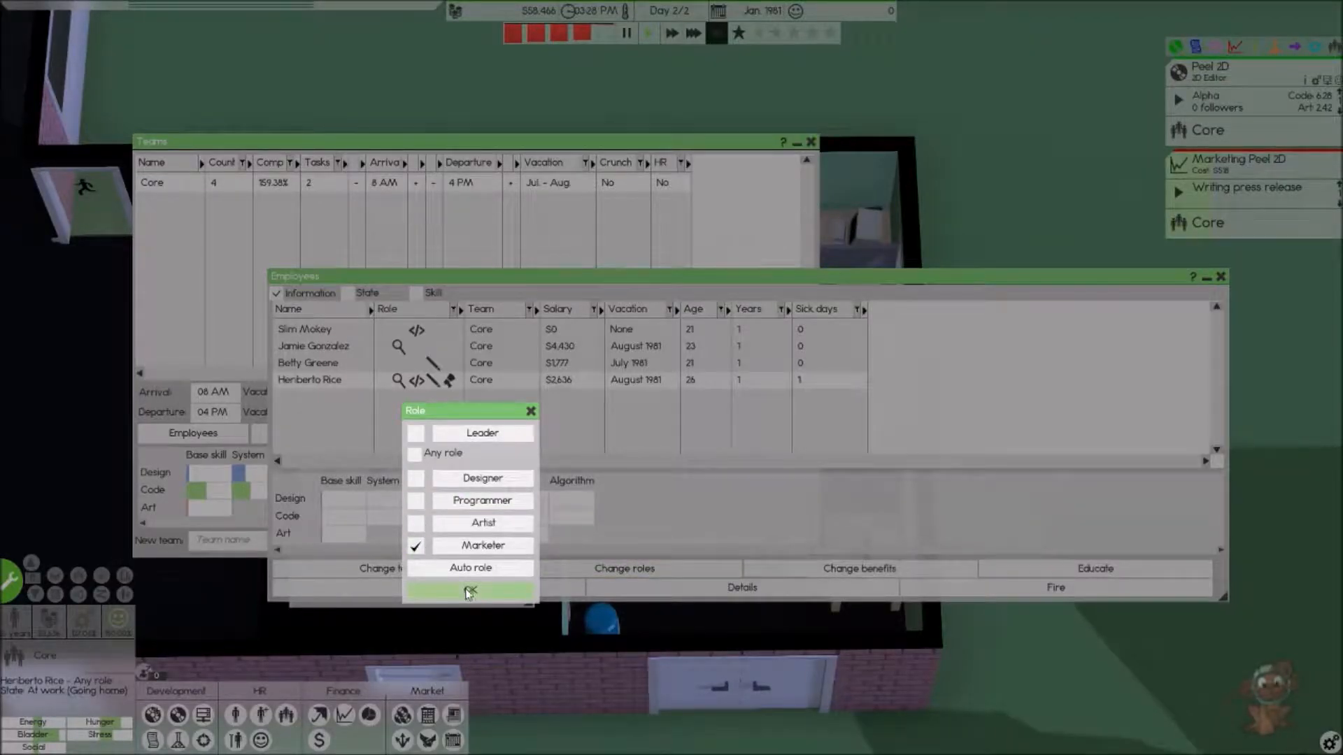
- Confirm the marketer-only role, then accept all wage raise requests at once
left_click(470, 591)
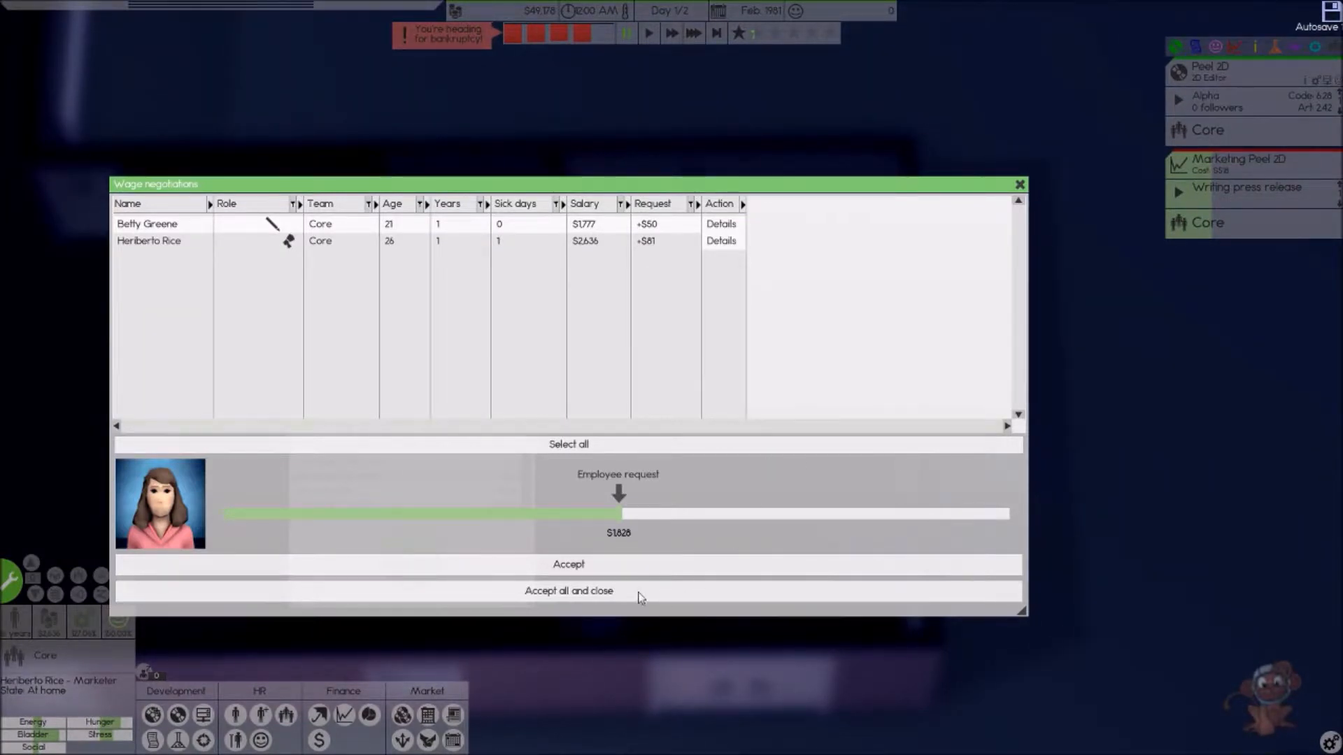
left_click(568, 590)
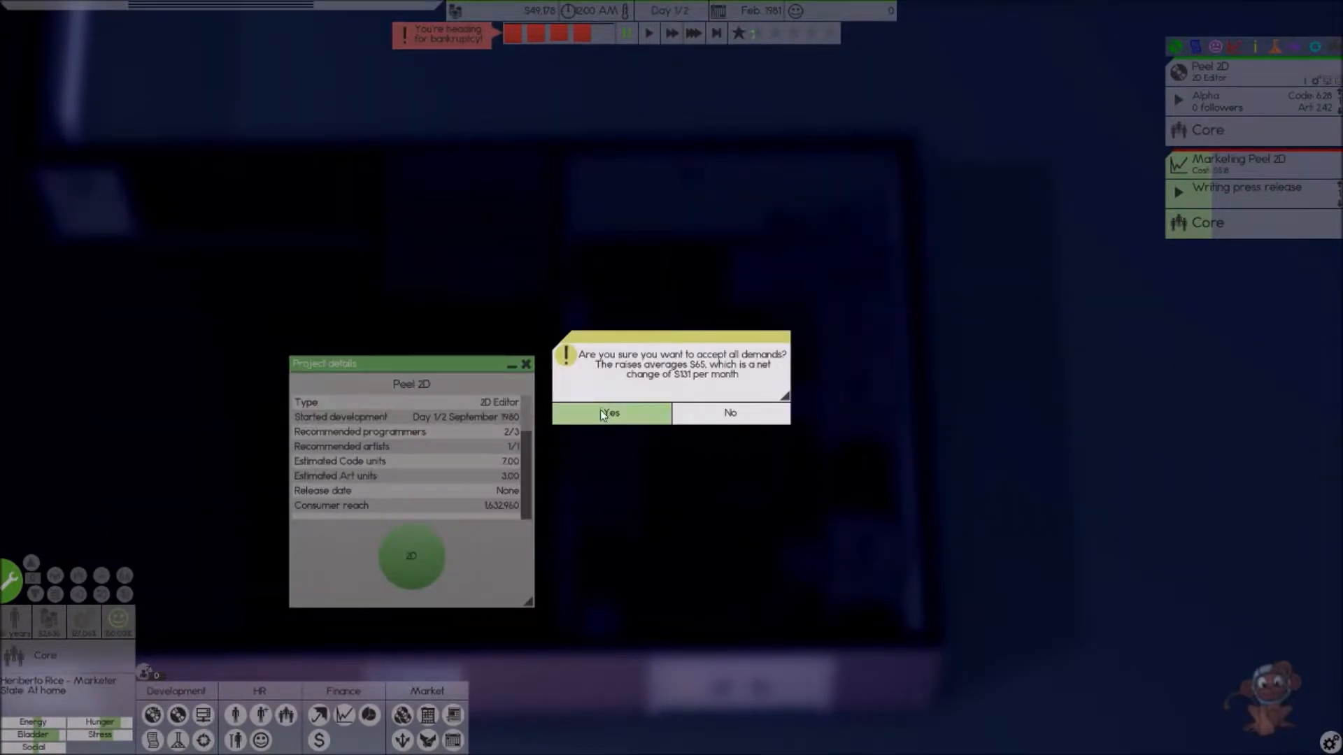
left_click(610, 413)
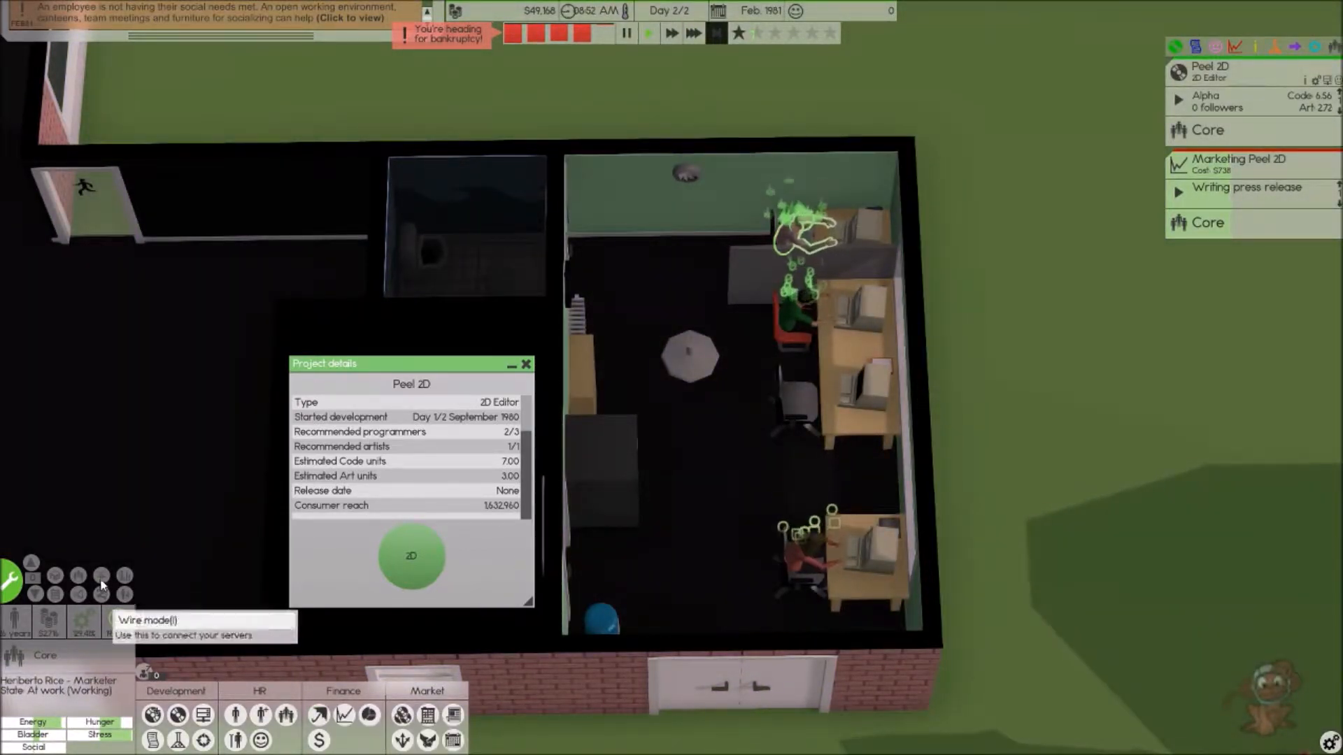
mouse_move(104, 594)
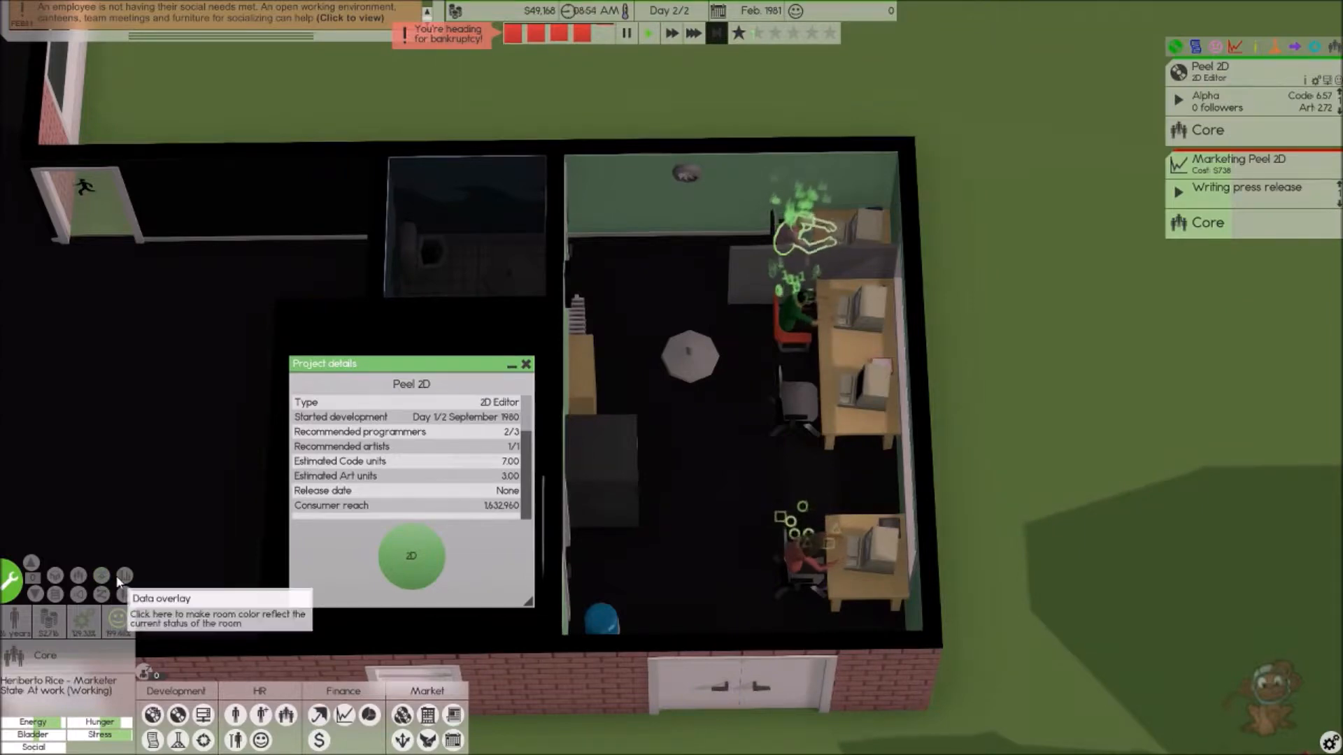
left_click(103, 595)
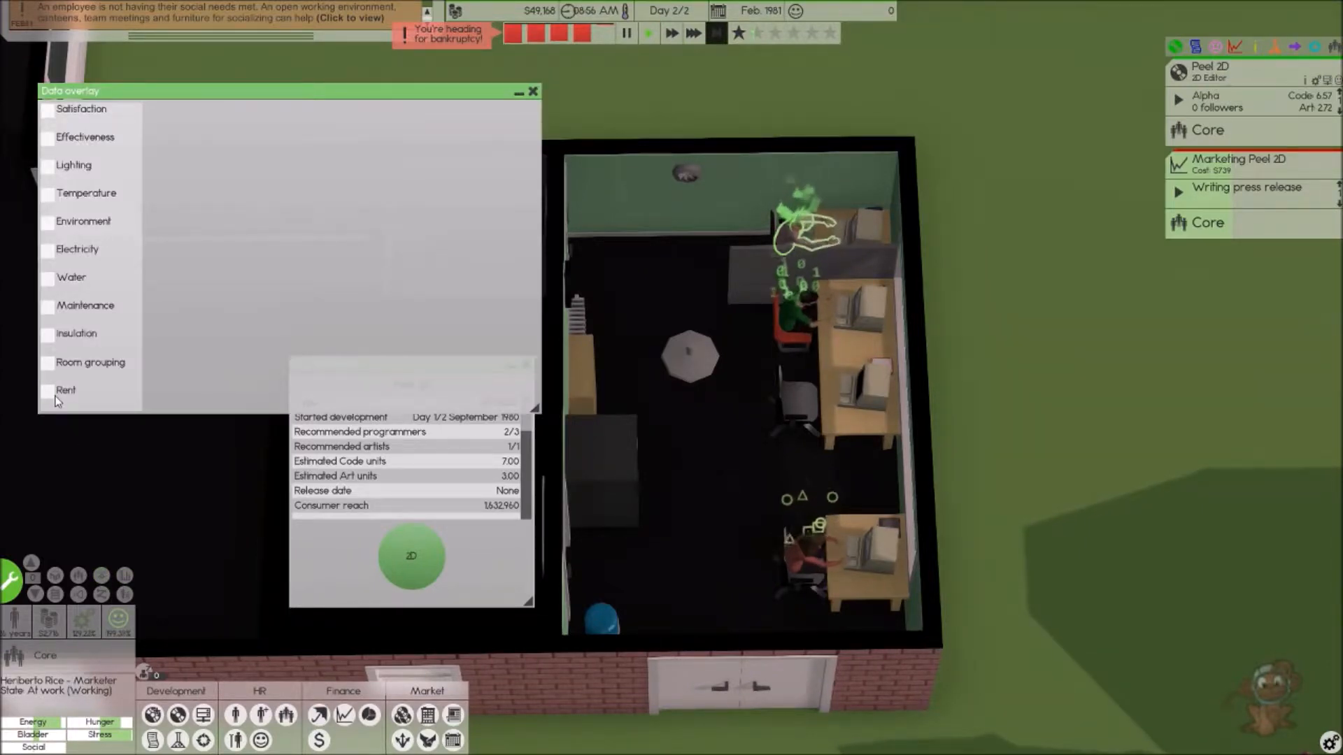
left_click(48, 390)
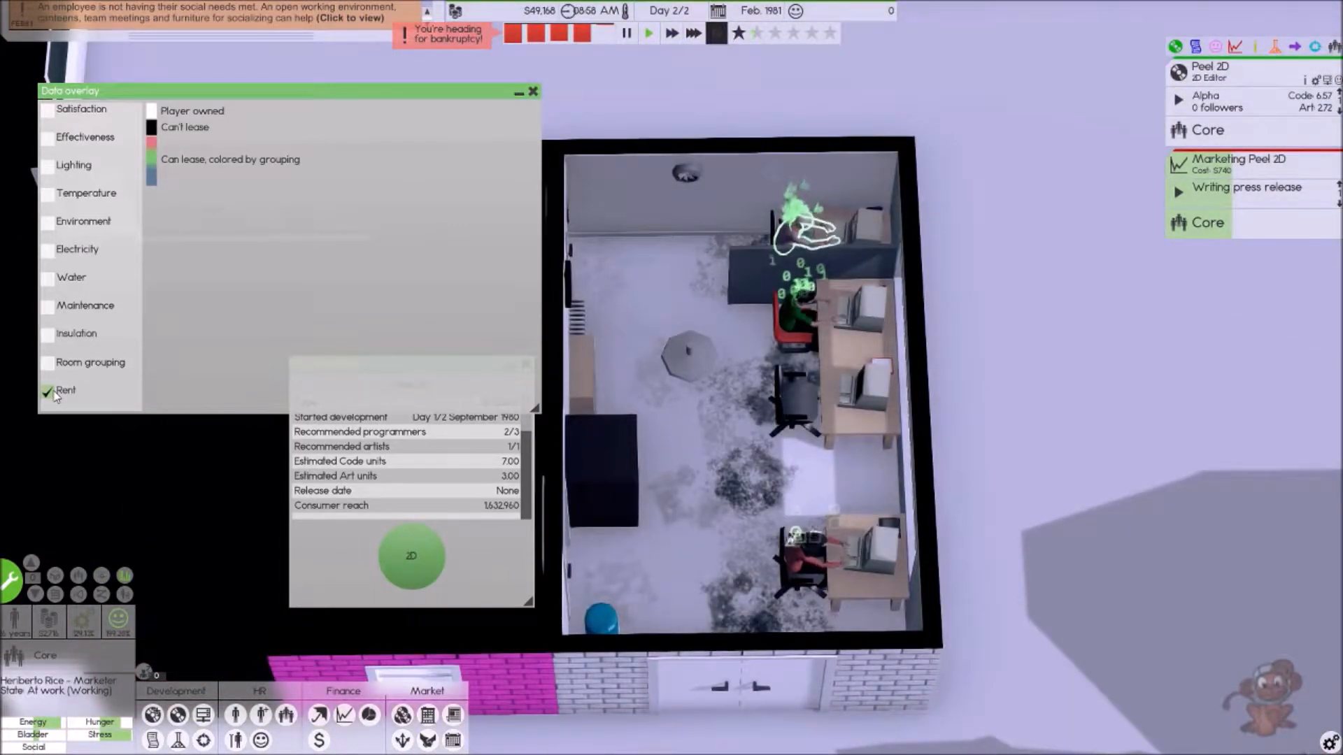
left_click(48, 390)
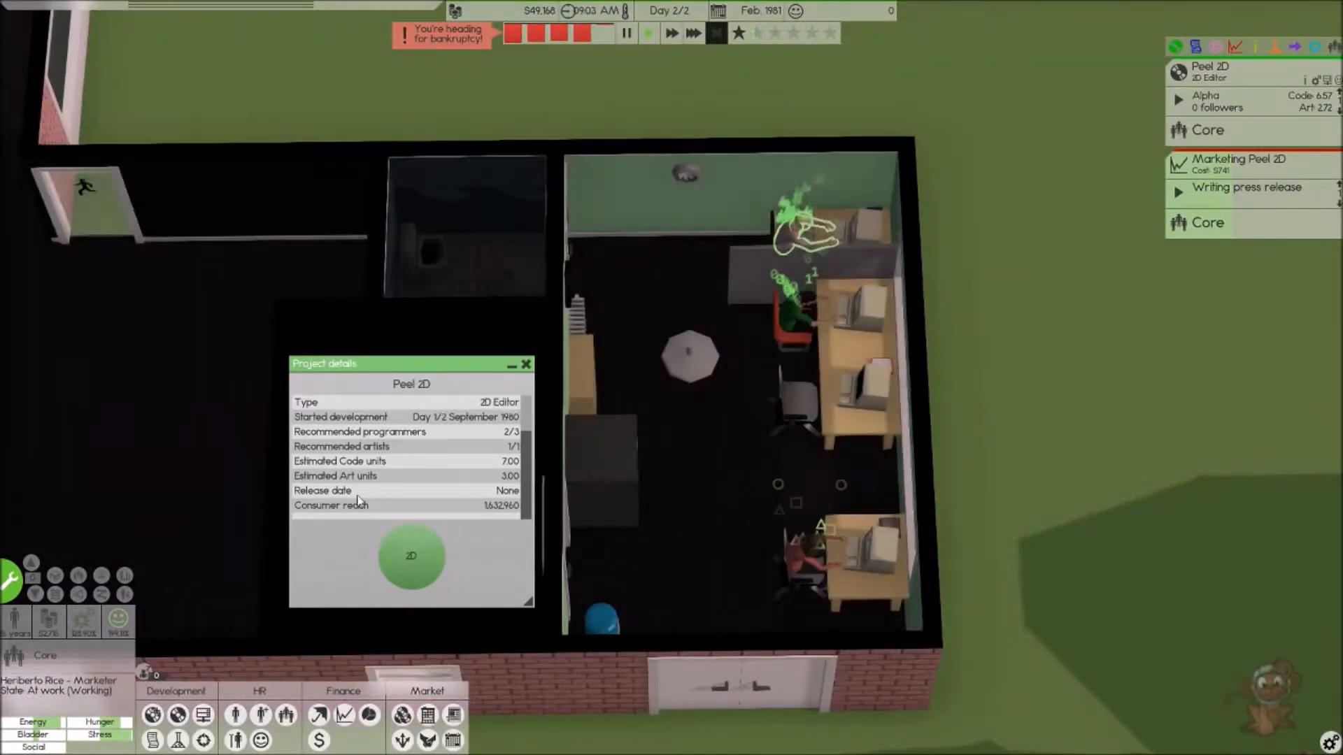
mouse_move(453, 739)
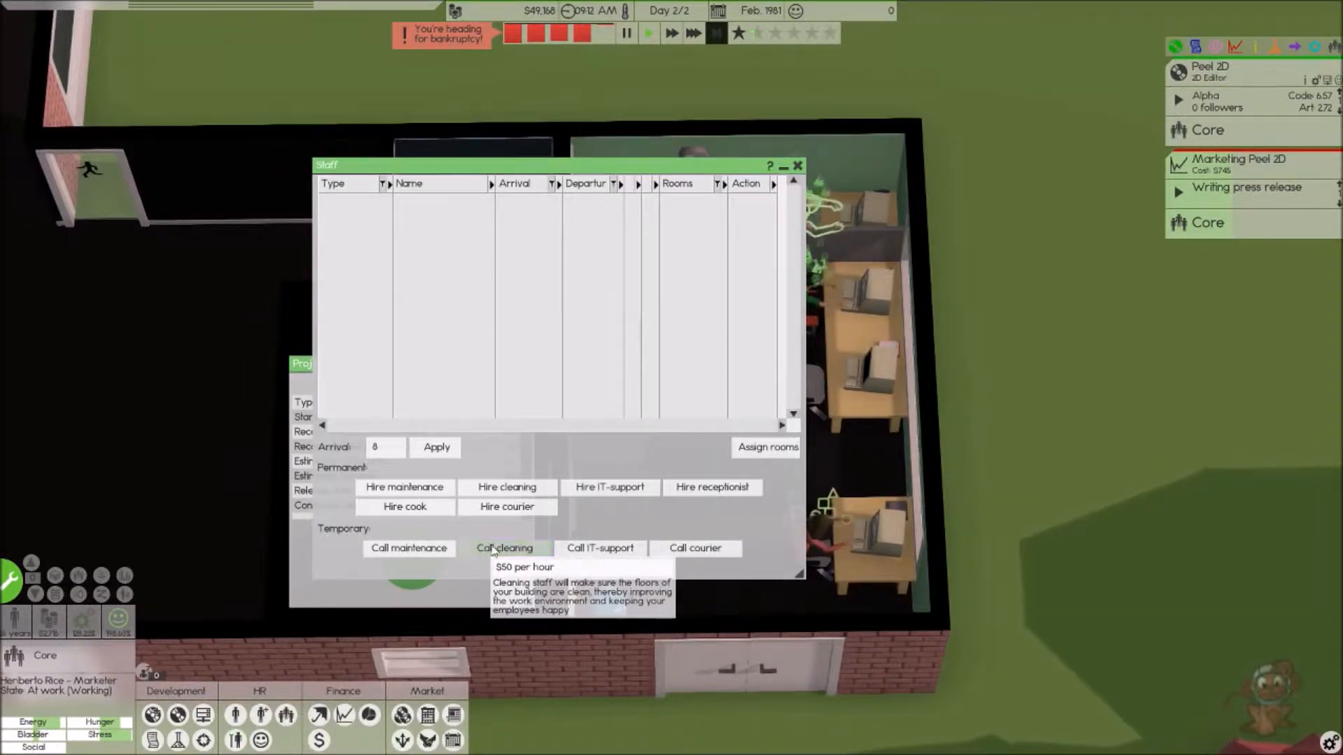
- Call in temporary cleaning staff and close the staff list
left_click(504, 549)
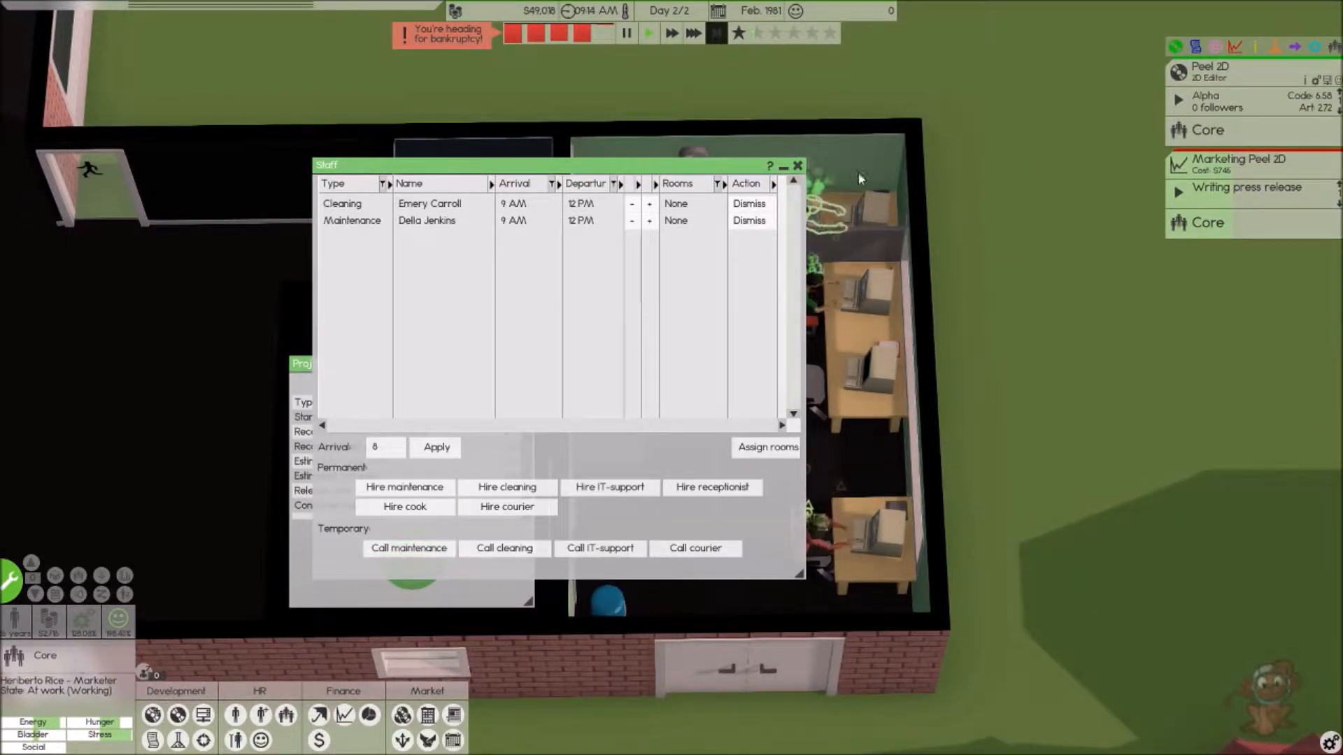
left_click(799, 165)
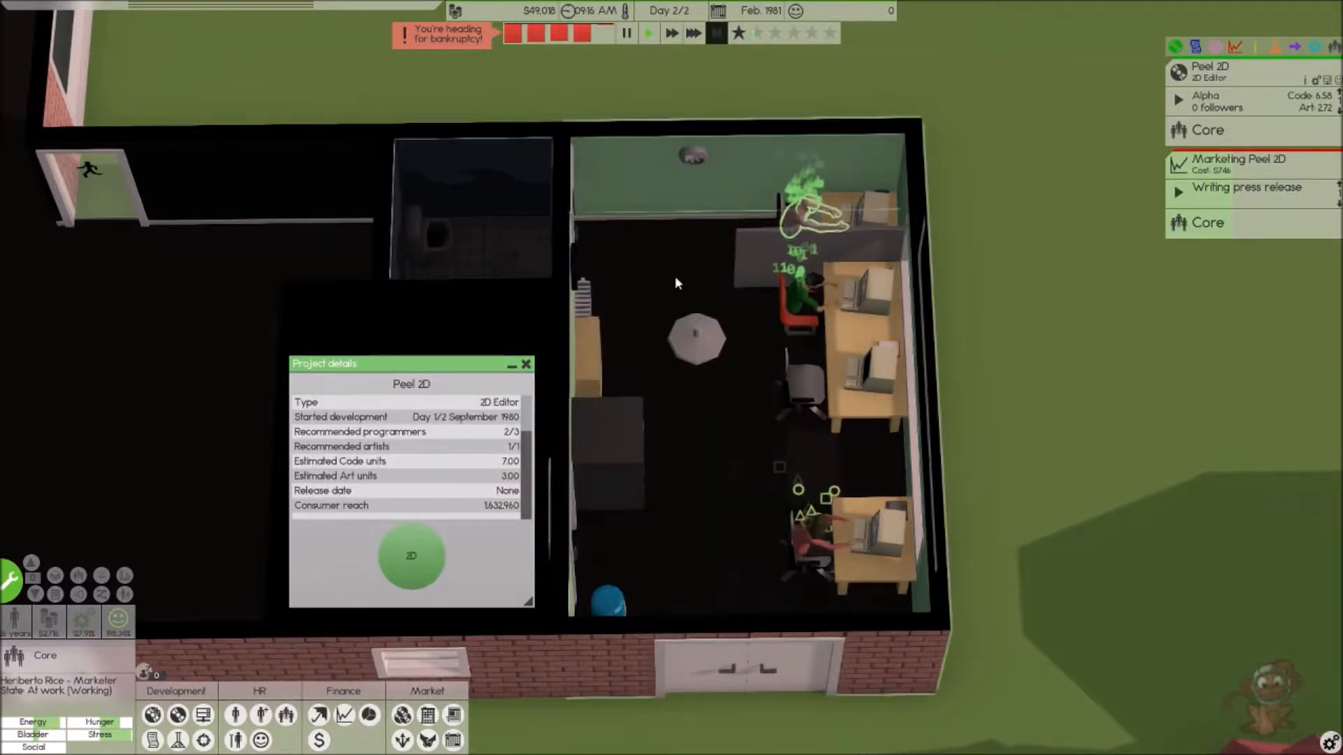
left_click(526, 364)
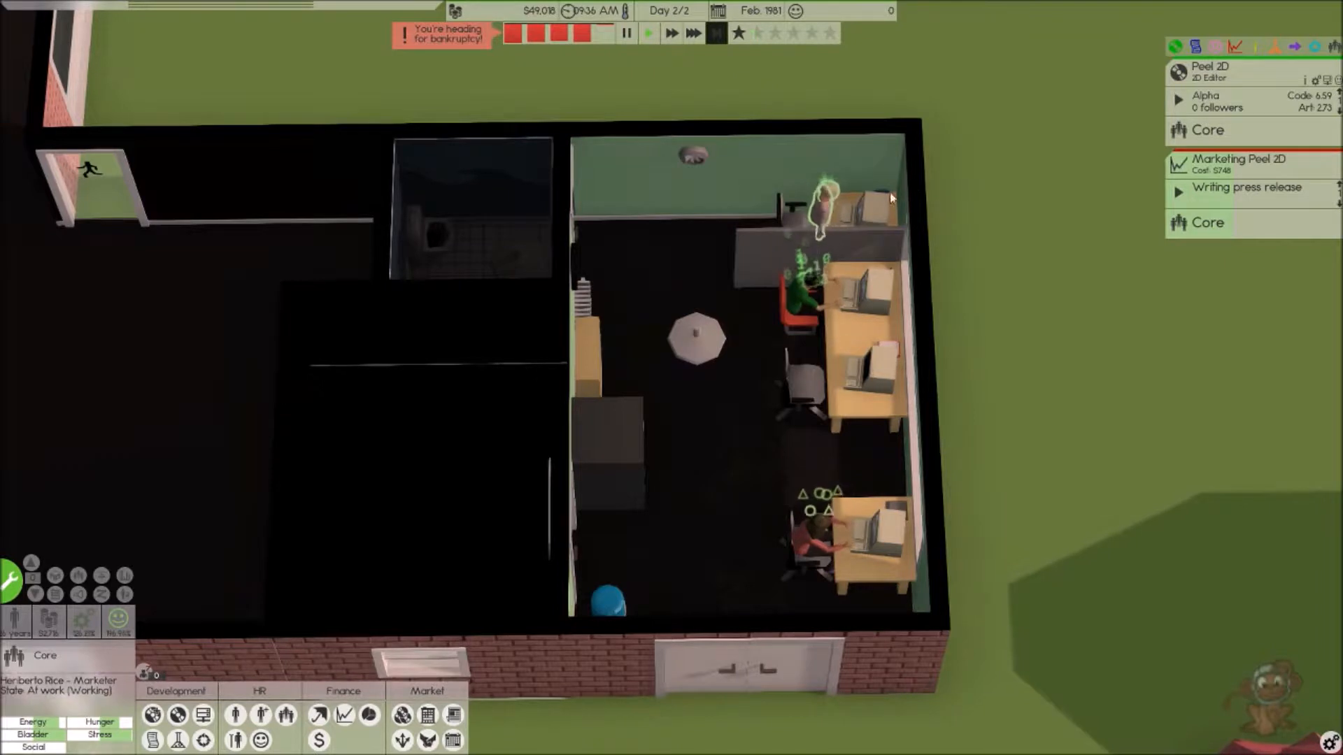
mouse_move(105, 594)
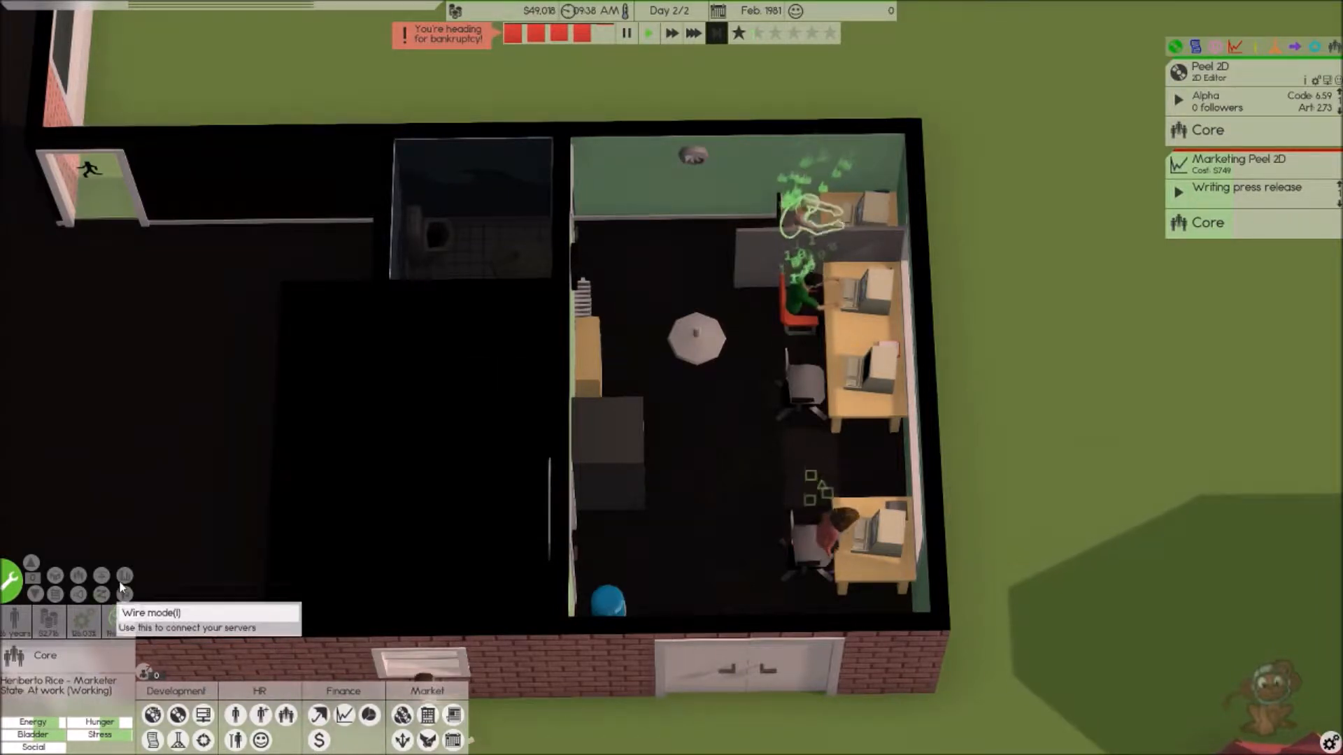
mouse_move(123, 585)
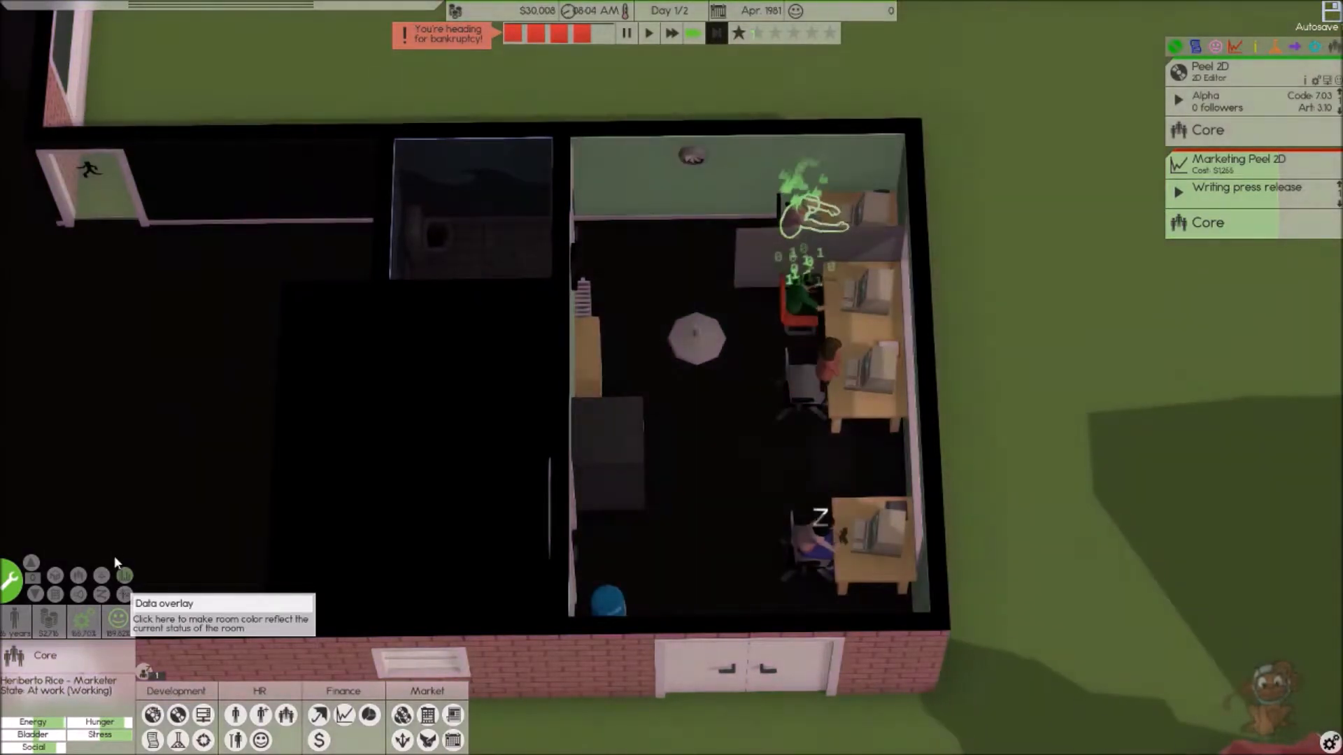
mouse_move(561, 409)
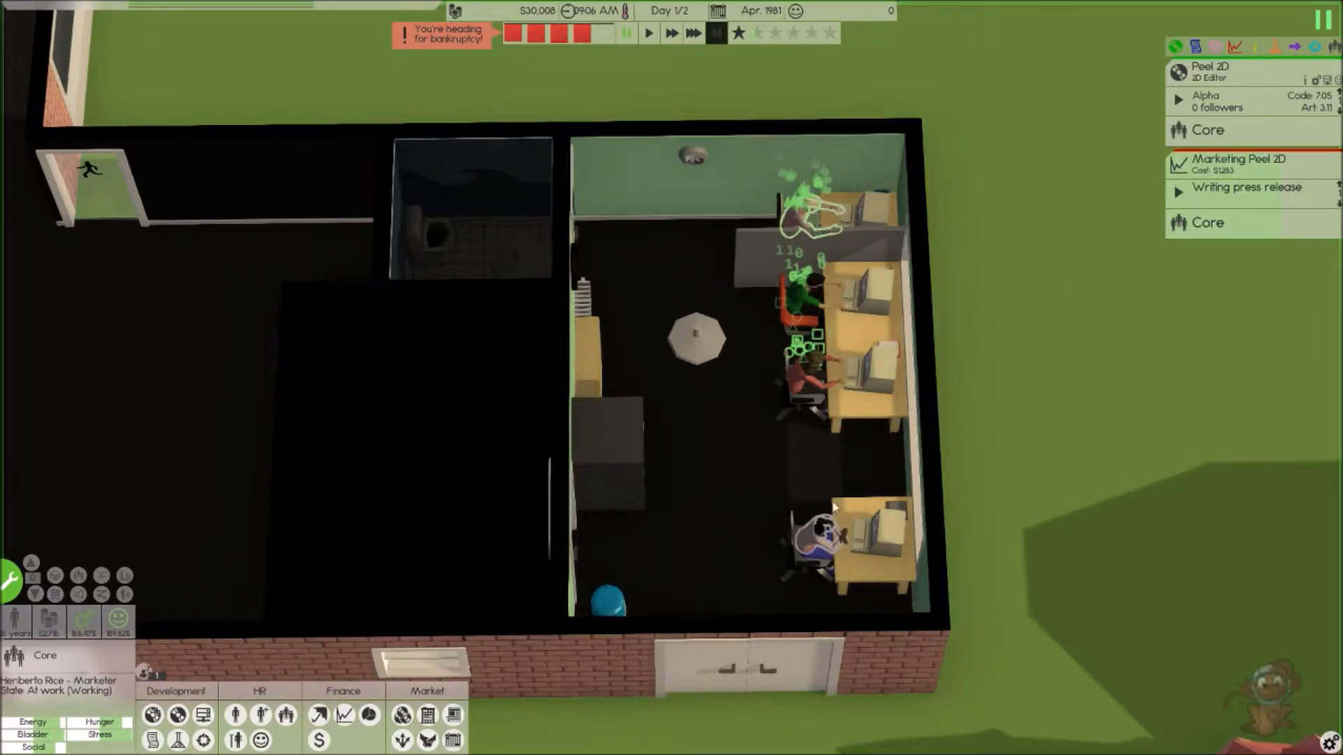
- Start a peer review of Peel 2D handled by the own team
left_click(1179, 100)
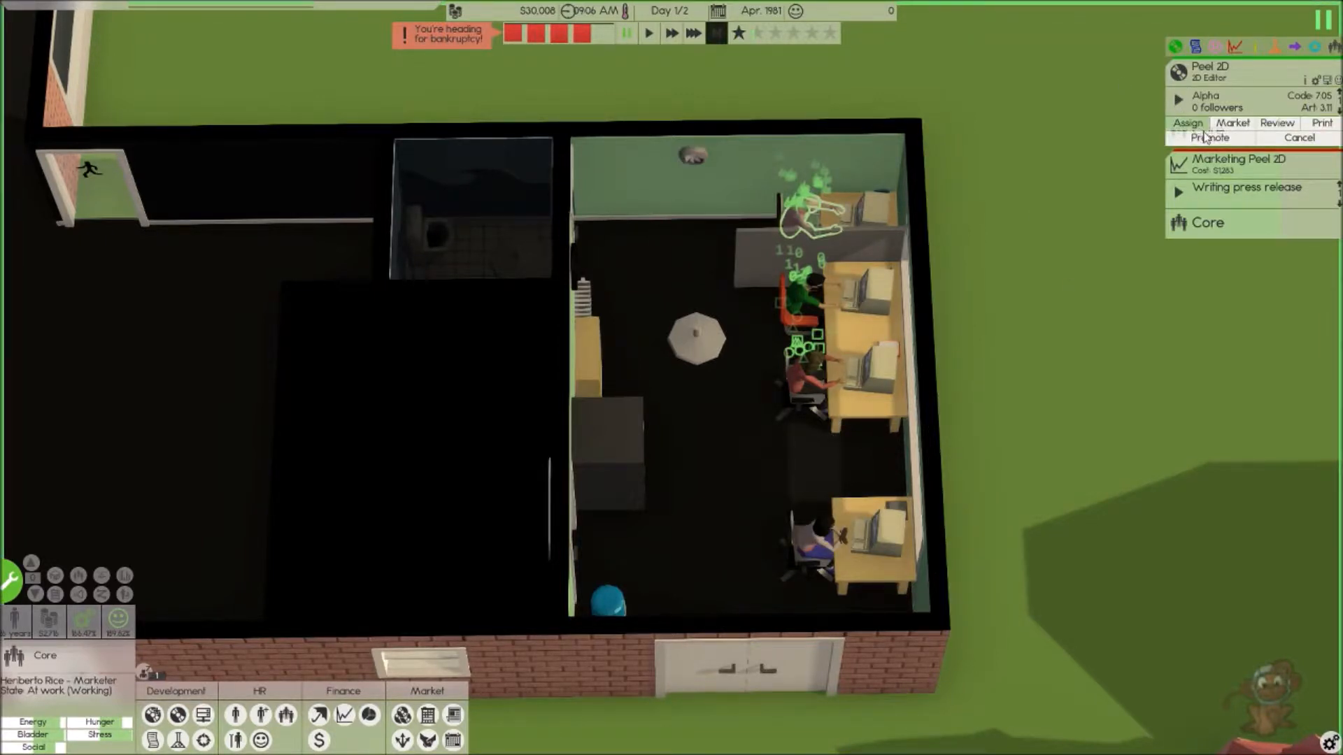
left_click(1275, 123)
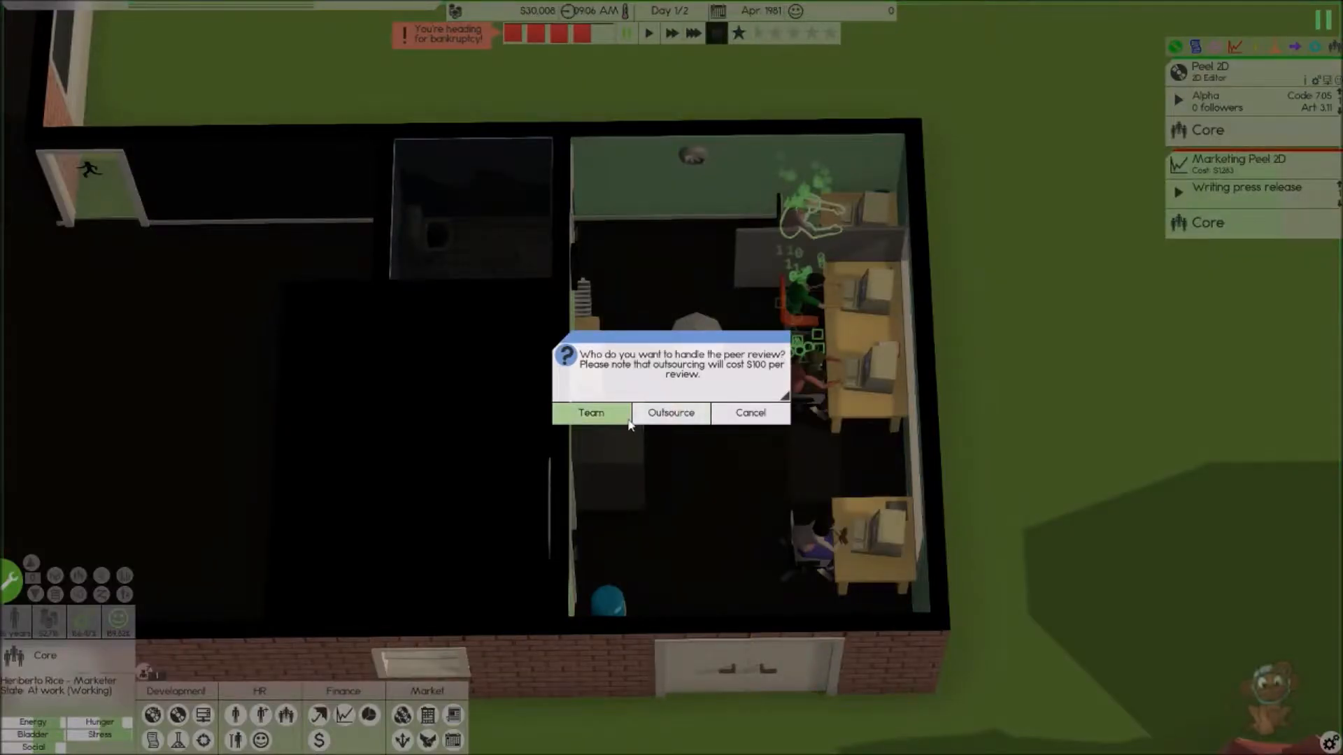
left_click(591, 412)
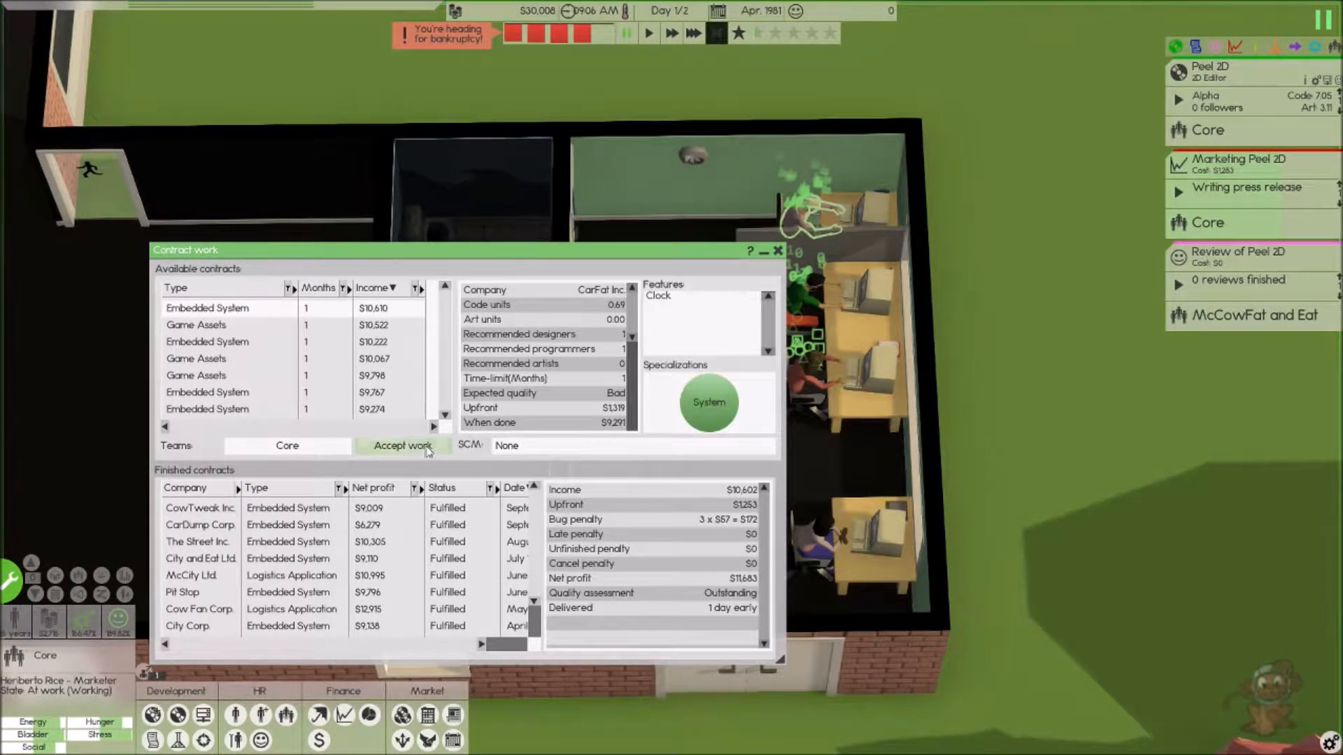
- Accept the CarFat Inc. and CityDump contracts, then resume the workday at normal speed
left_click(402, 446)
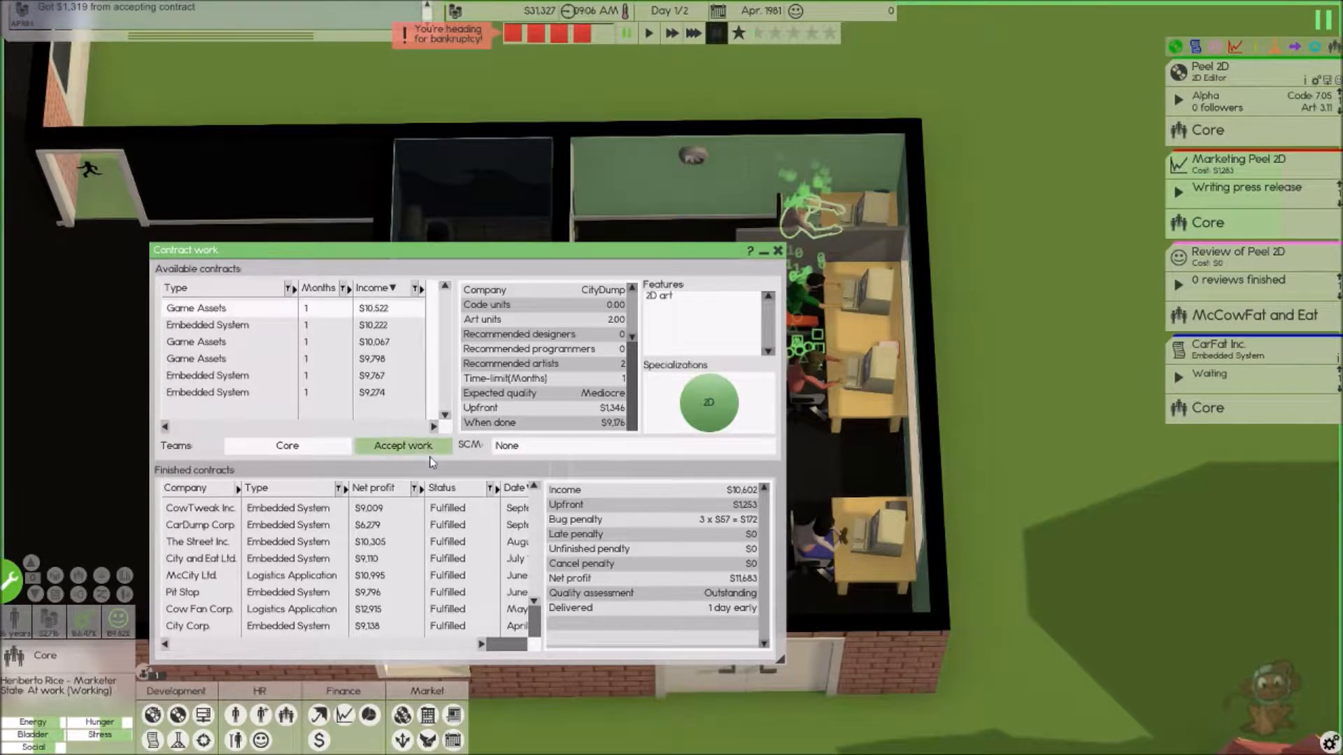
left_click(402, 446)
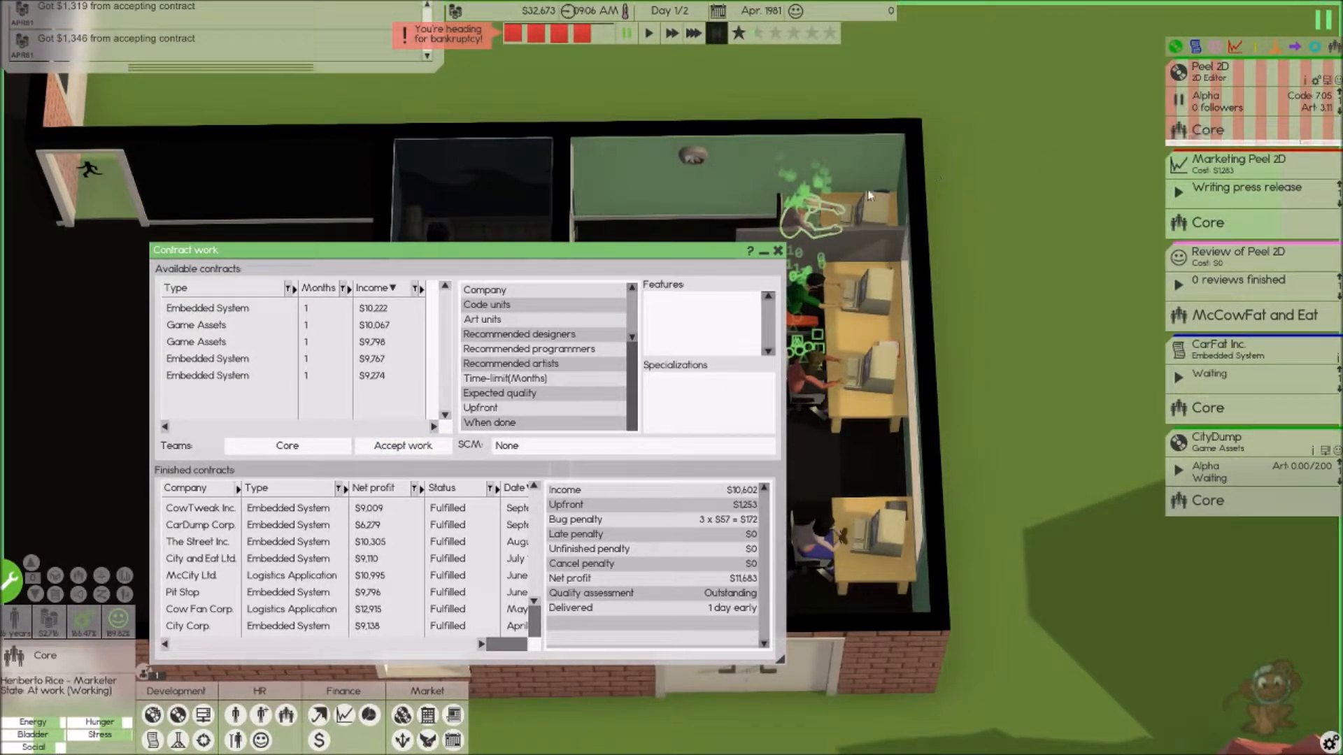
left_click(778, 252)
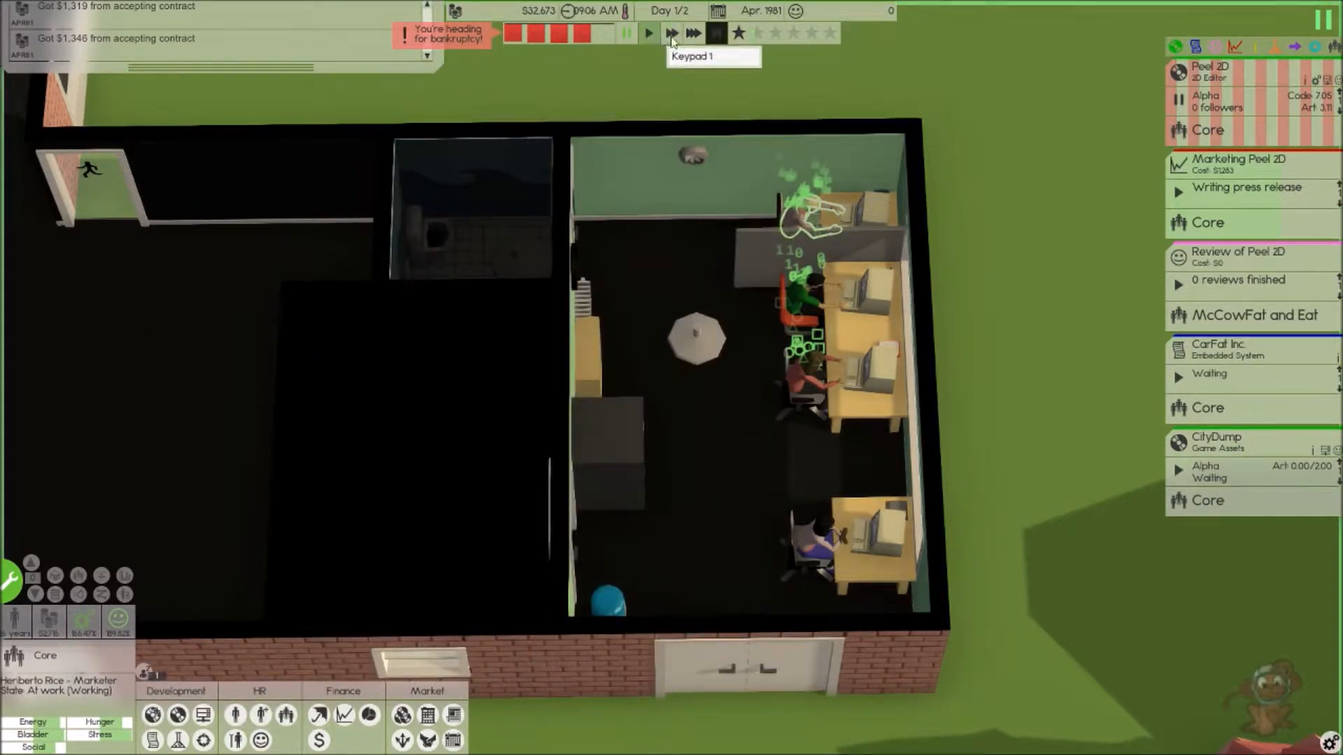
left_click(648, 33)
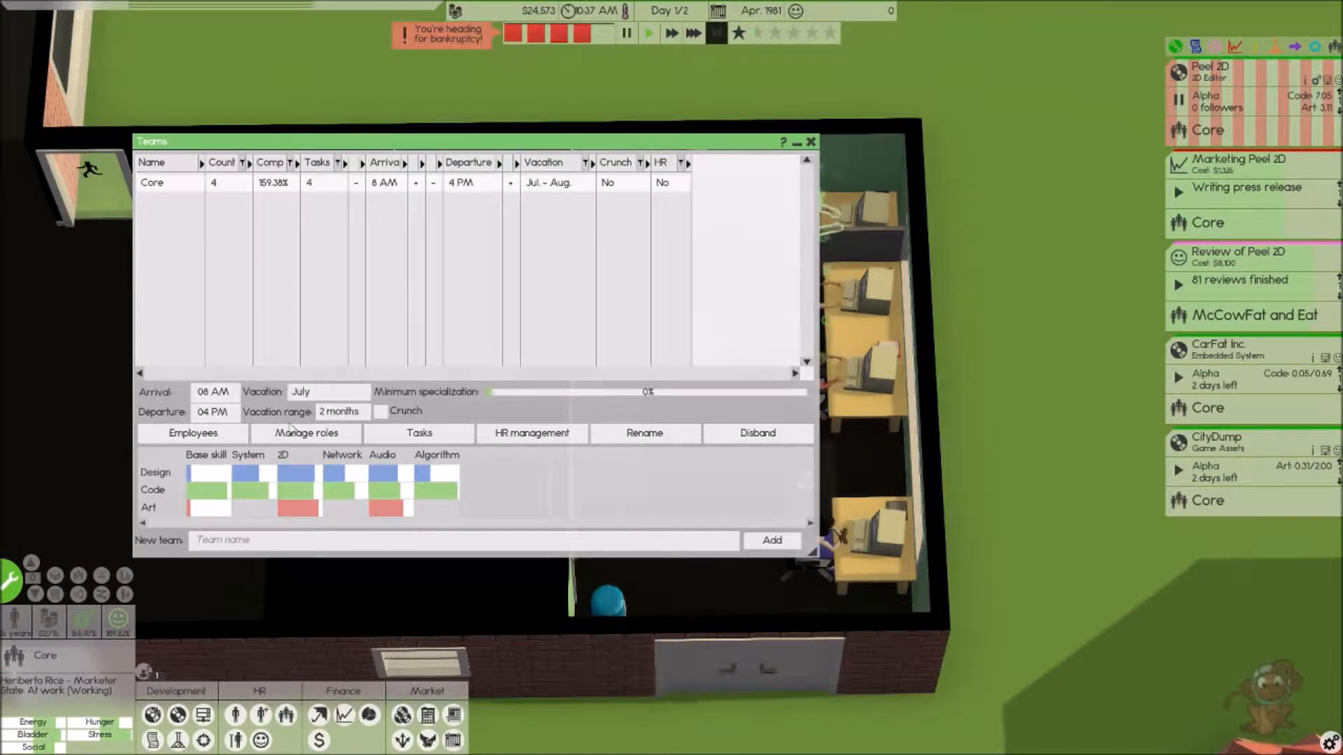
left_click(305, 434)
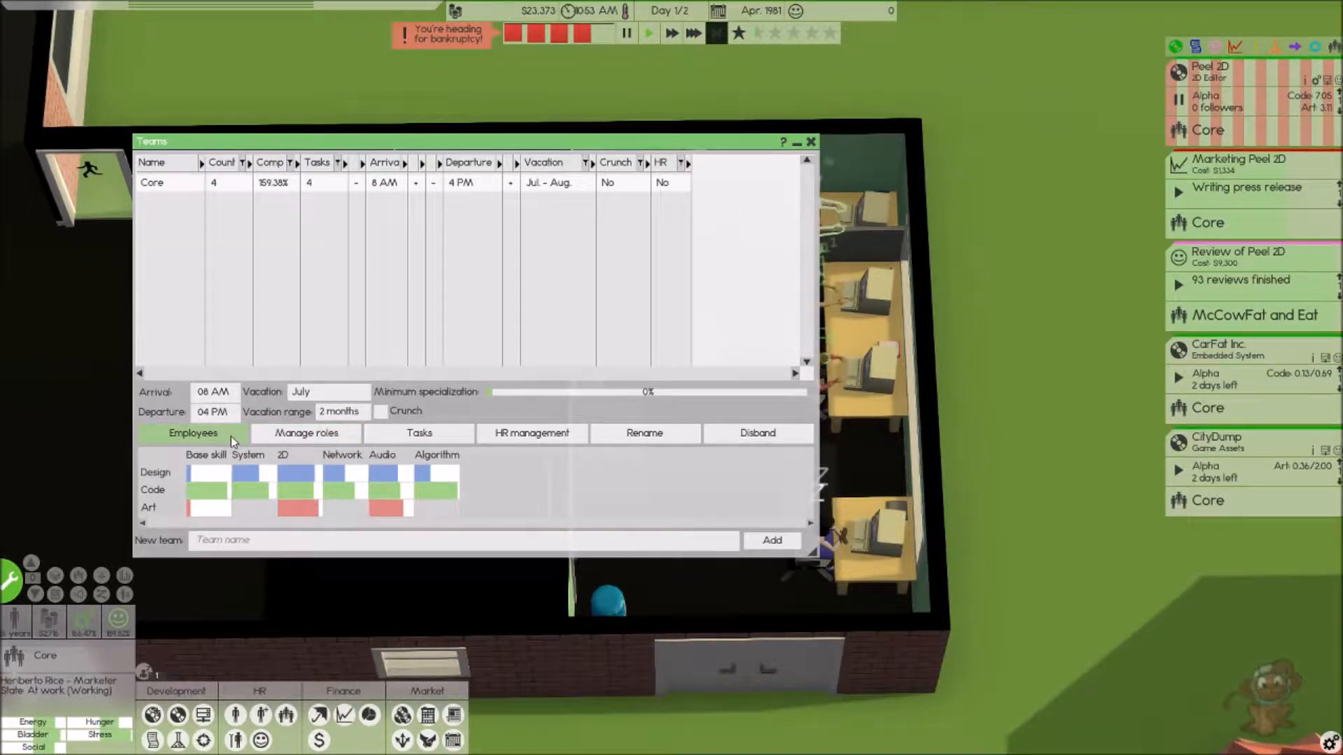
left_click(193, 434)
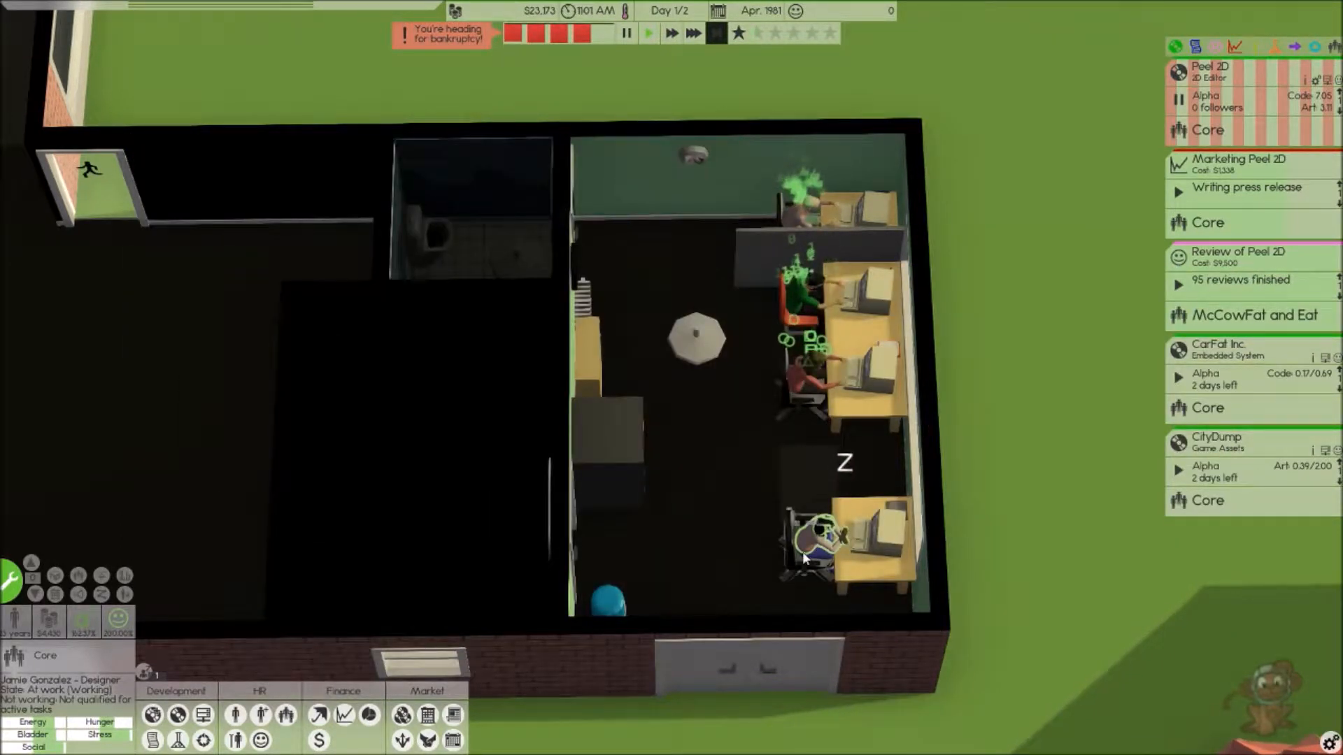
- Read the finished Peel 2D peer review (5.5/10, 80% accuracy) and dismiss it
left_click(811, 554)
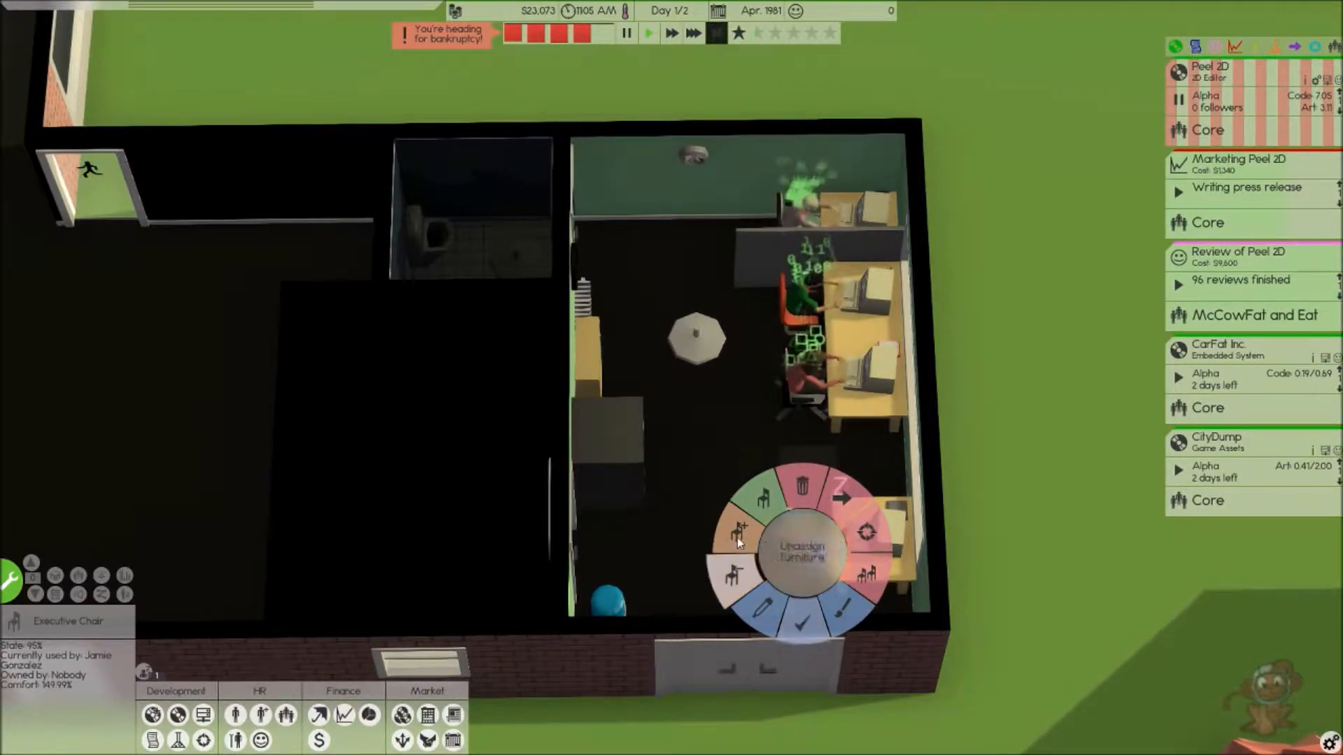
left_click(739, 543)
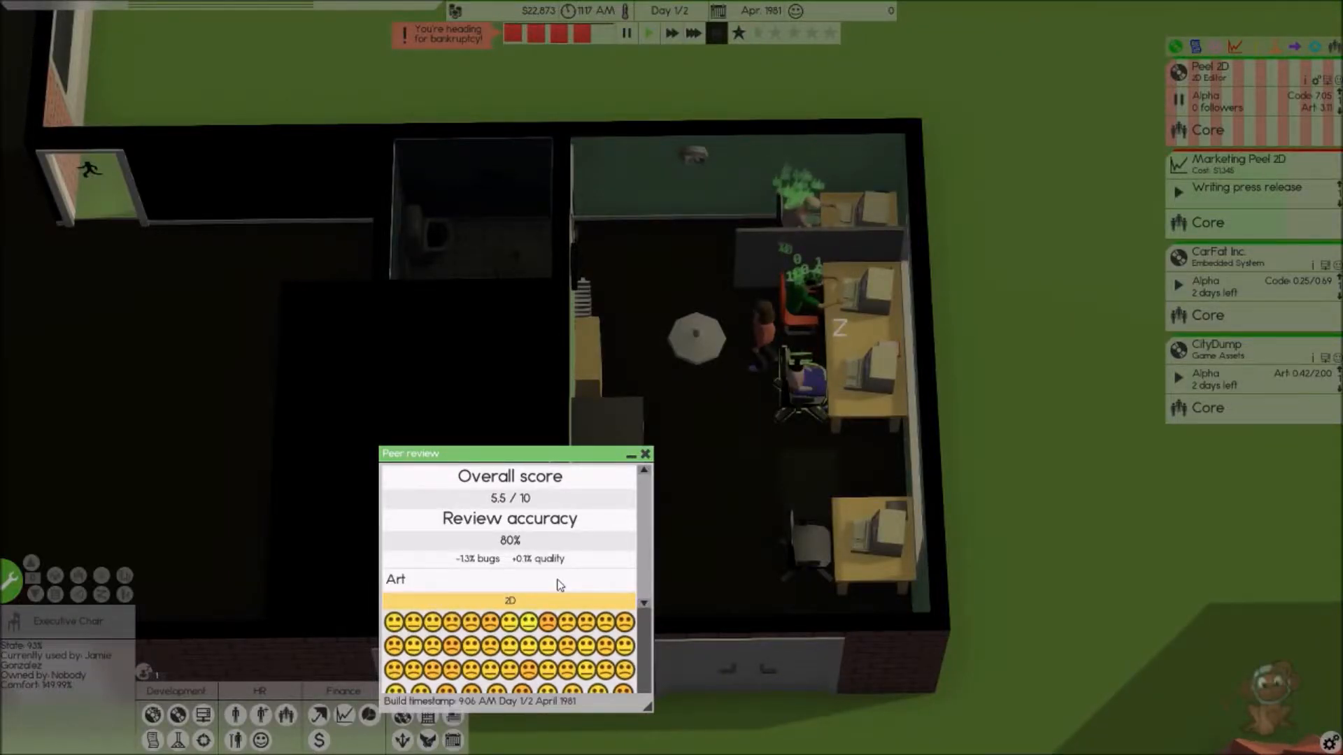
scroll("down", 3)
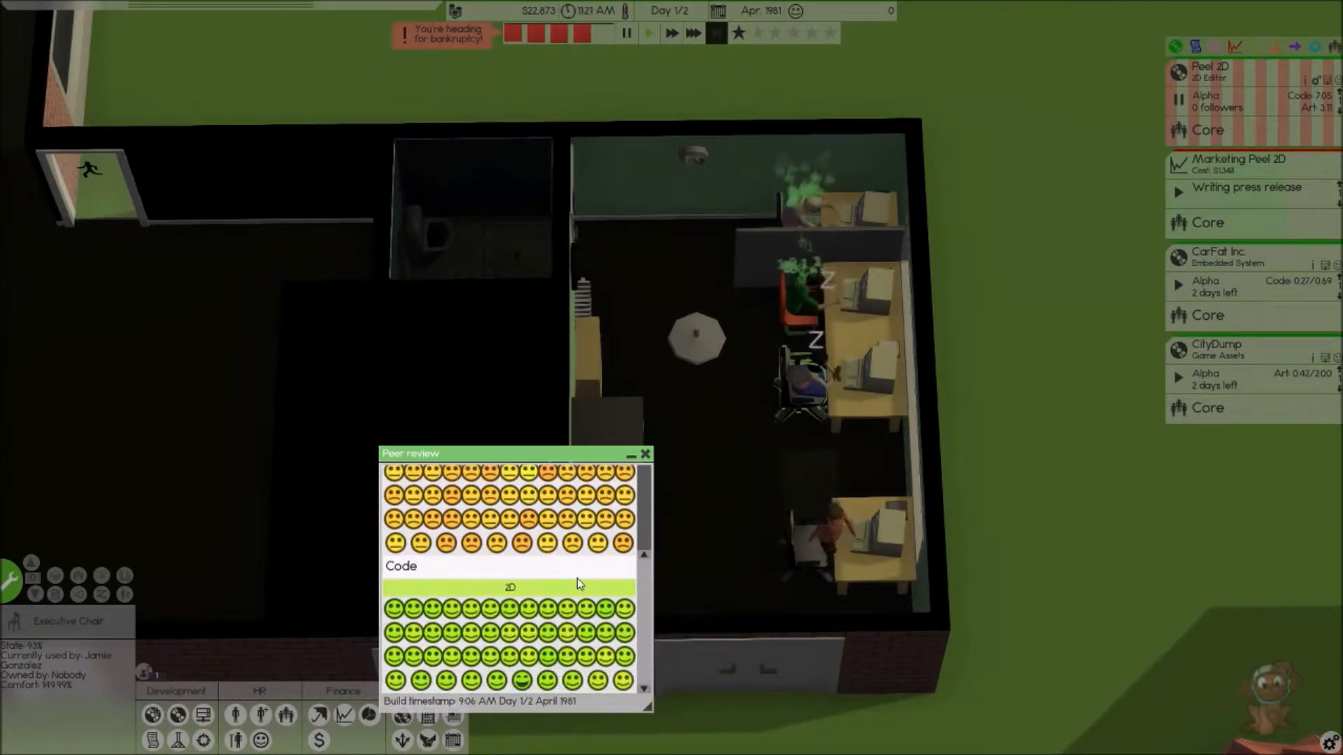
mouse_move(520, 692)
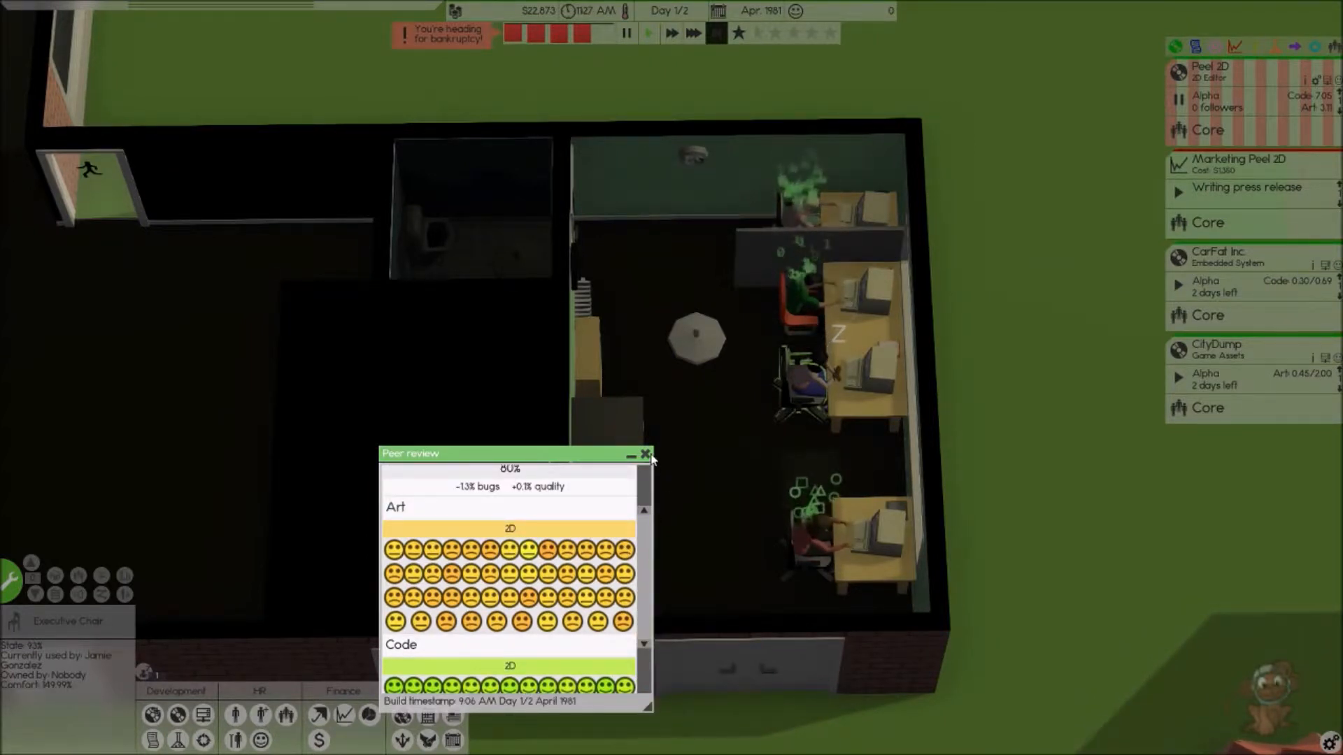
left_click(646, 454)
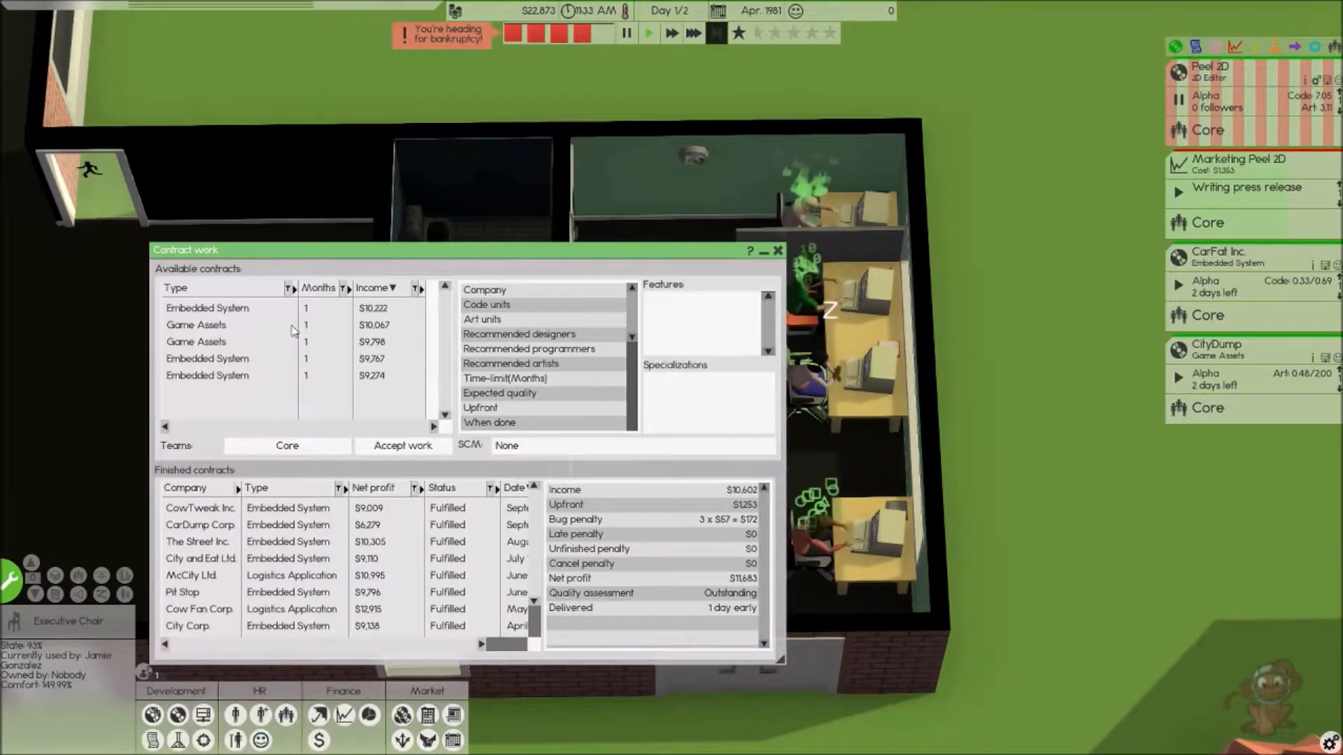
- Accept the Cow Ltd embedded system contract
left_click(207, 325)
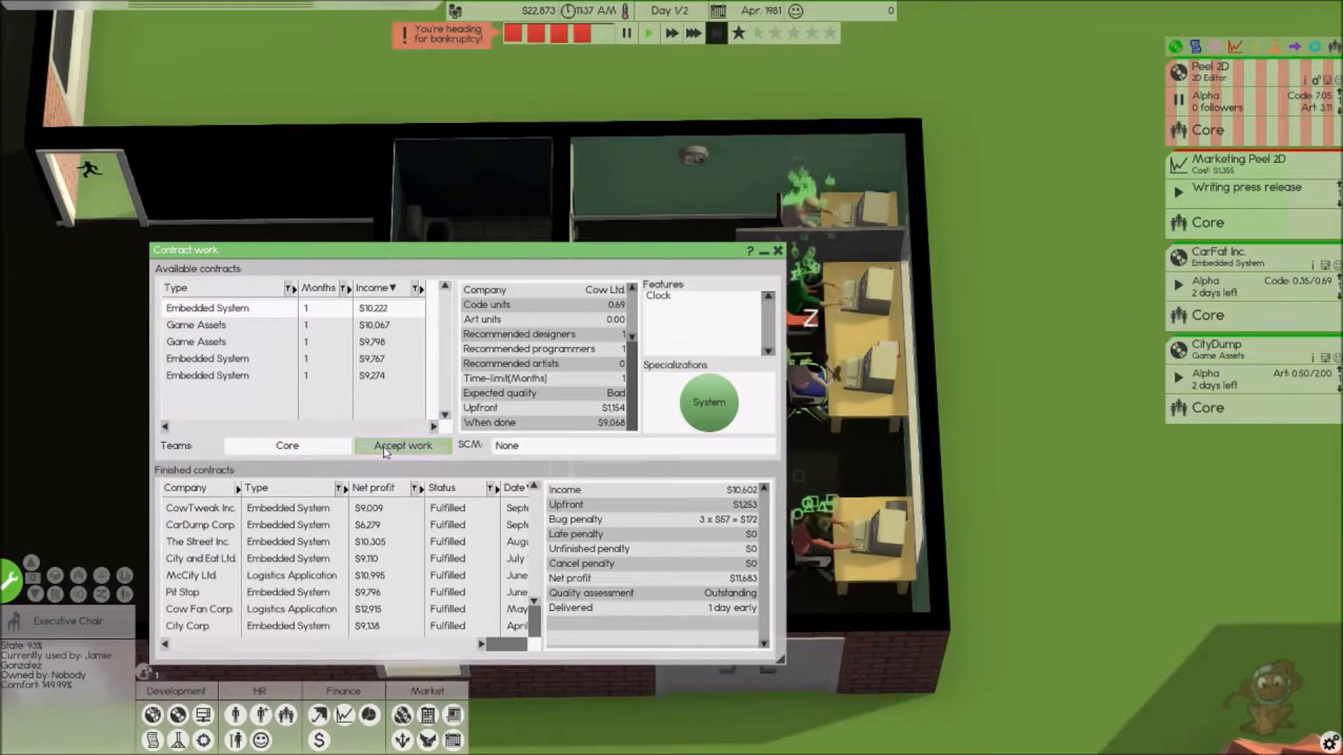
left_click(402, 447)
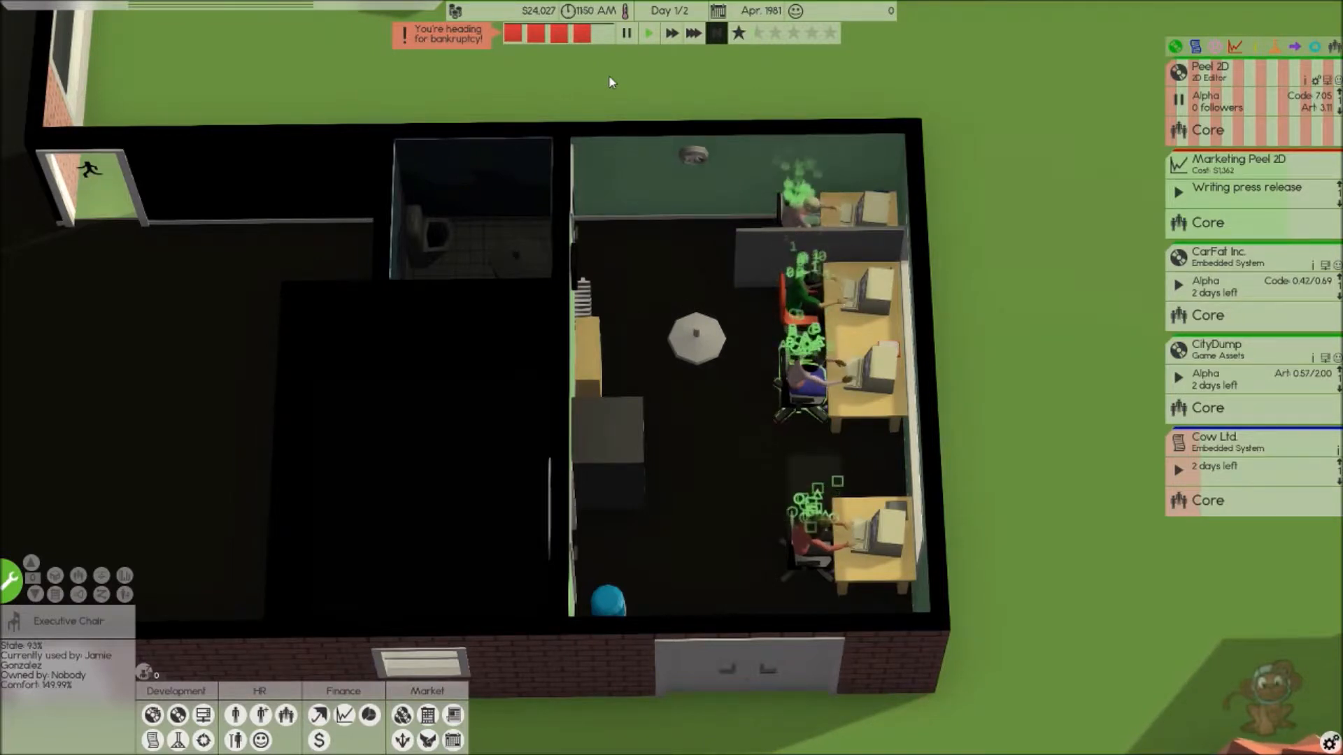
mouse_move(627, 116)
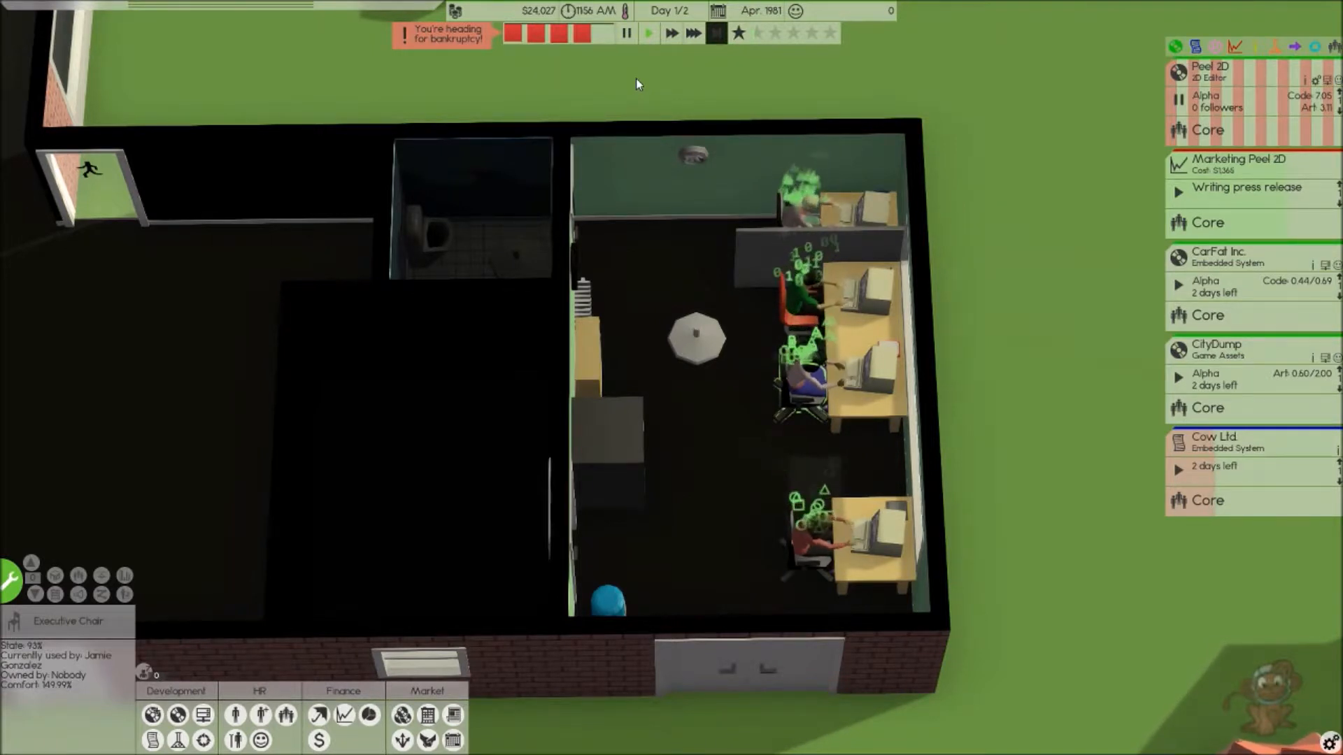
mouse_move(656, 66)
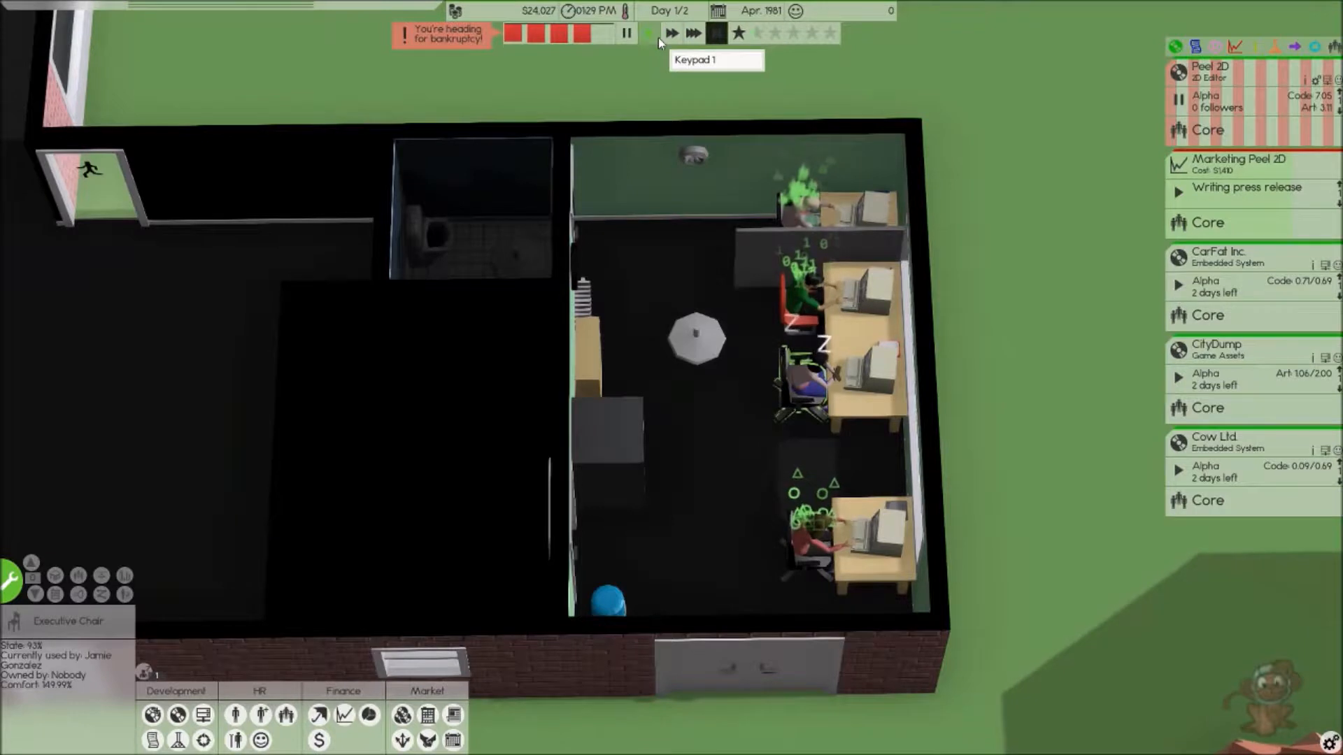
left_click(647, 36)
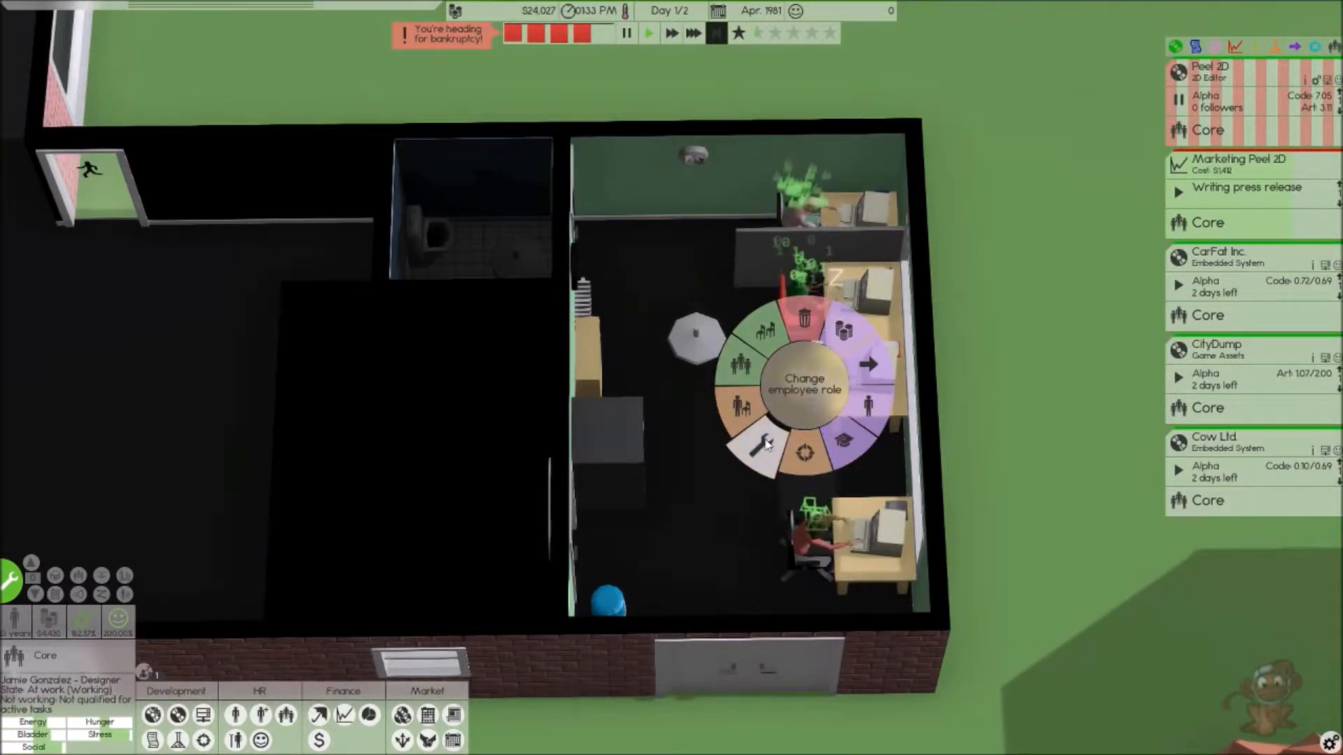
left_click(763, 448)
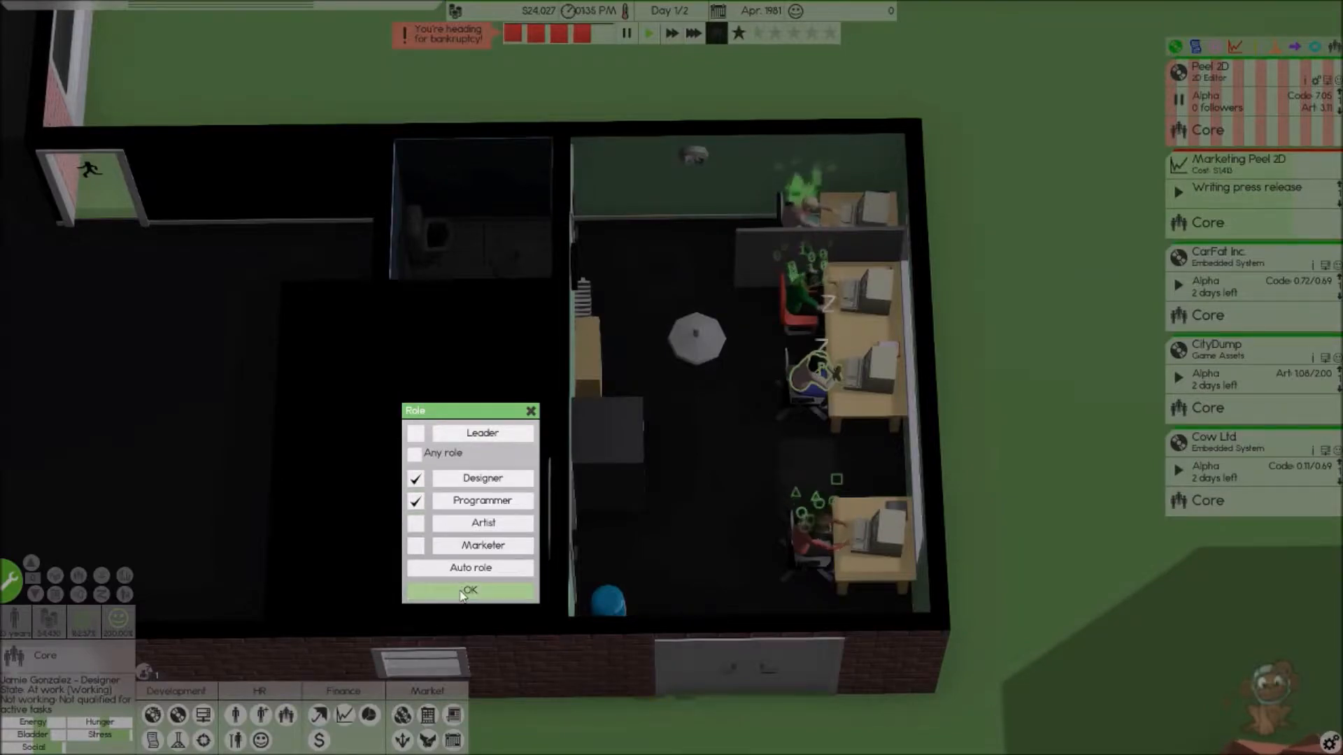
left_click(470, 590)
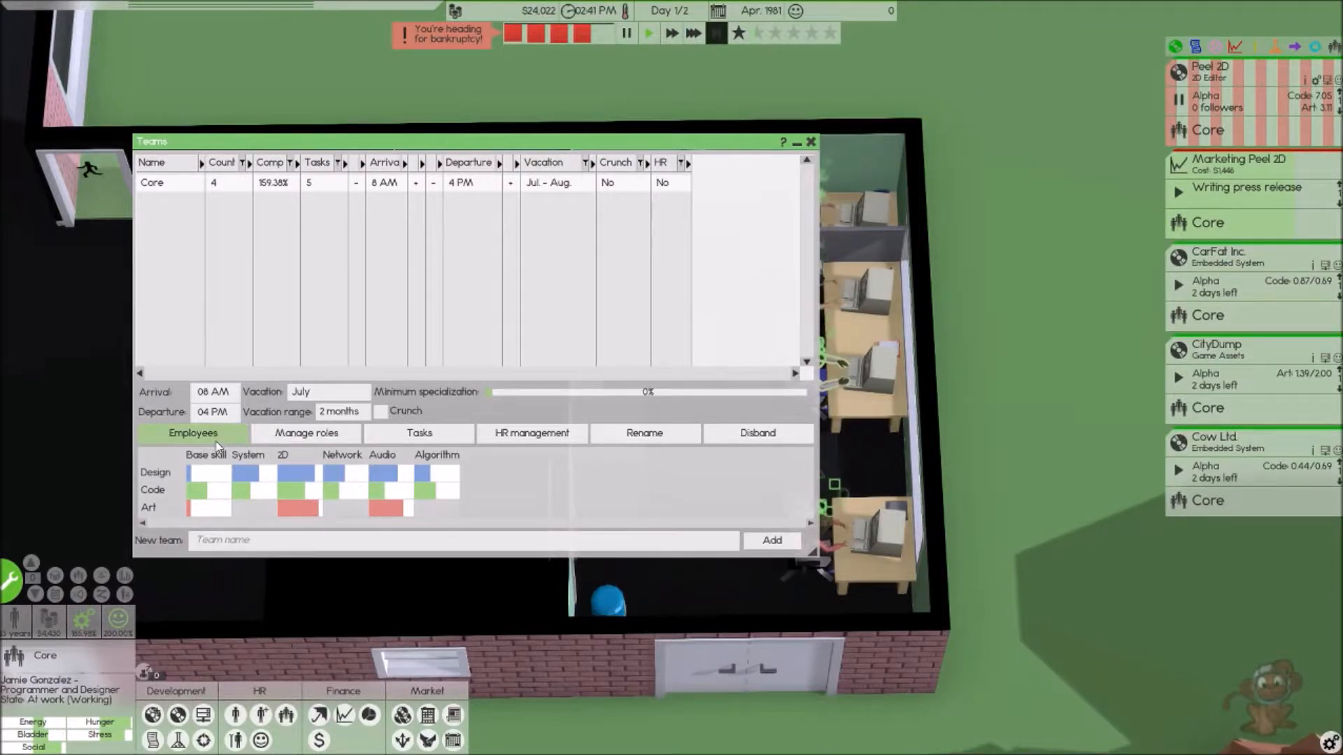
left_click(193, 434)
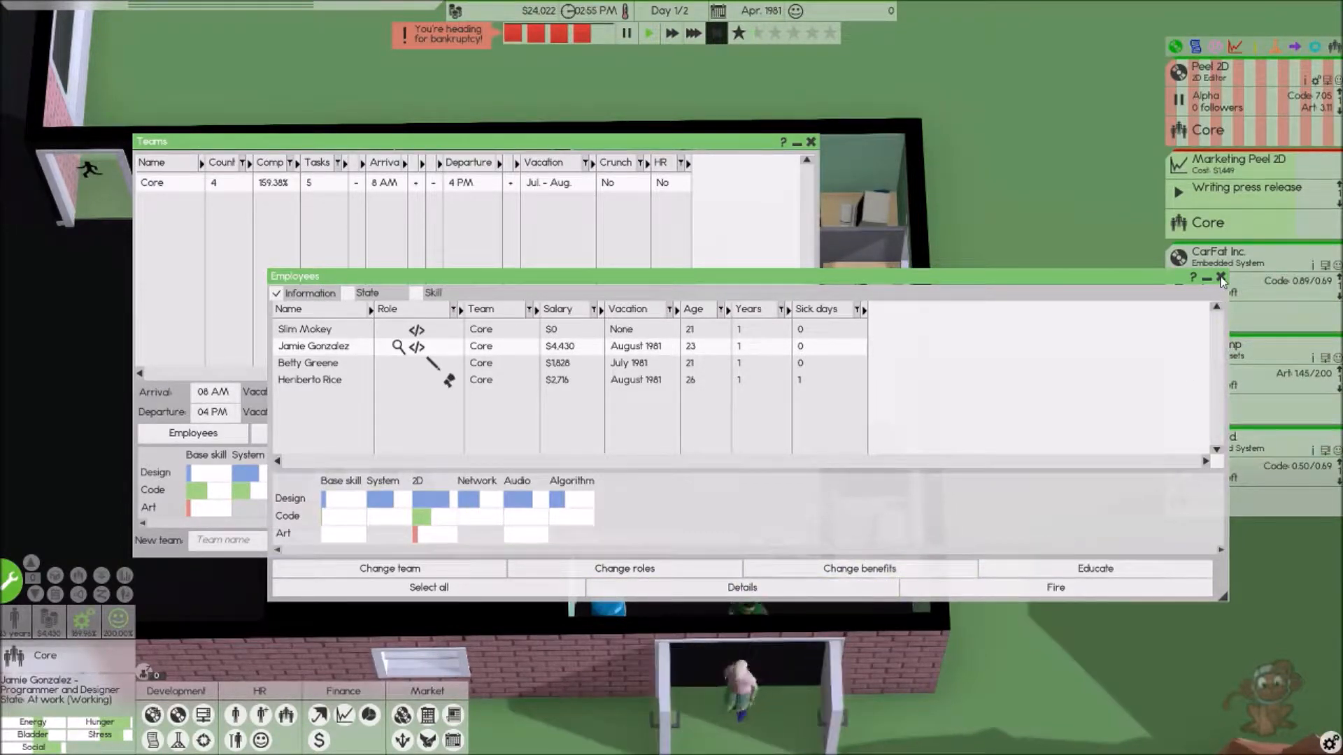
left_click(1219, 279)
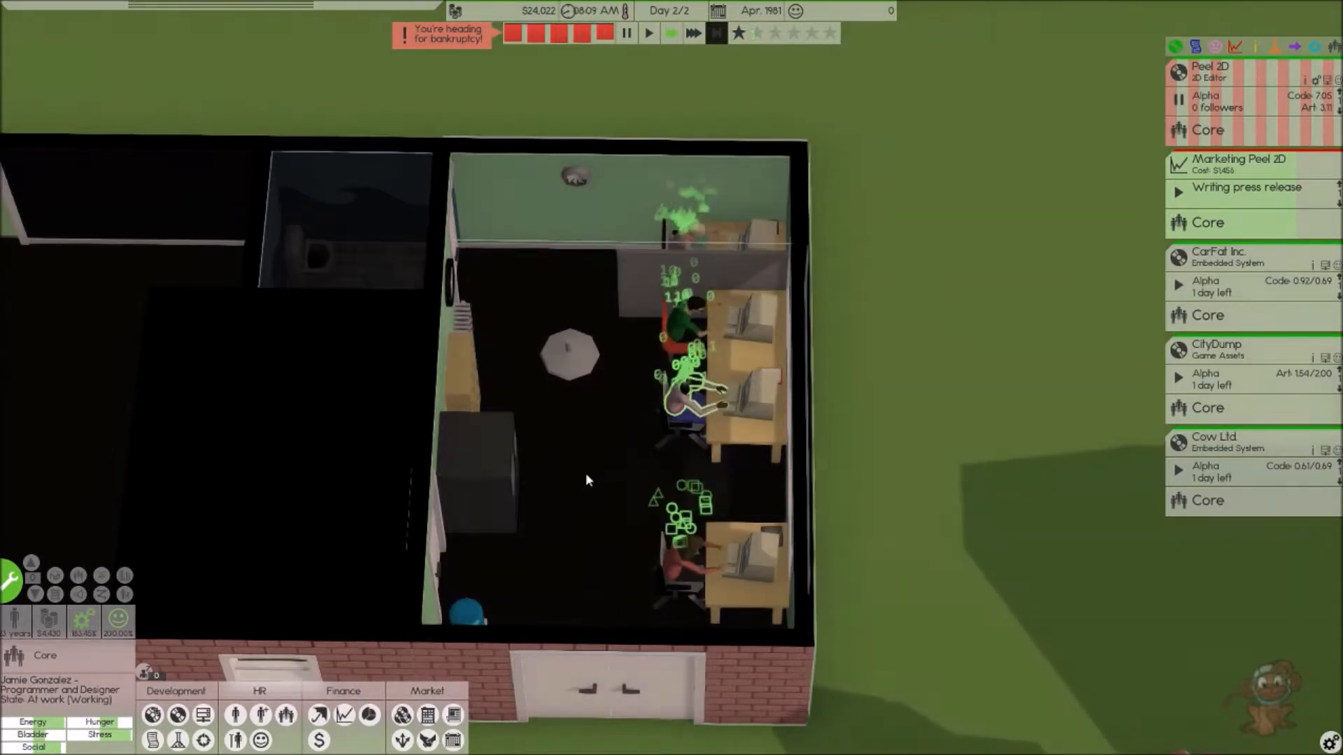
- Release the finished Cow Ltd contract and speed up the simulation
left_click(1205, 285)
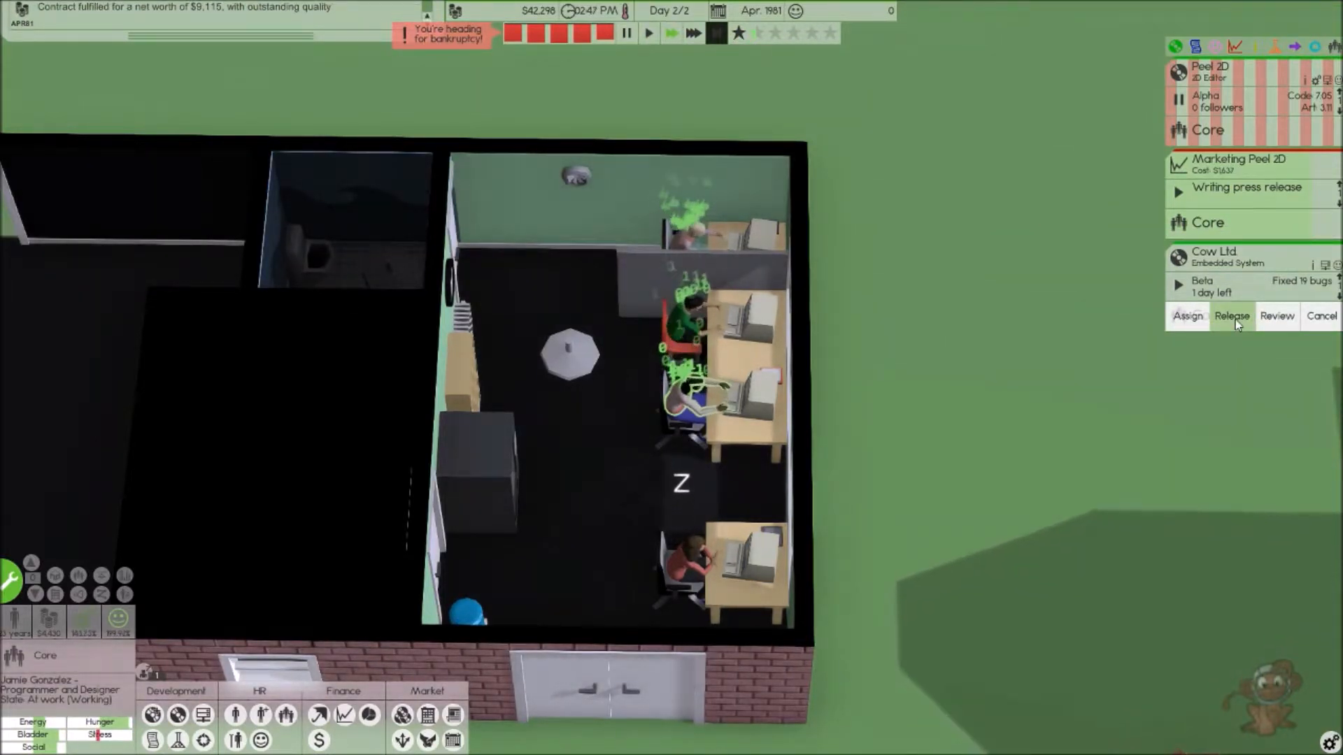
left_click(1231, 316)
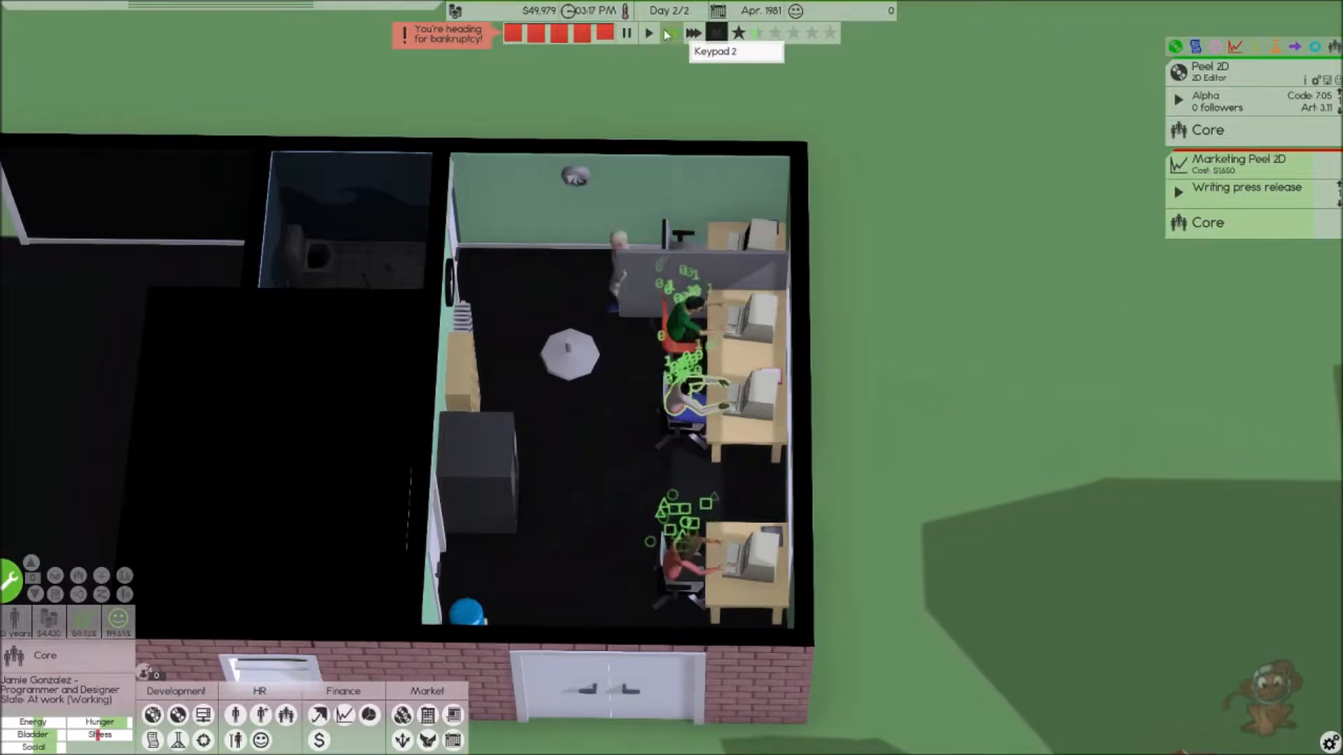
left_click(646, 35)
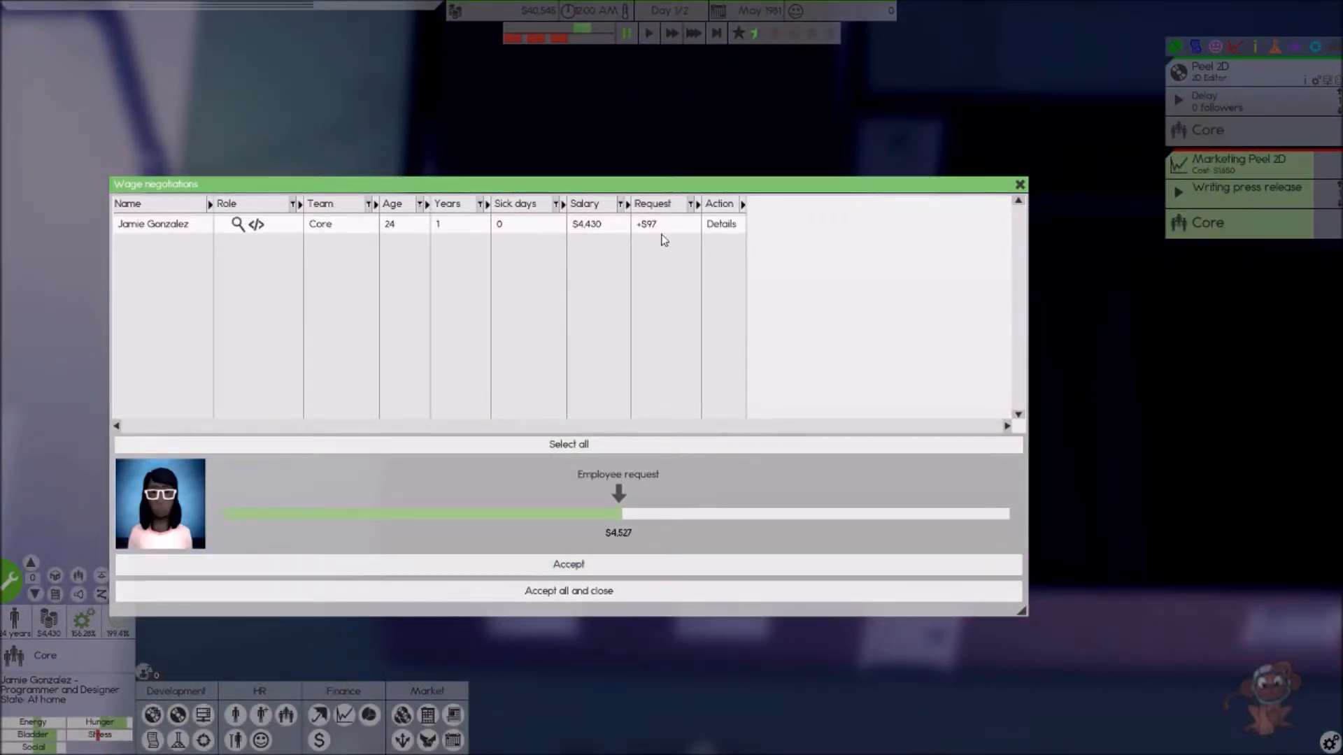
mouse_move(643, 559)
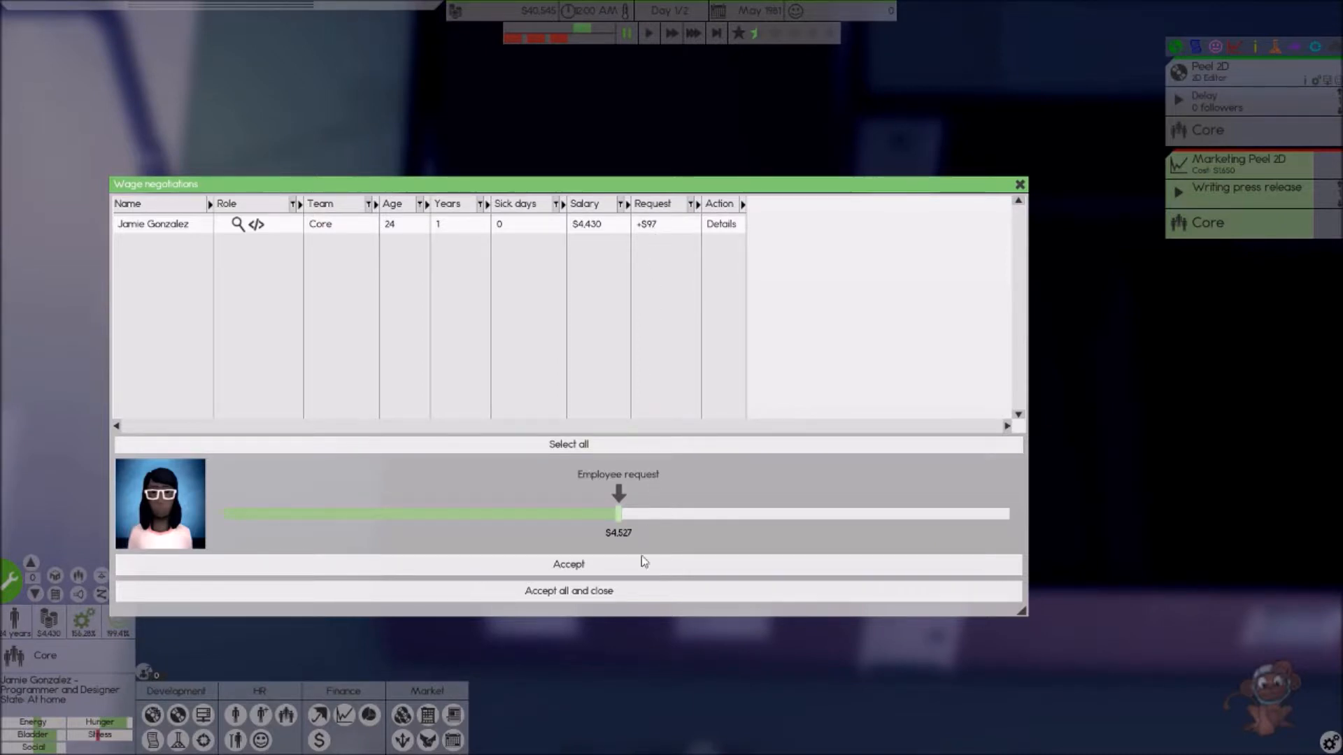
mouse_move(612, 591)
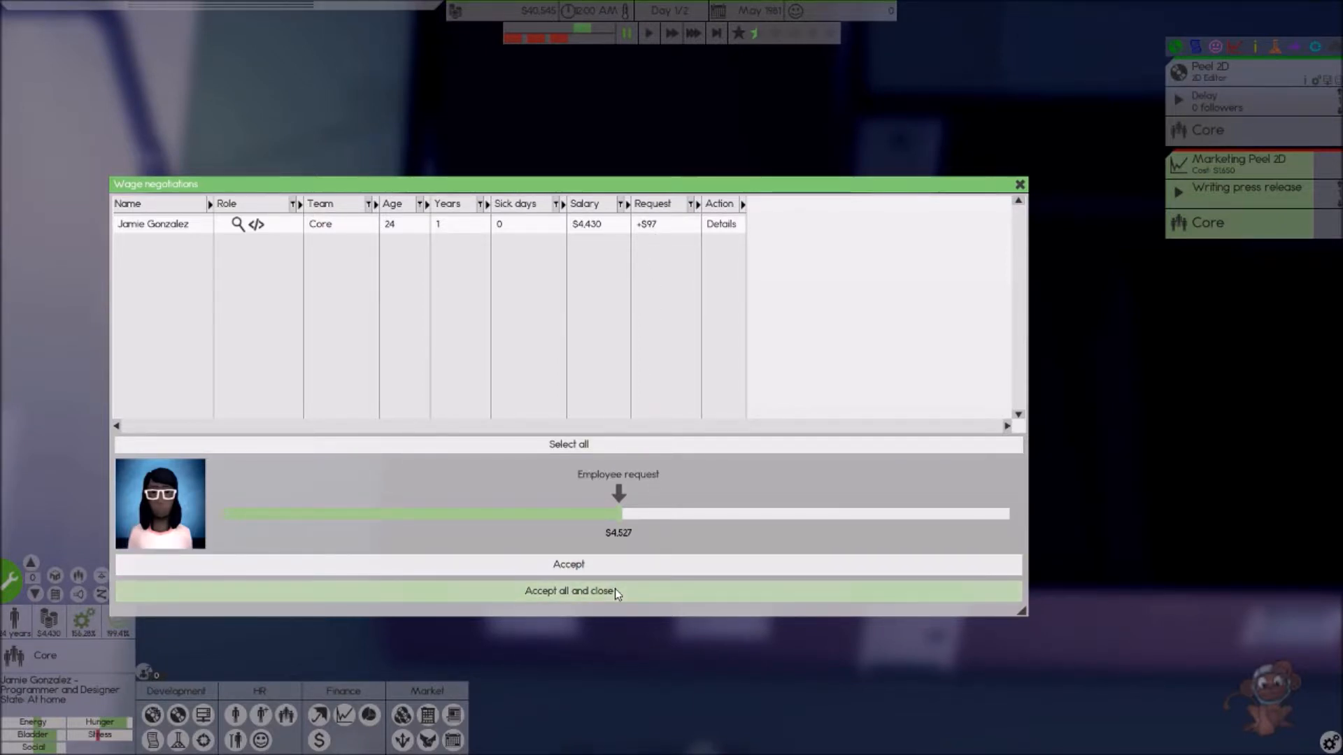
- Accept the programmer-designer's raise to $4,527 and close the wage negotiation
left_click(568, 592)
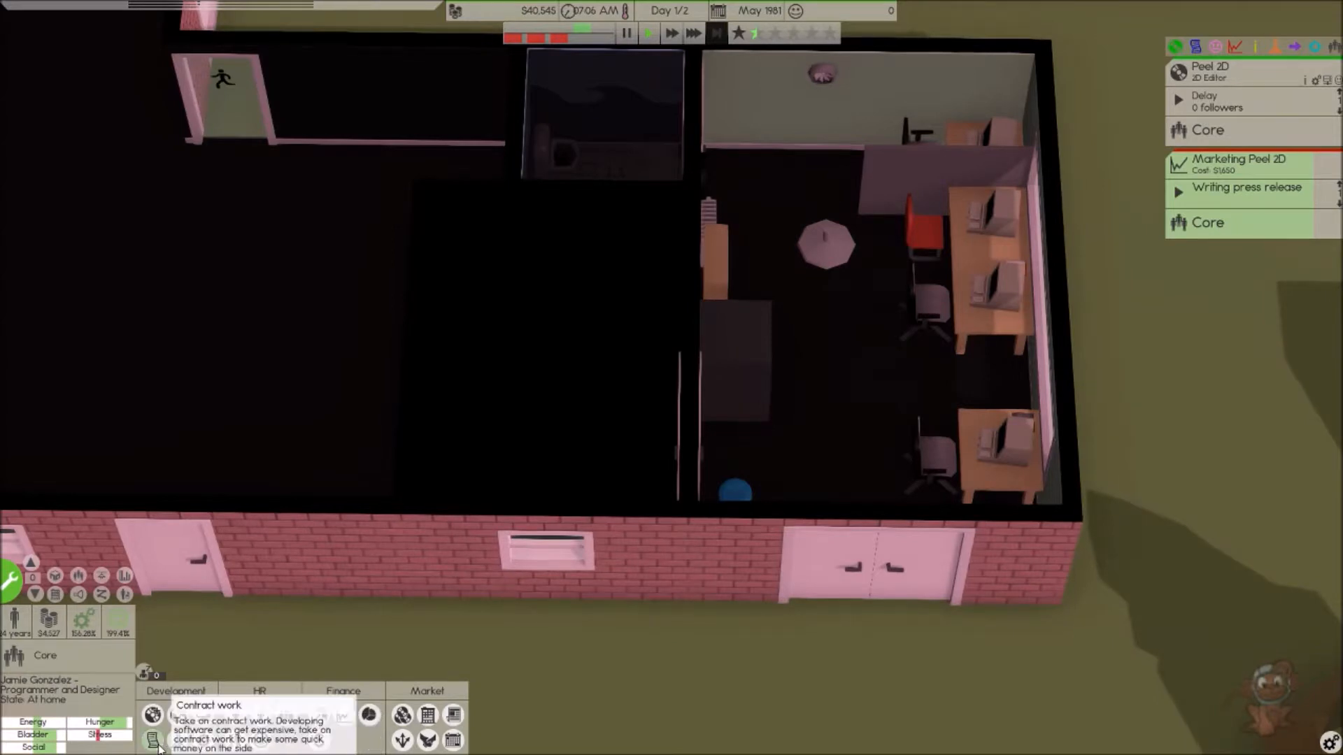
- Accept the McChicken Inc. game assets and The City Ltd contracts, then close Contract work
left_click(153, 737)
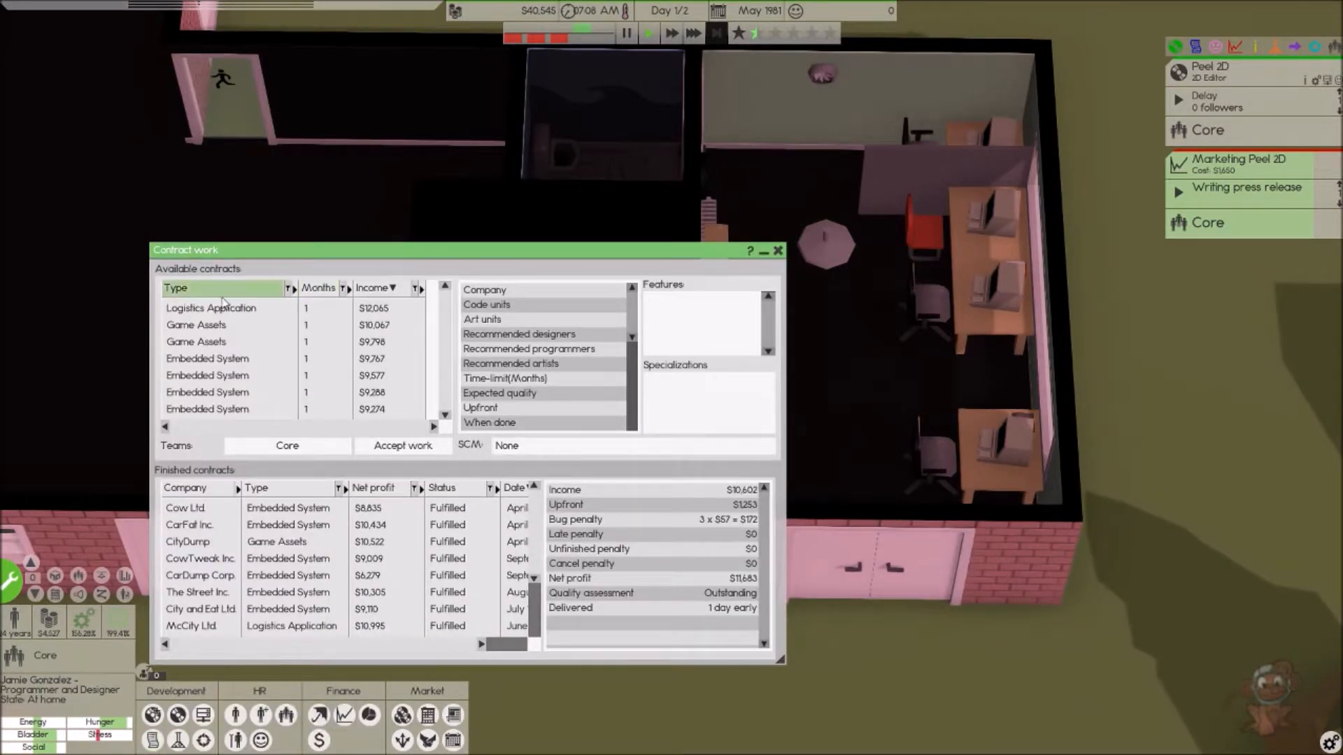
left_click(196, 325)
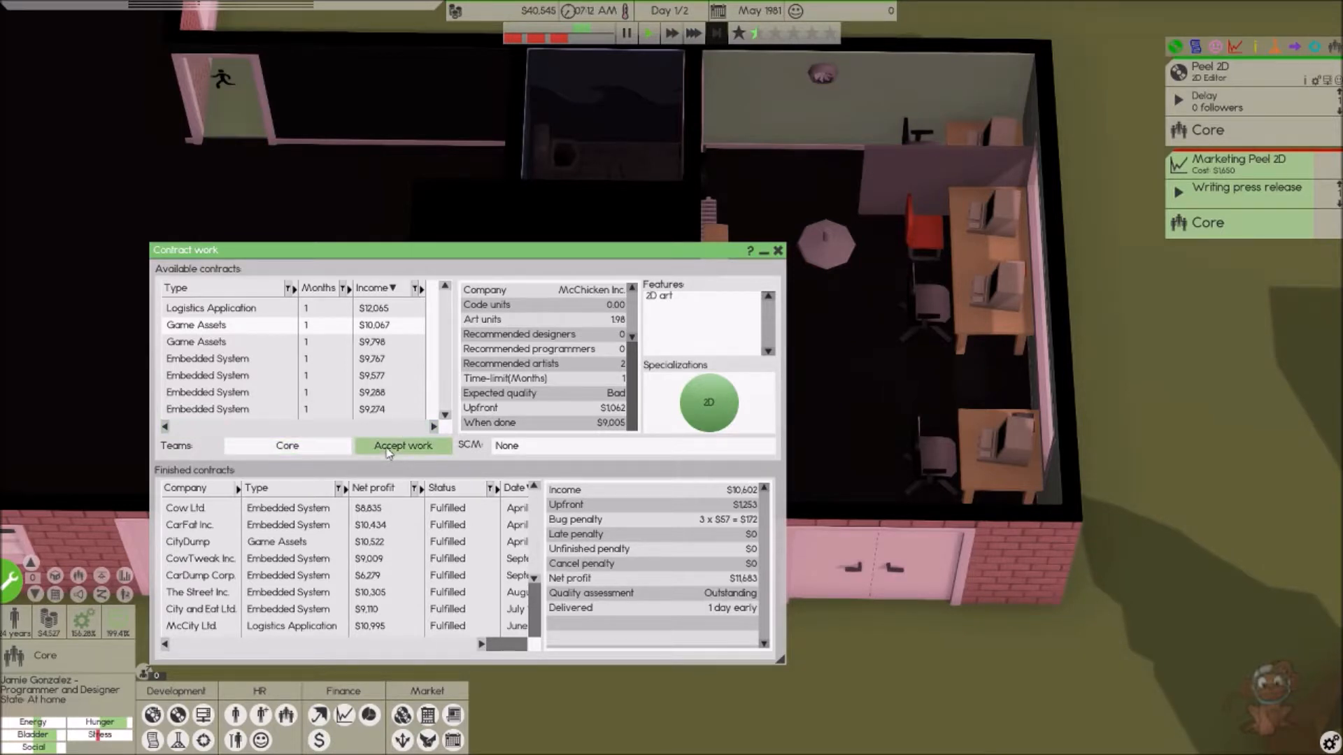
left_click(403, 446)
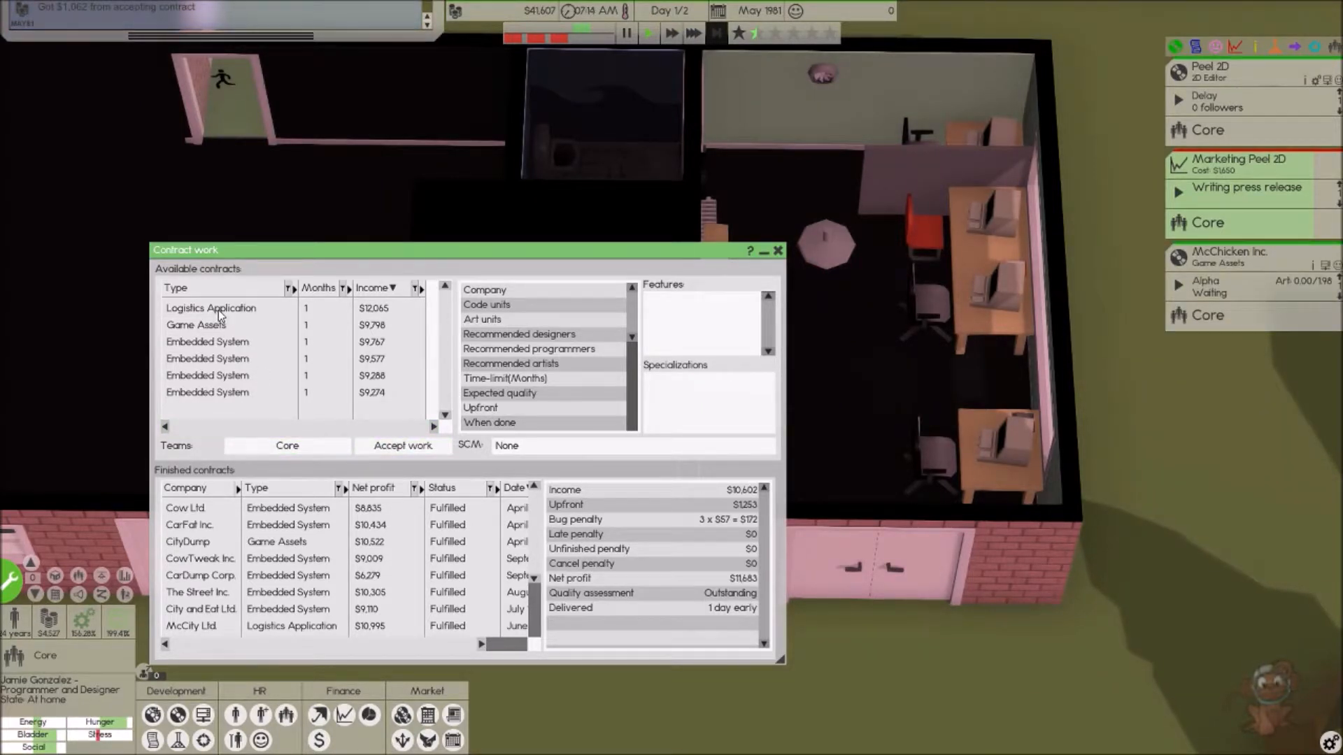
left_click(403, 446)
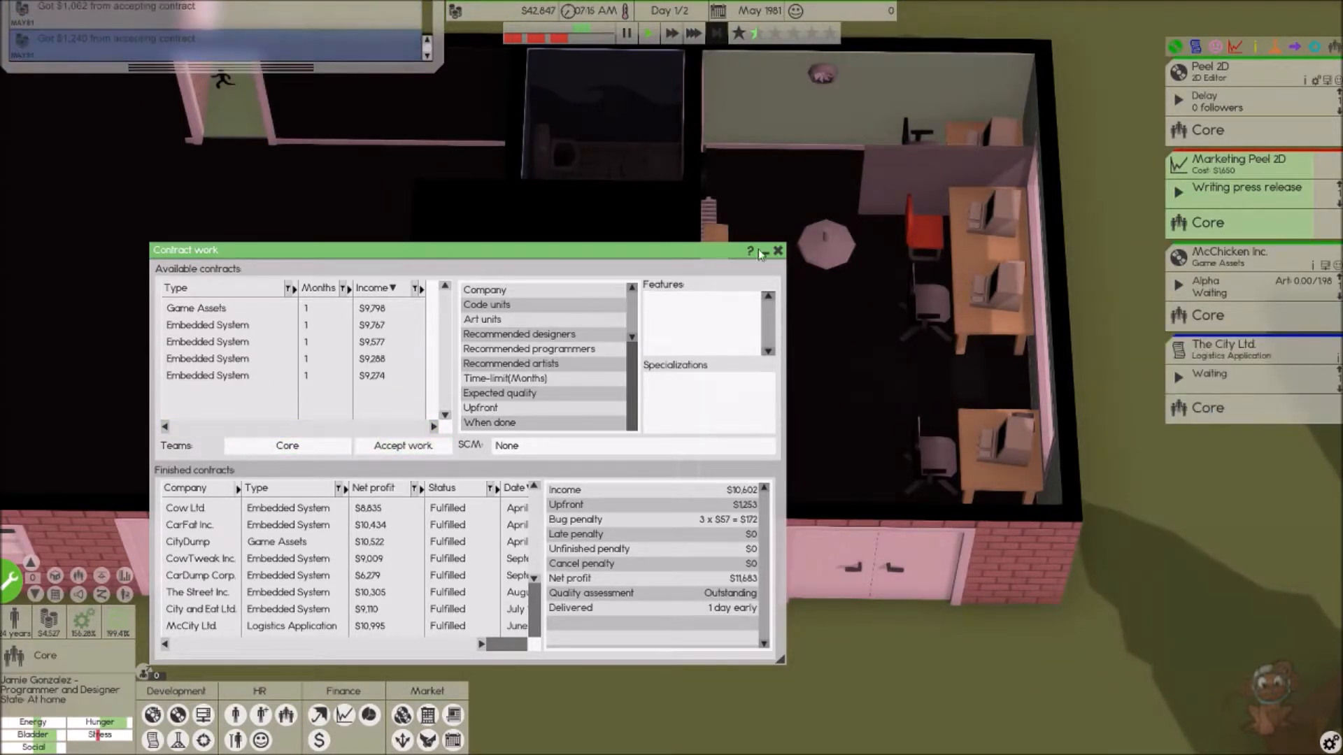
left_click(775, 249)
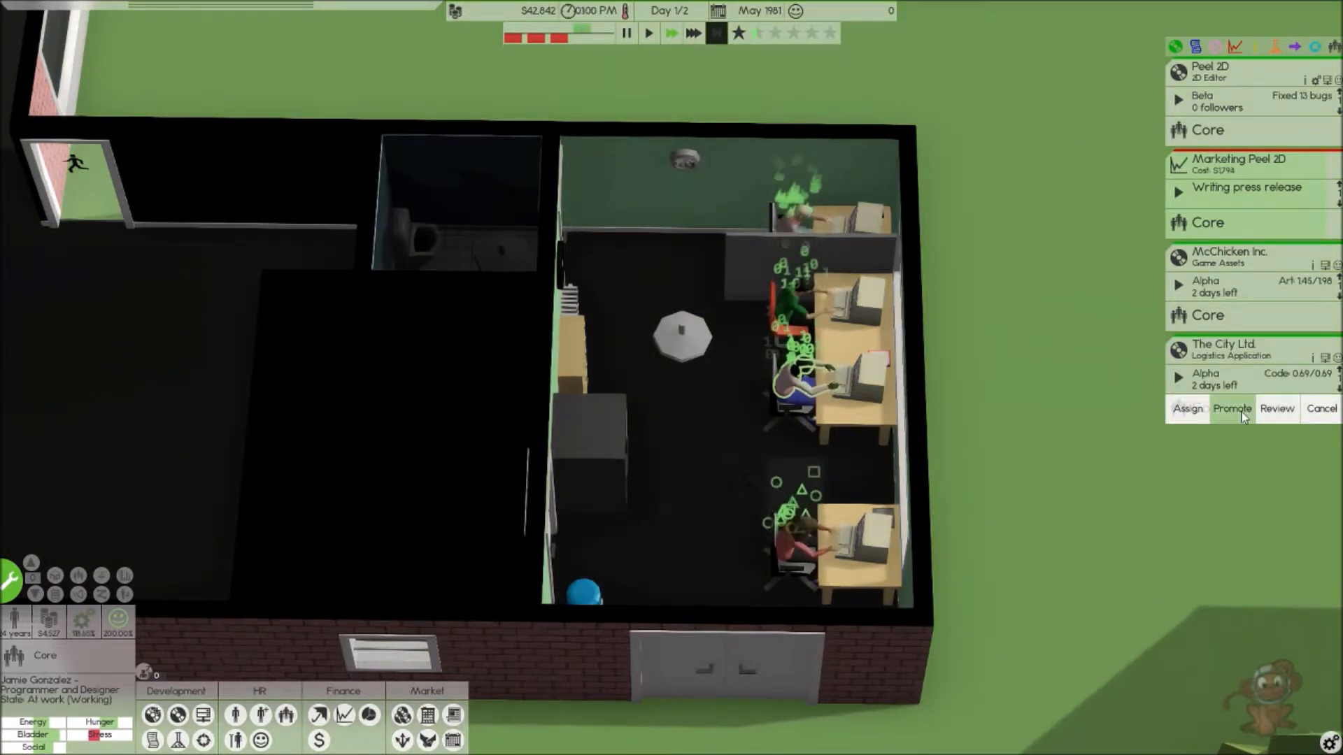
- Promote The City Ltd logistics contract from alpha into beta bug fixing
left_click(1231, 408)
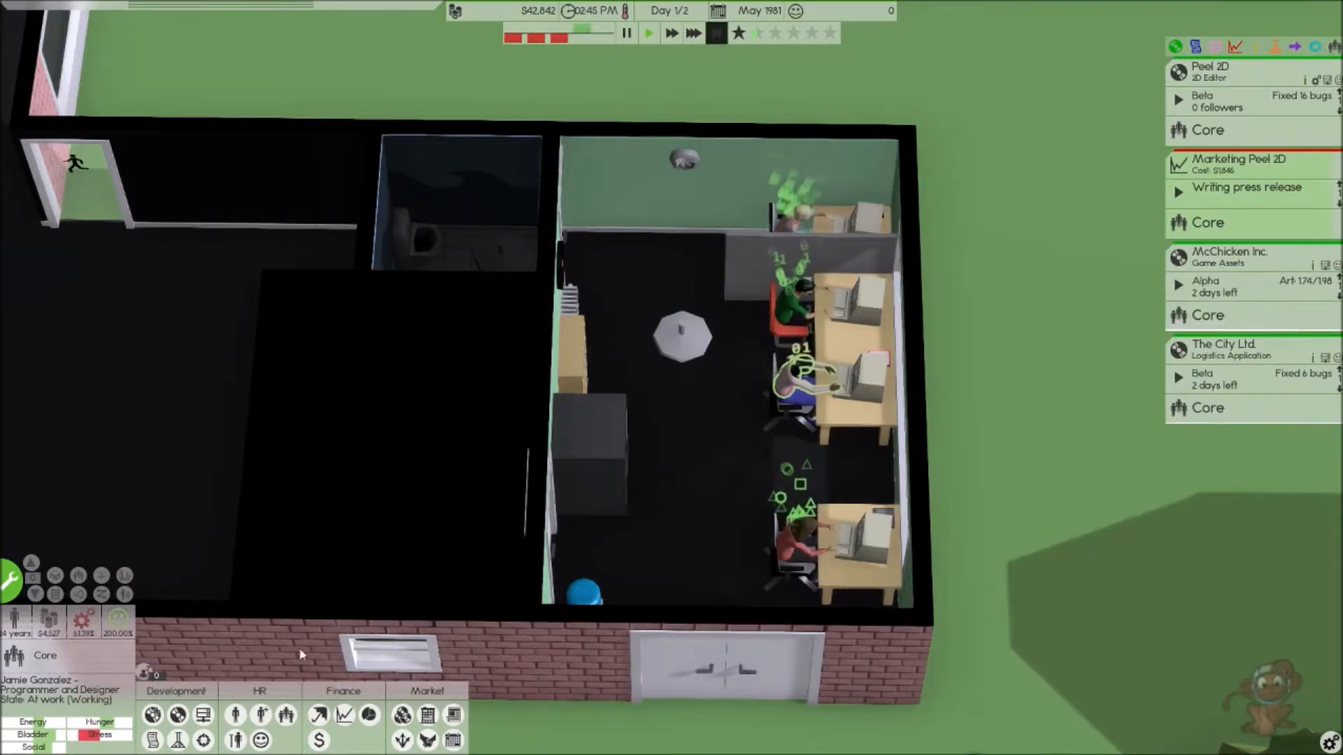
mouse_move(715, 558)
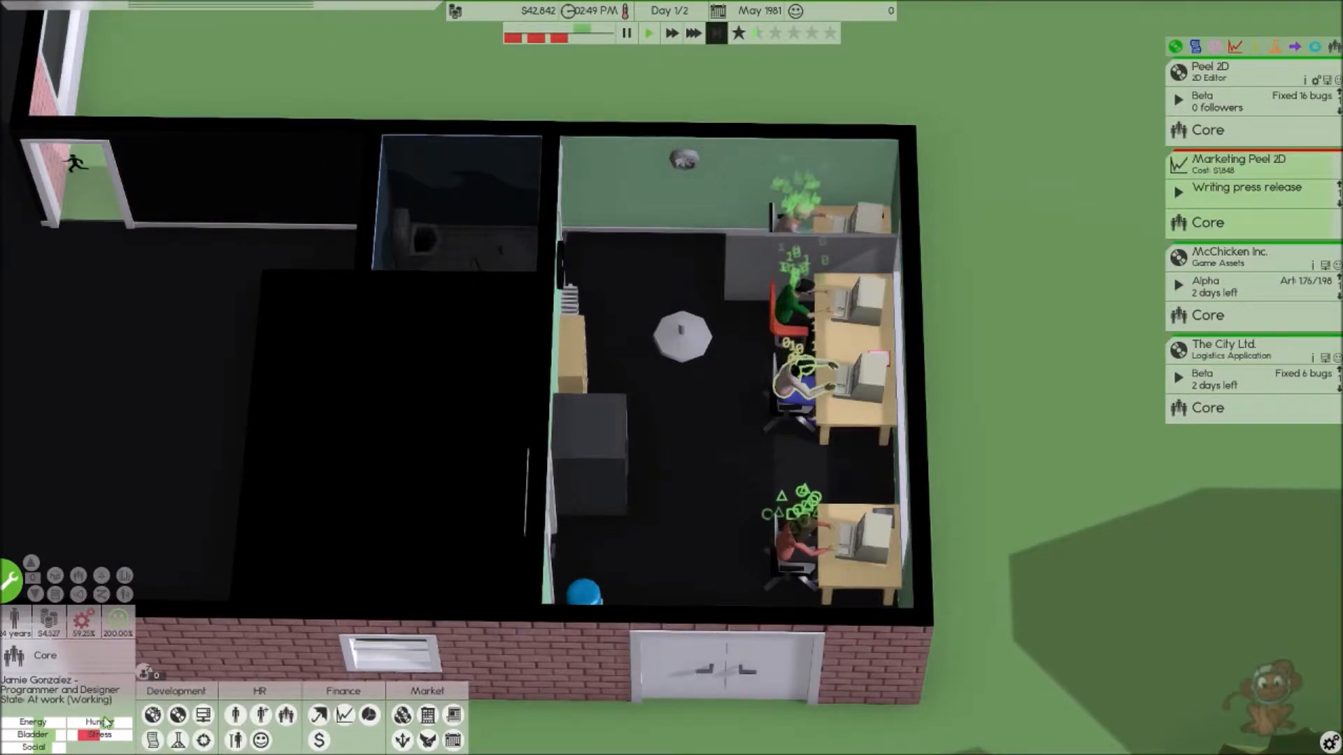
mouse_move(84, 622)
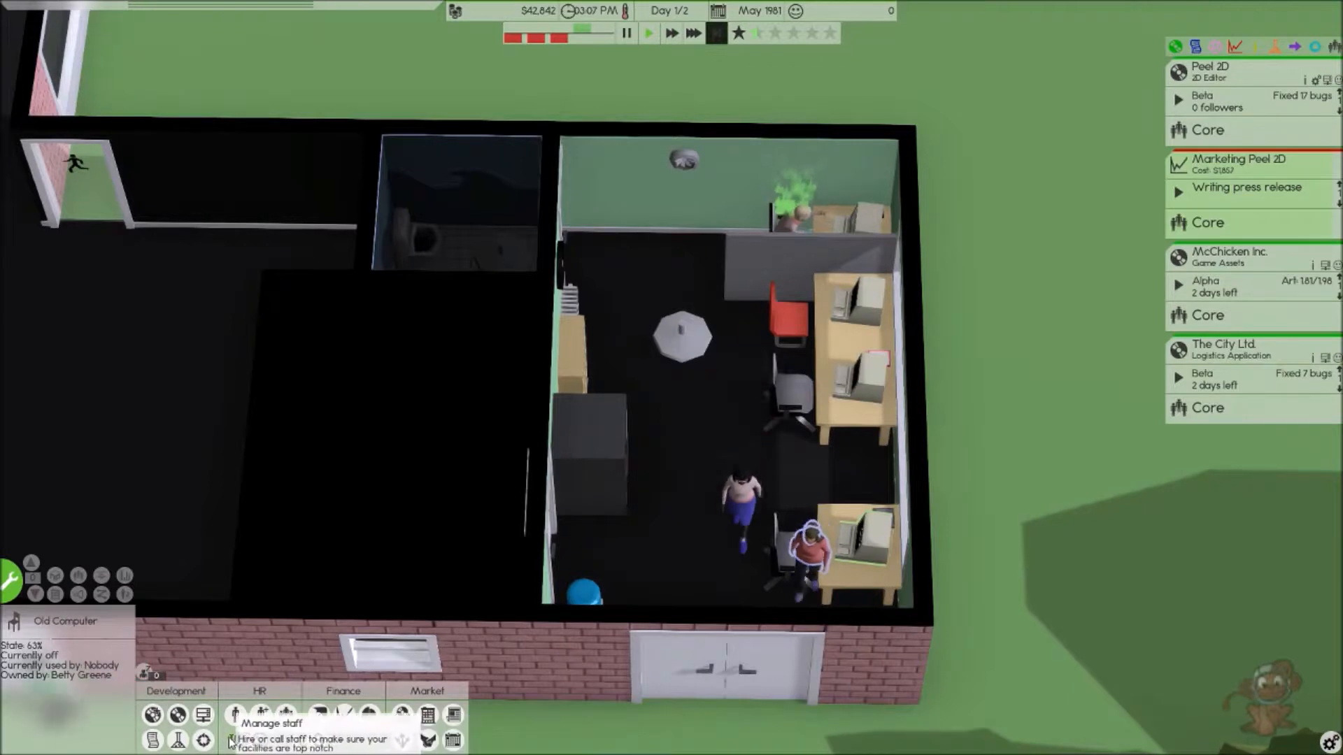
left_click(235, 732)
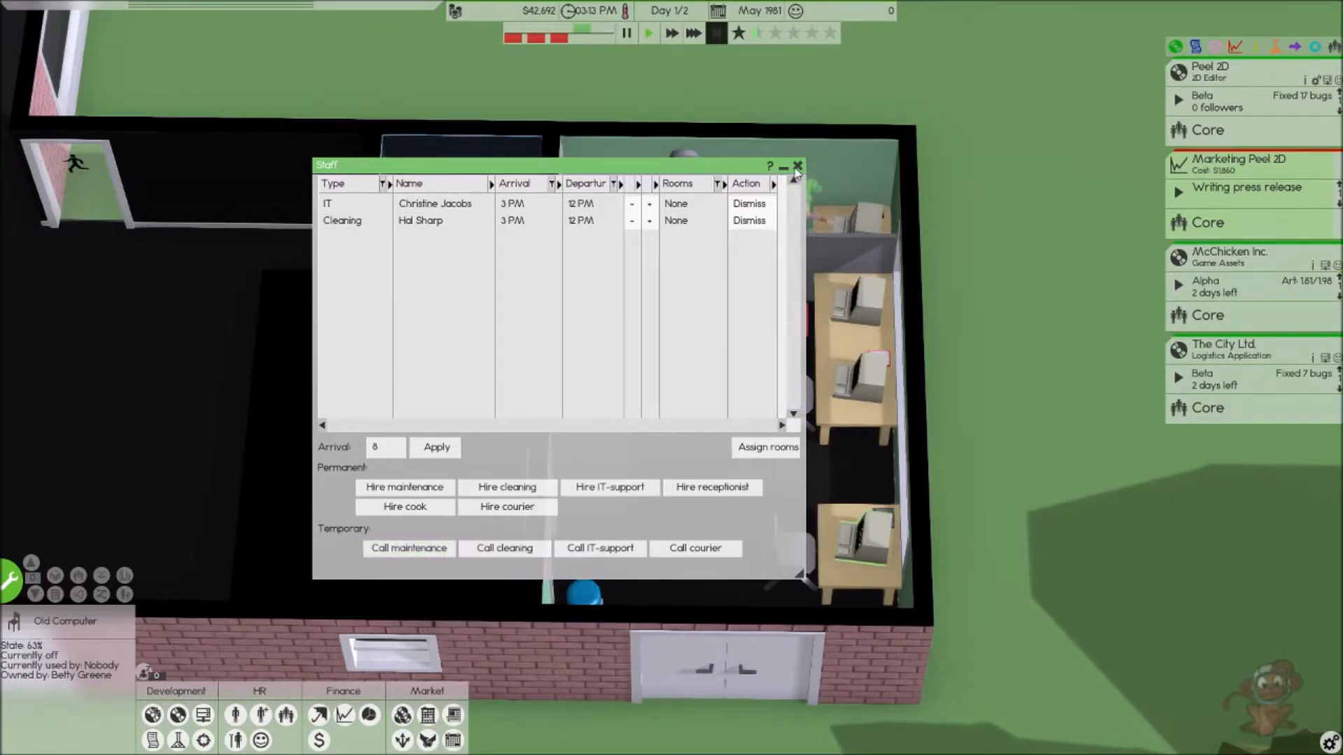
left_click(798, 167)
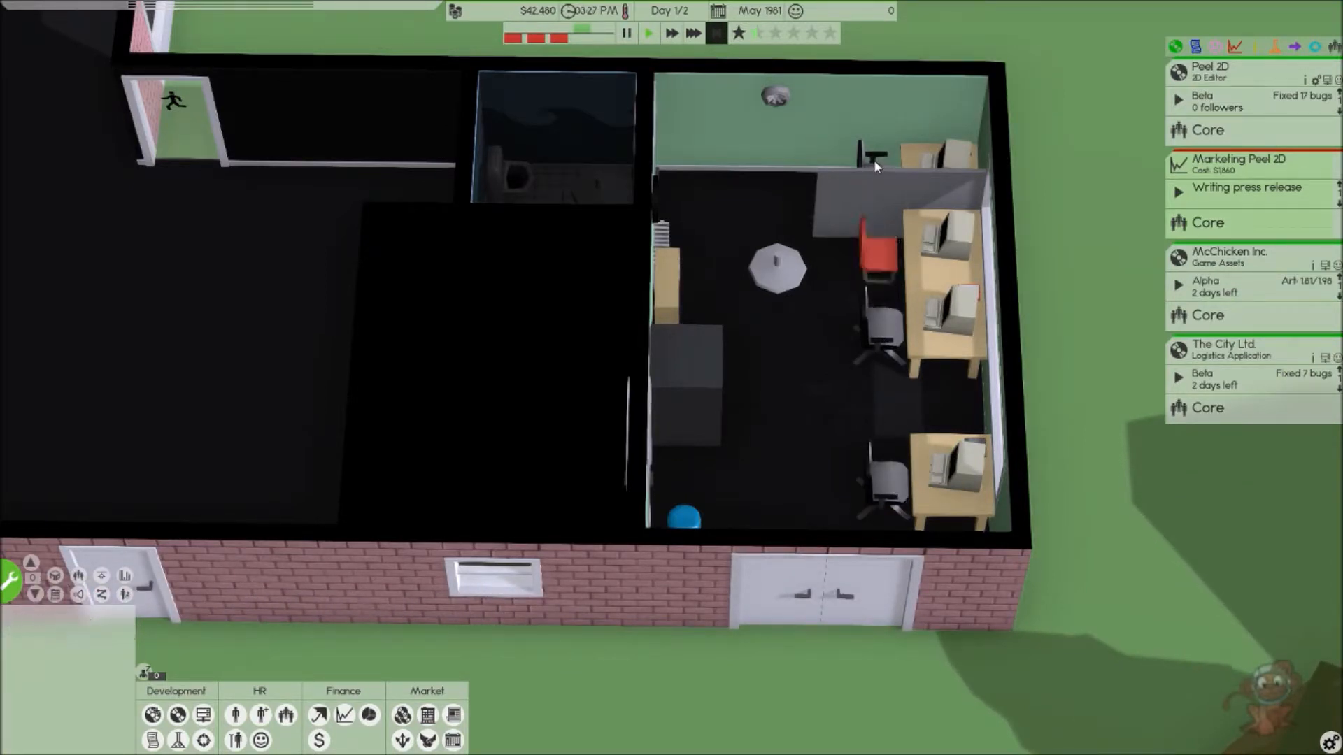
left_click(872, 151)
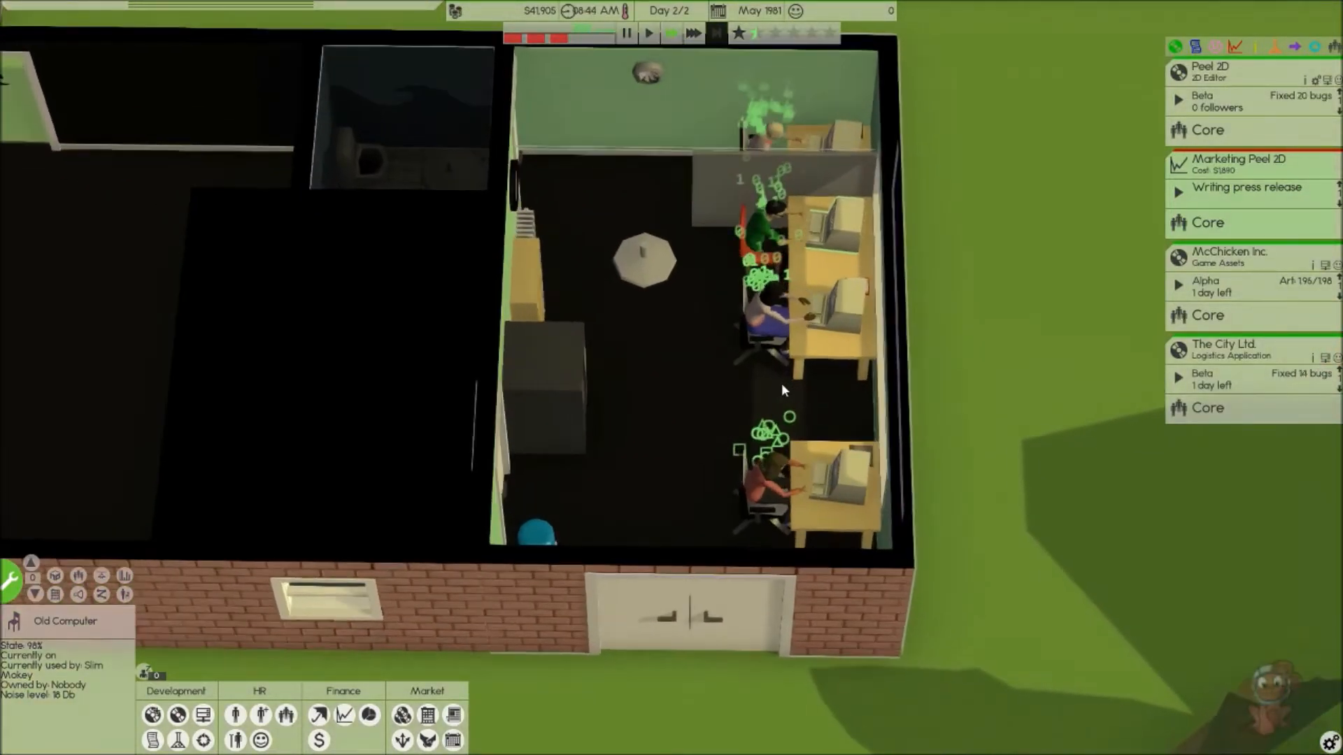
left_click(766, 316)
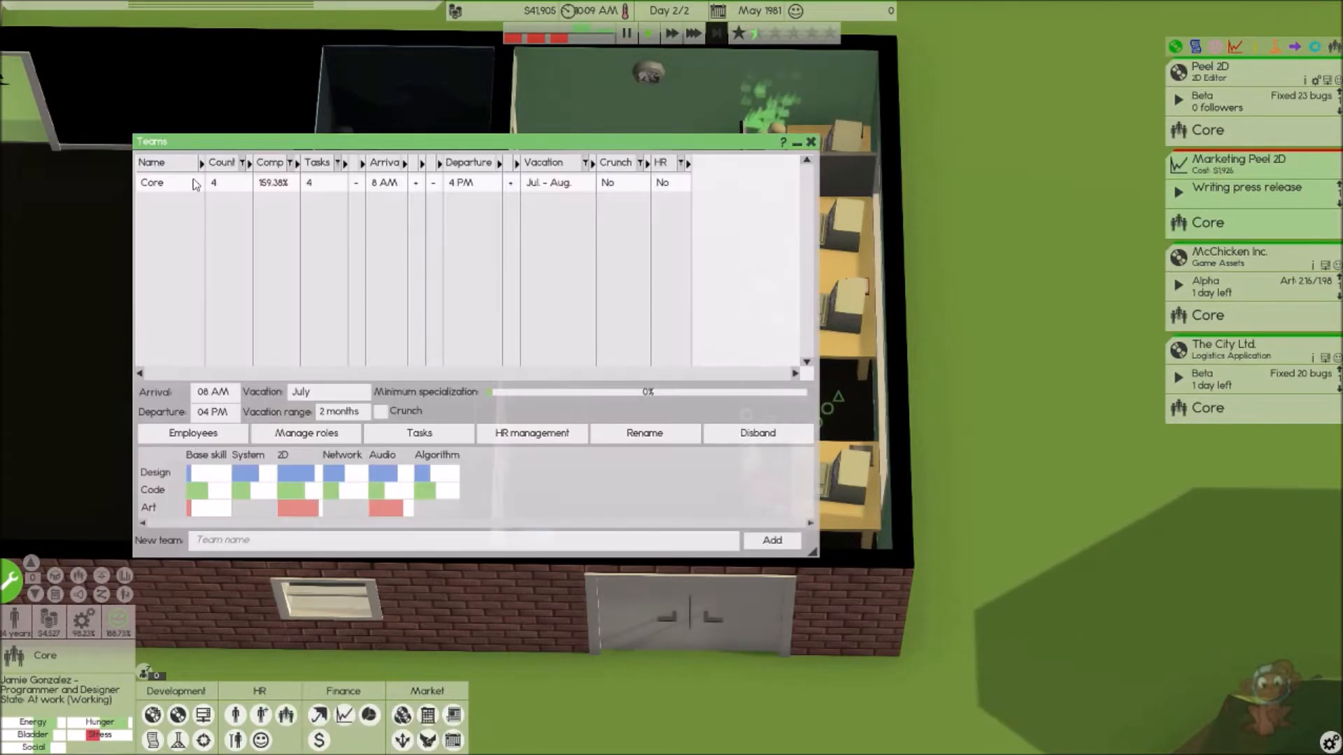
left_click(193, 433)
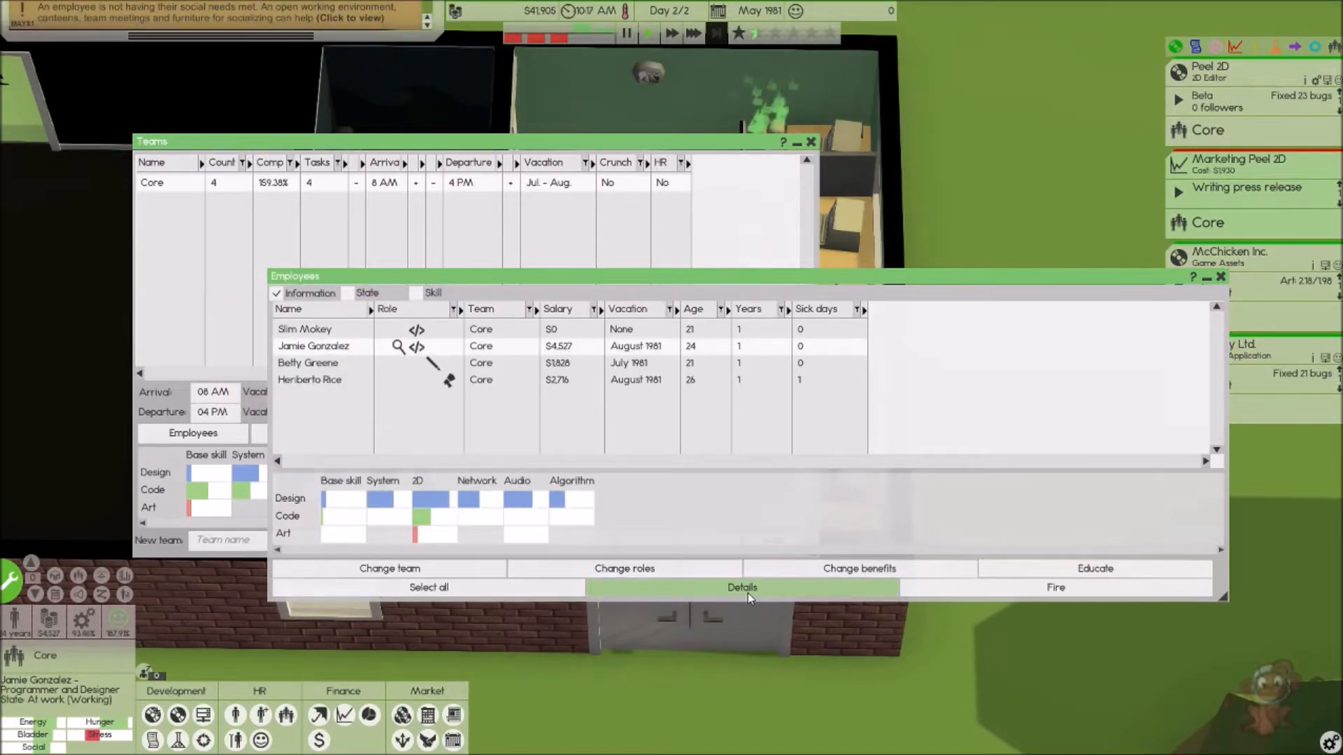
left_click(742, 586)
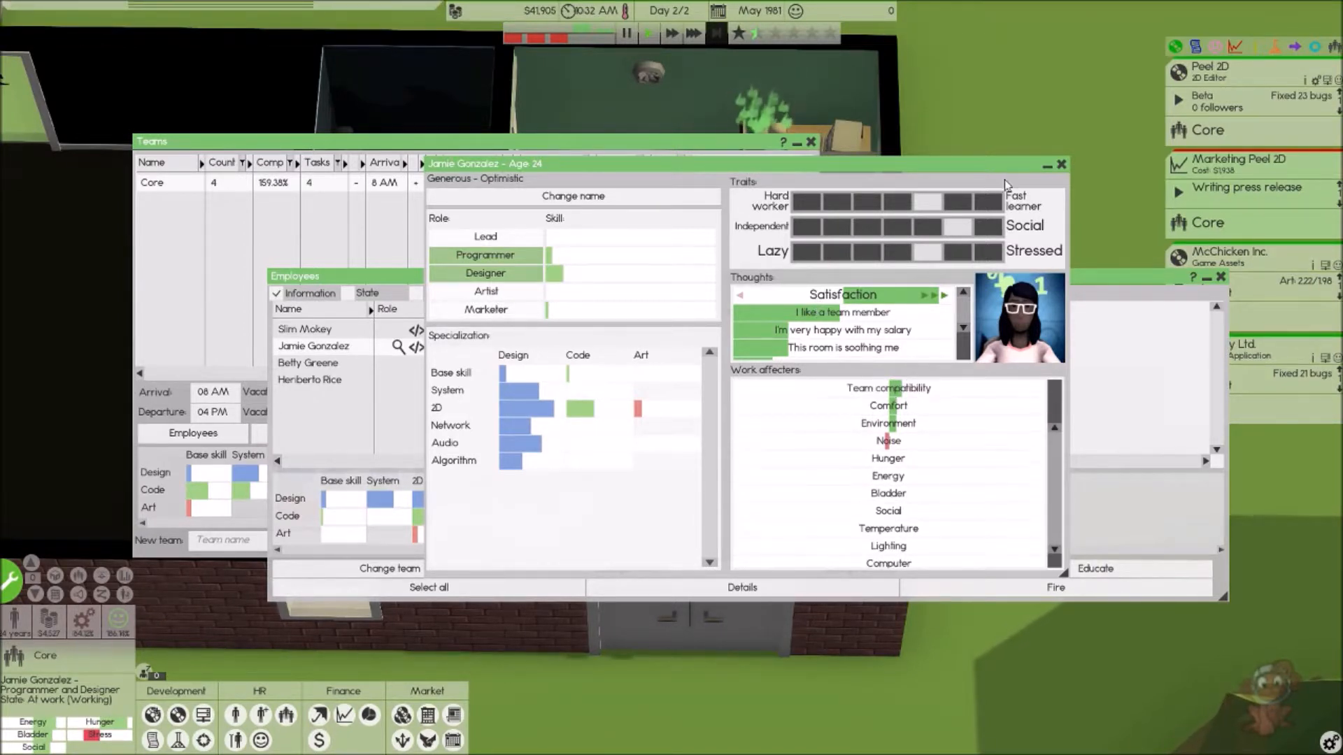
- Browse lighting, seating and plant furniture and pick the Big Plant for the office corner
left_click(1062, 165)
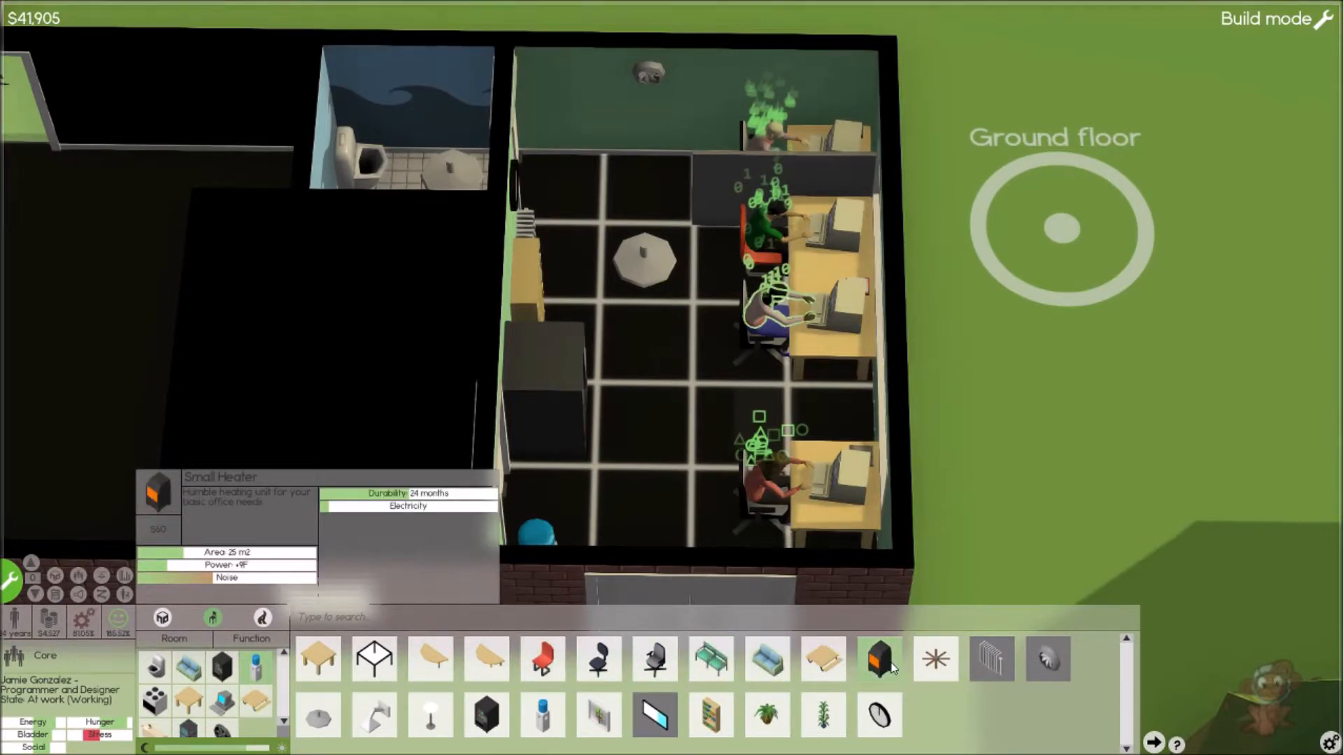
mouse_move(943, 666)
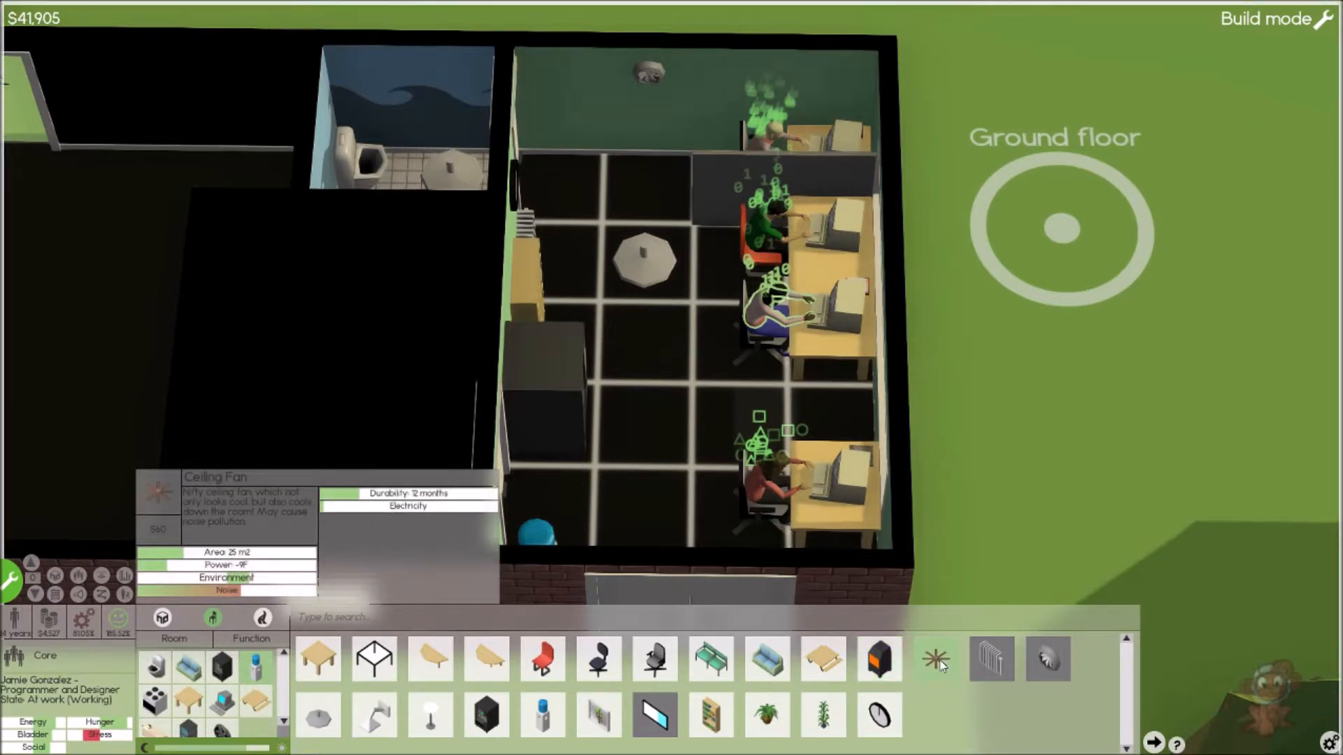
mouse_move(778, 722)
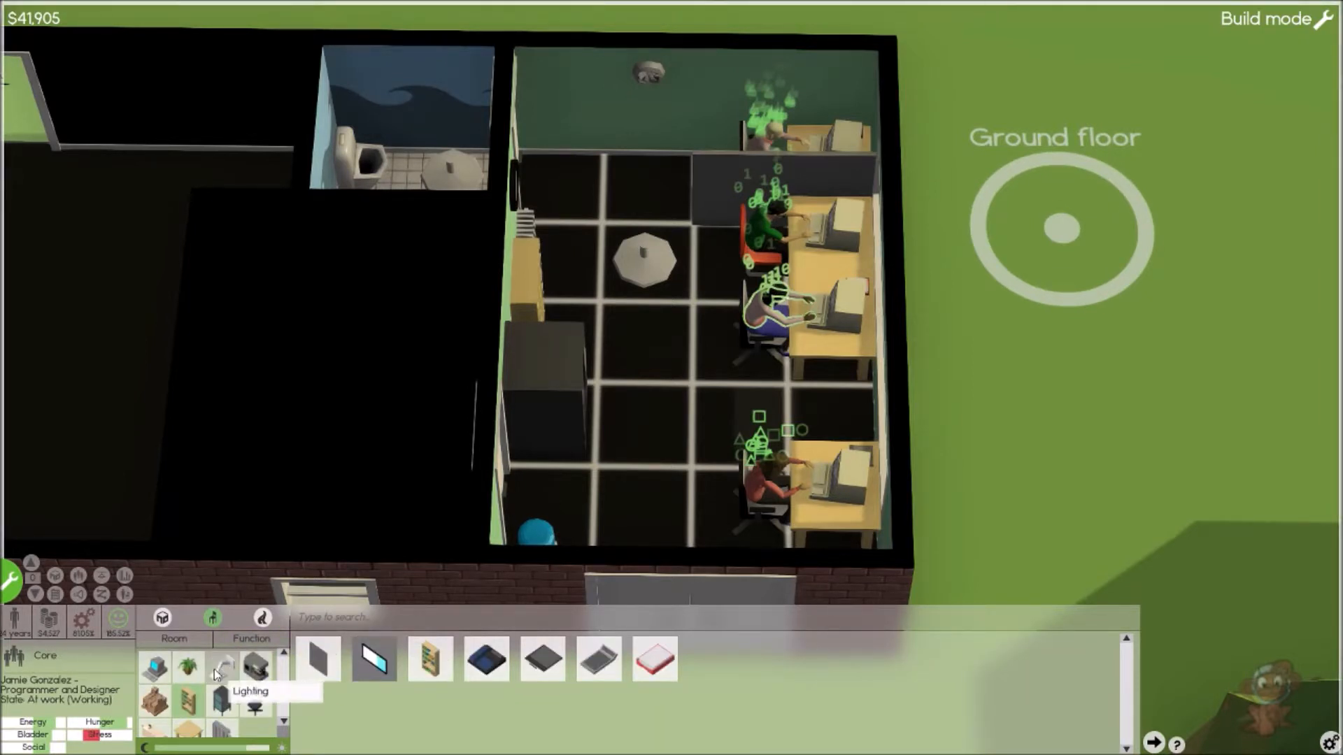
left_click(221, 669)
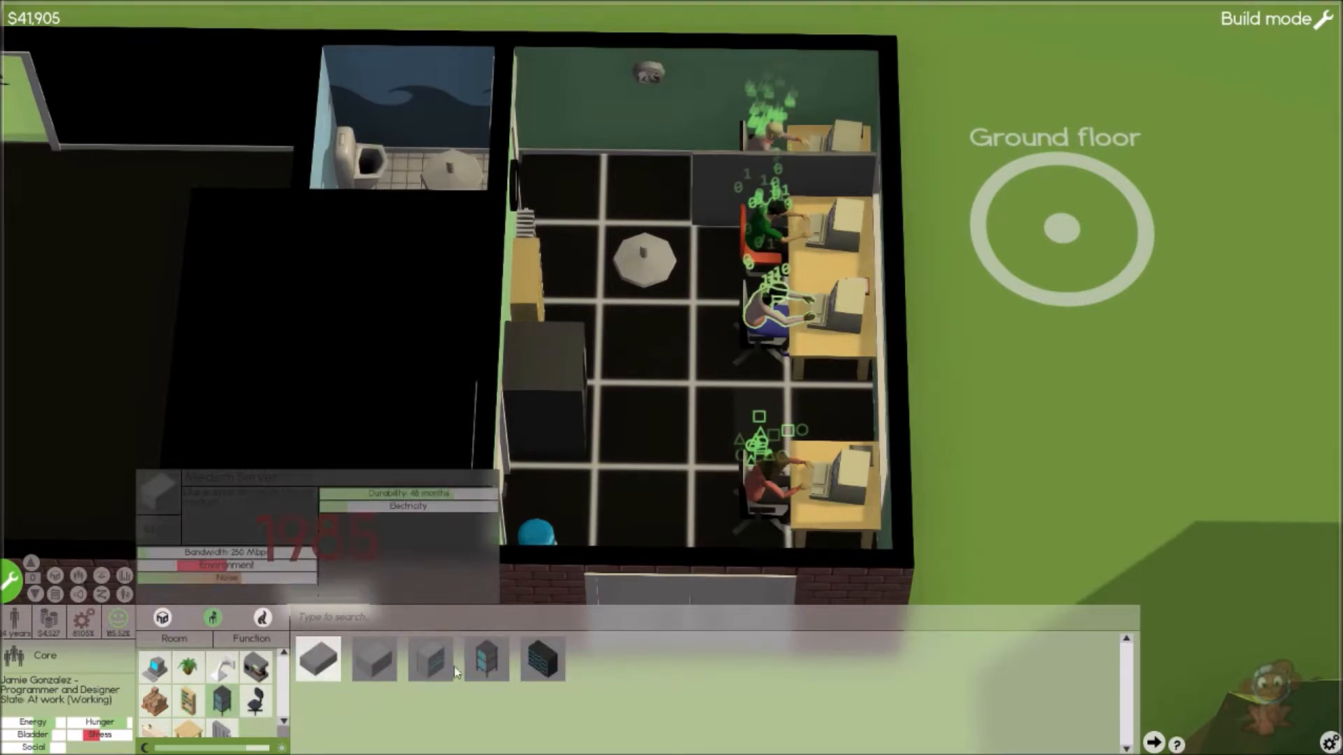
mouse_move(322, 663)
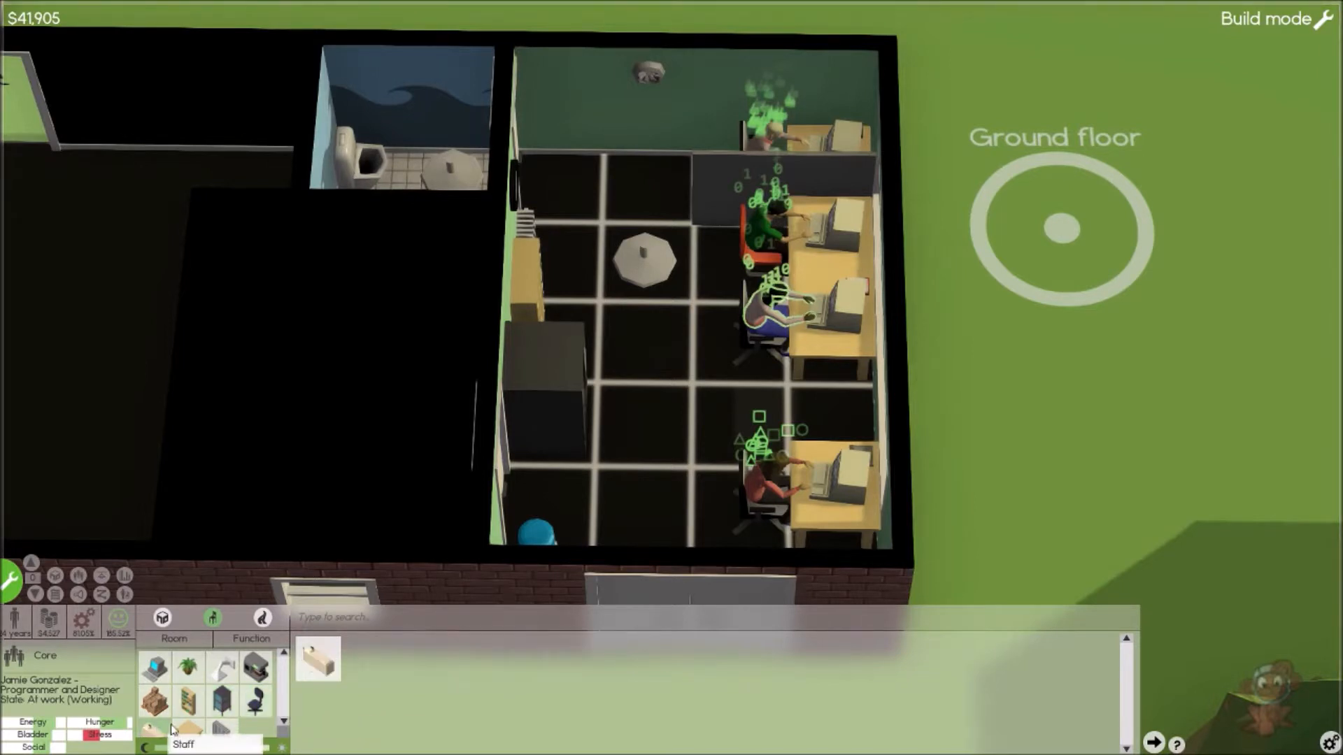
mouse_move(250, 704)
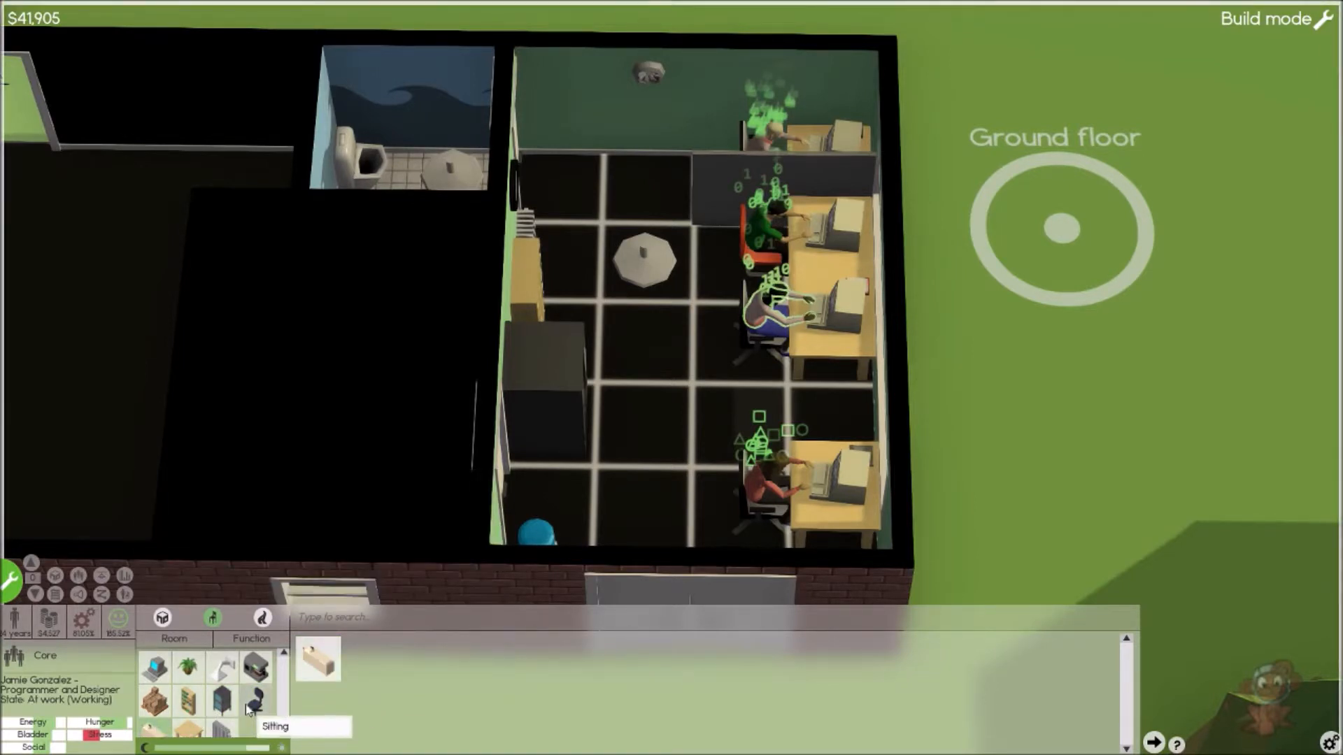
left_click(254, 705)
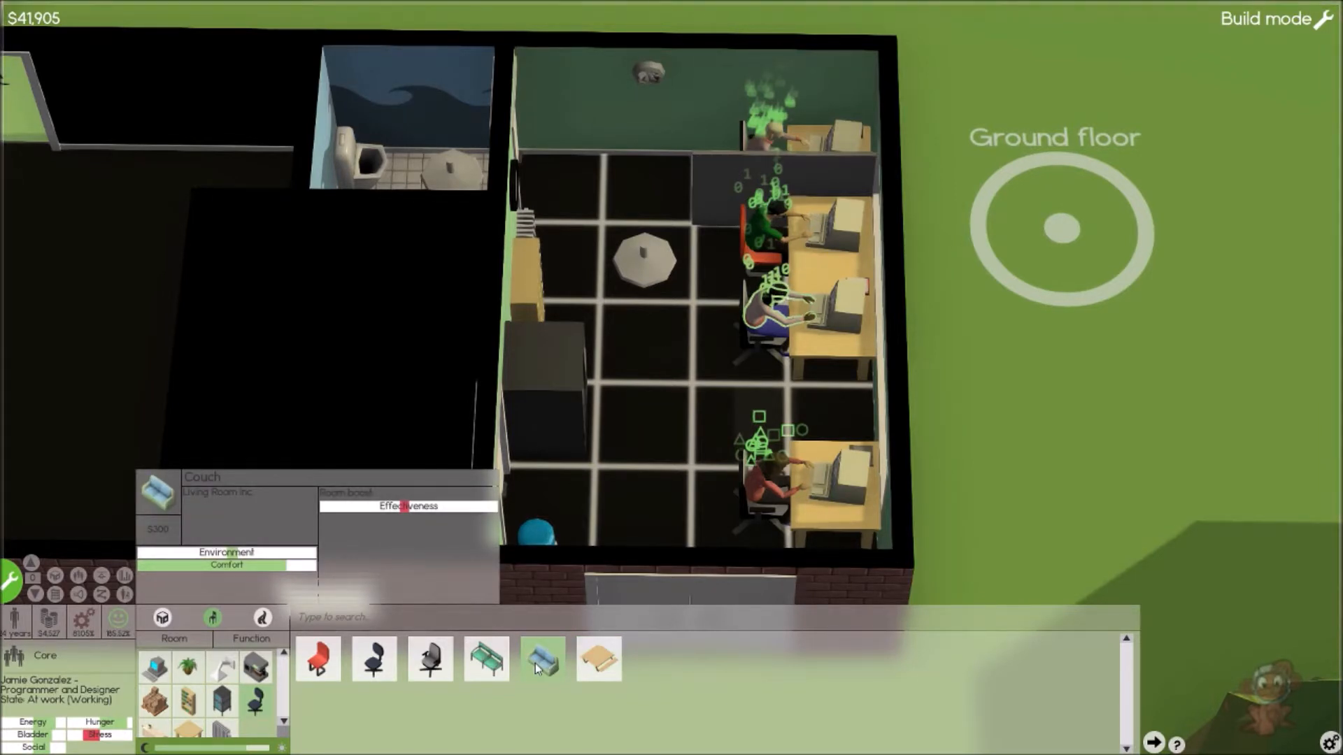
mouse_move(222, 736)
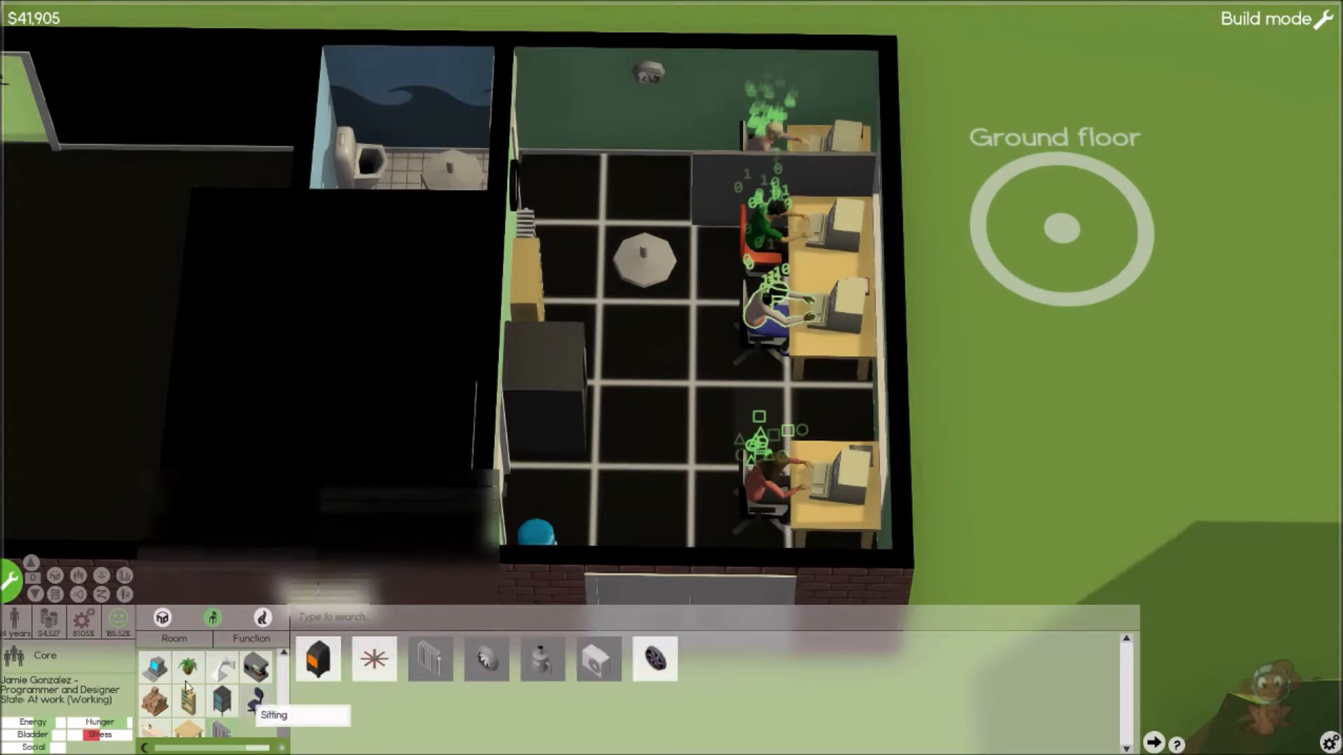
left_click(185, 667)
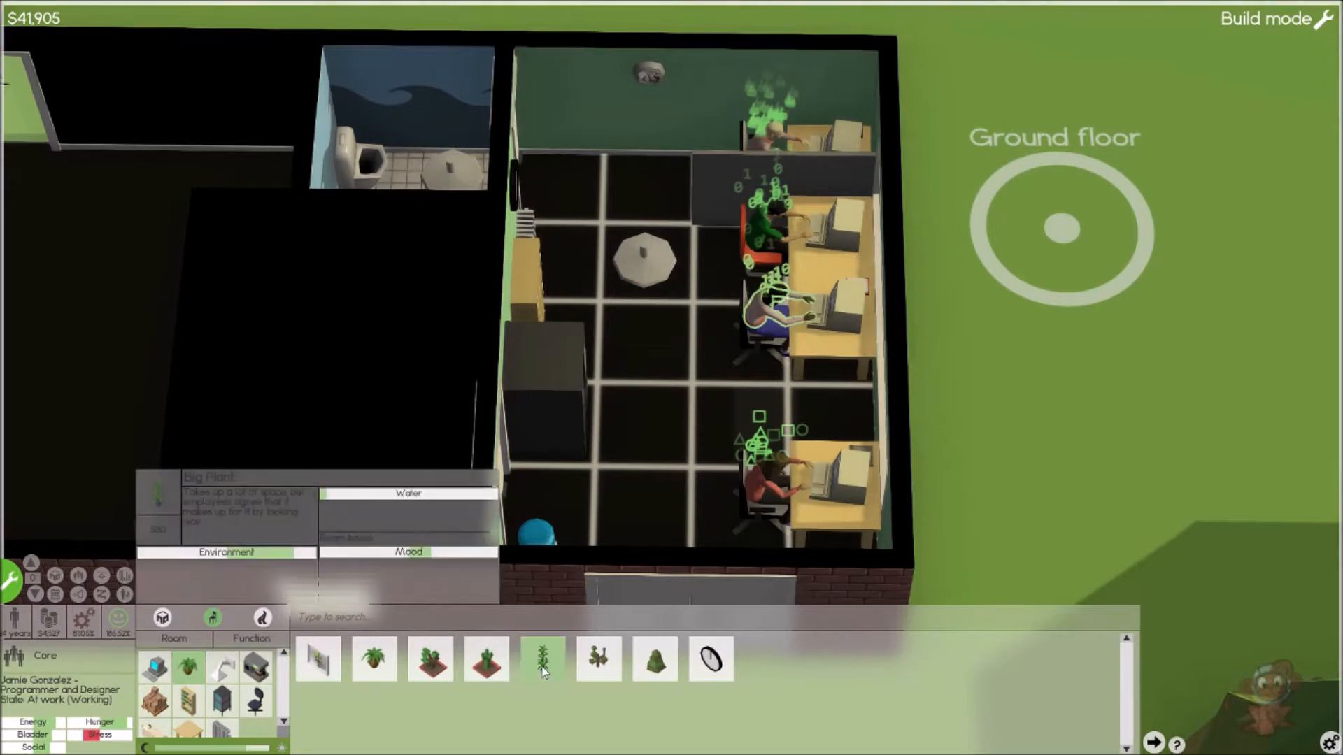
left_click(543, 660)
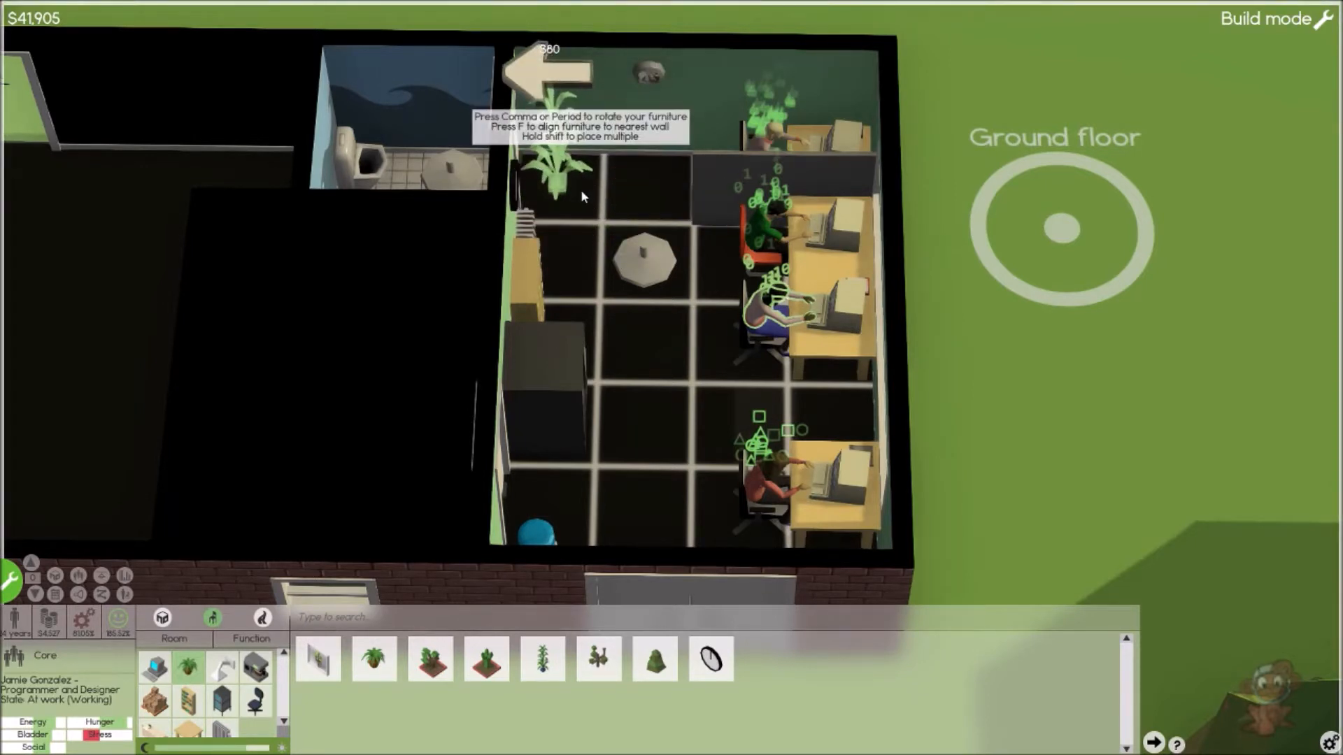
mouse_move(567, 496)
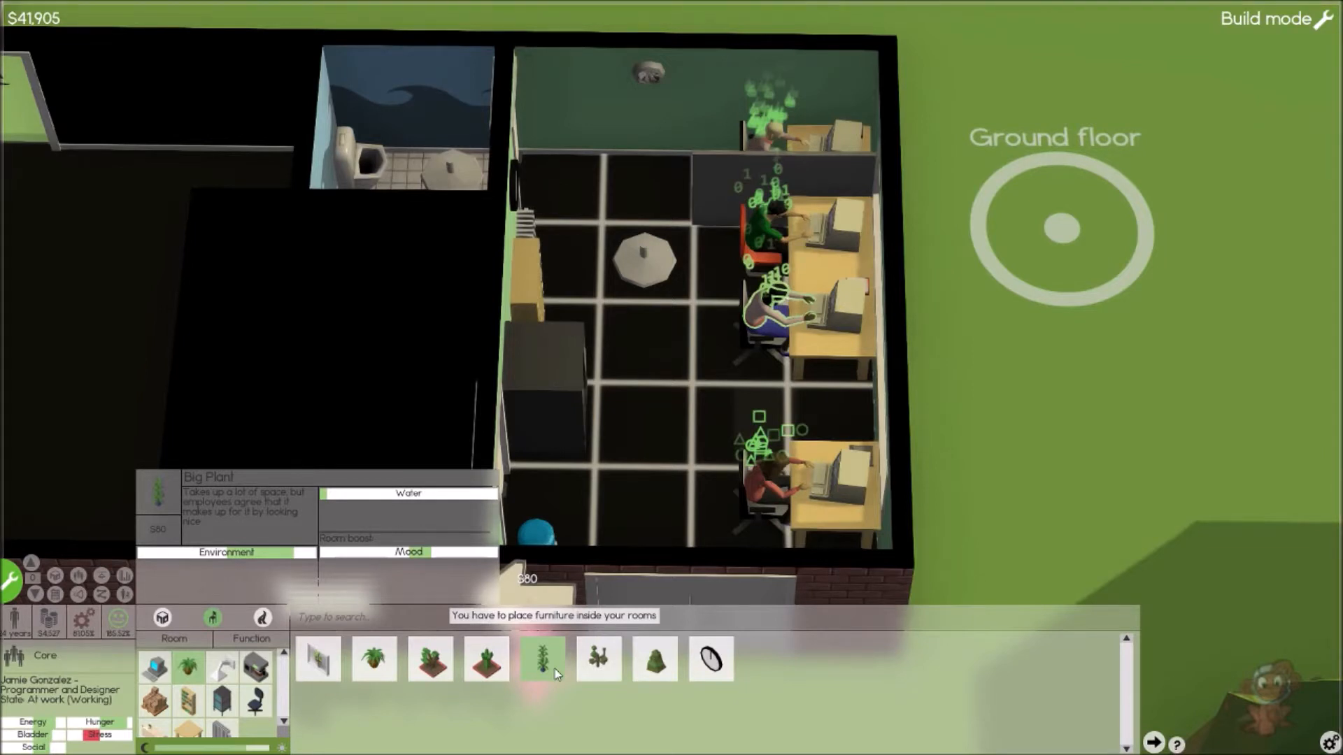
mouse_move(556, 633)
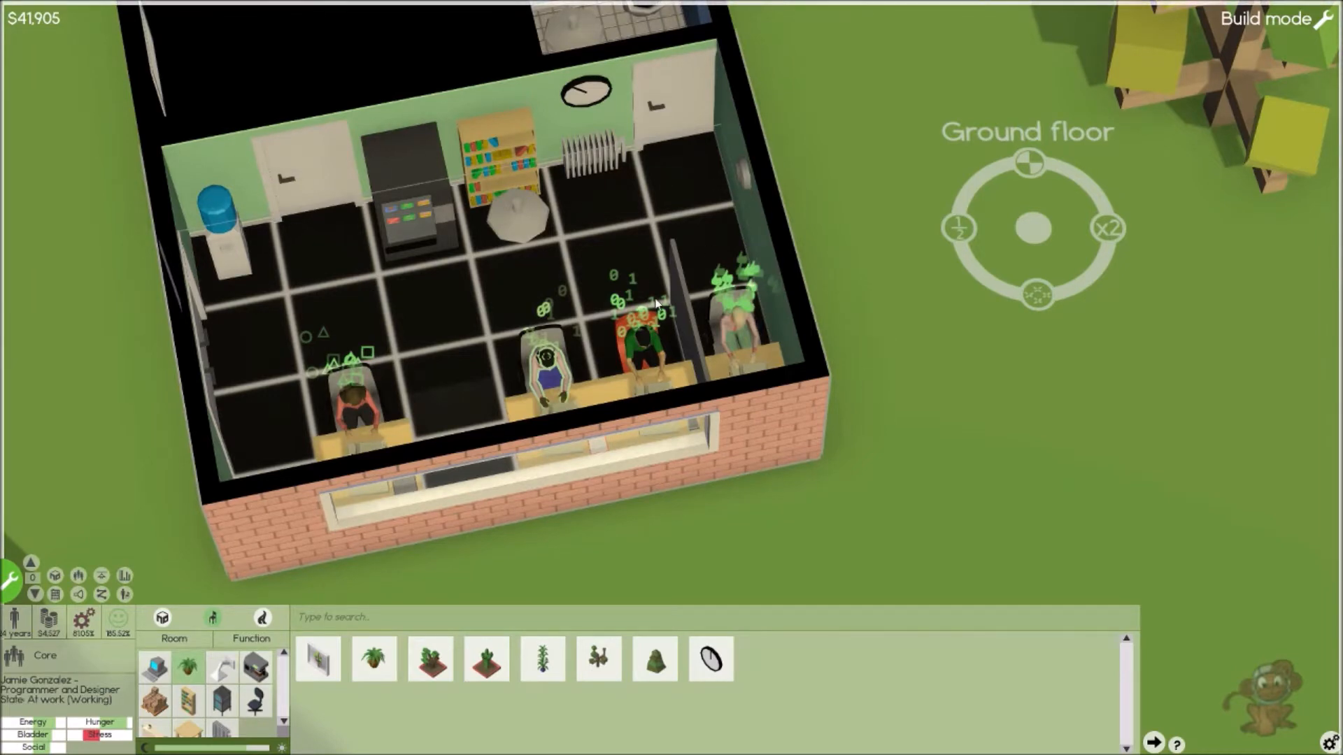
mouse_move(10, 579)
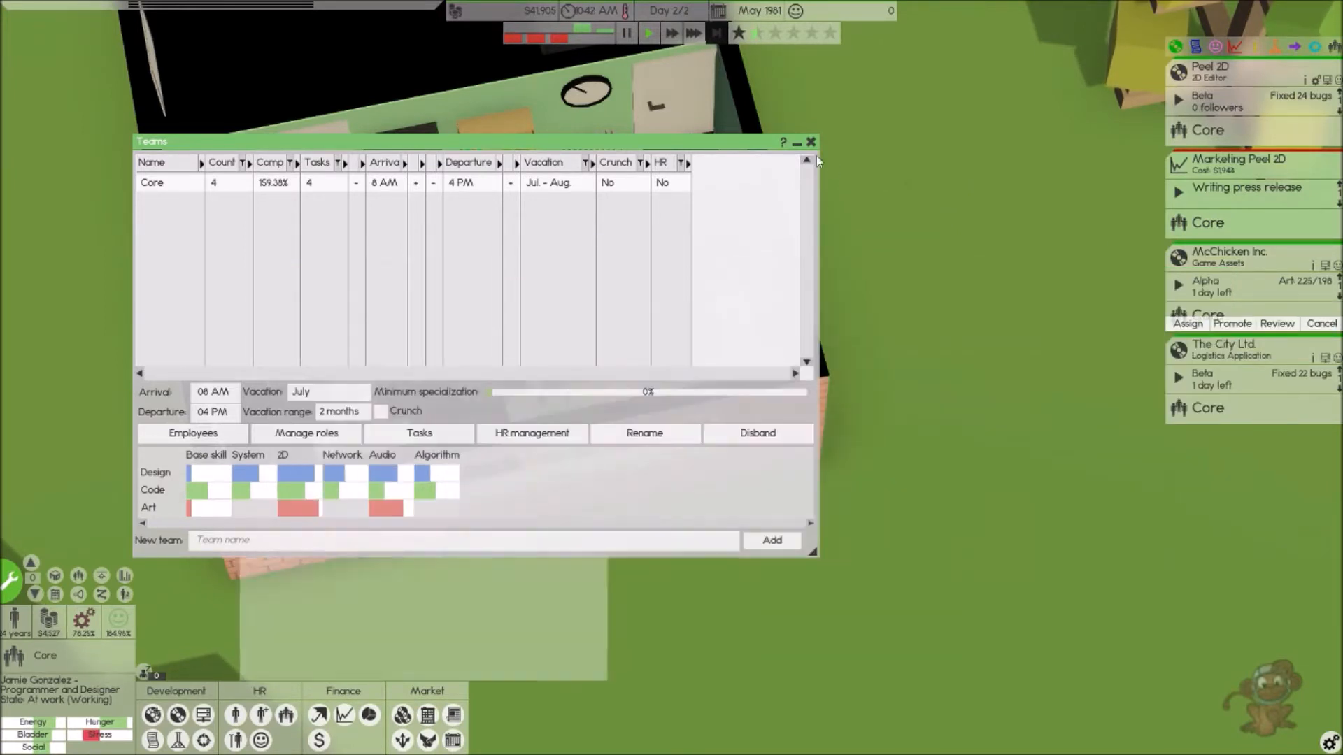
- Send the Peel 2D press release without a release date and read the Software Times article
left_click(812, 143)
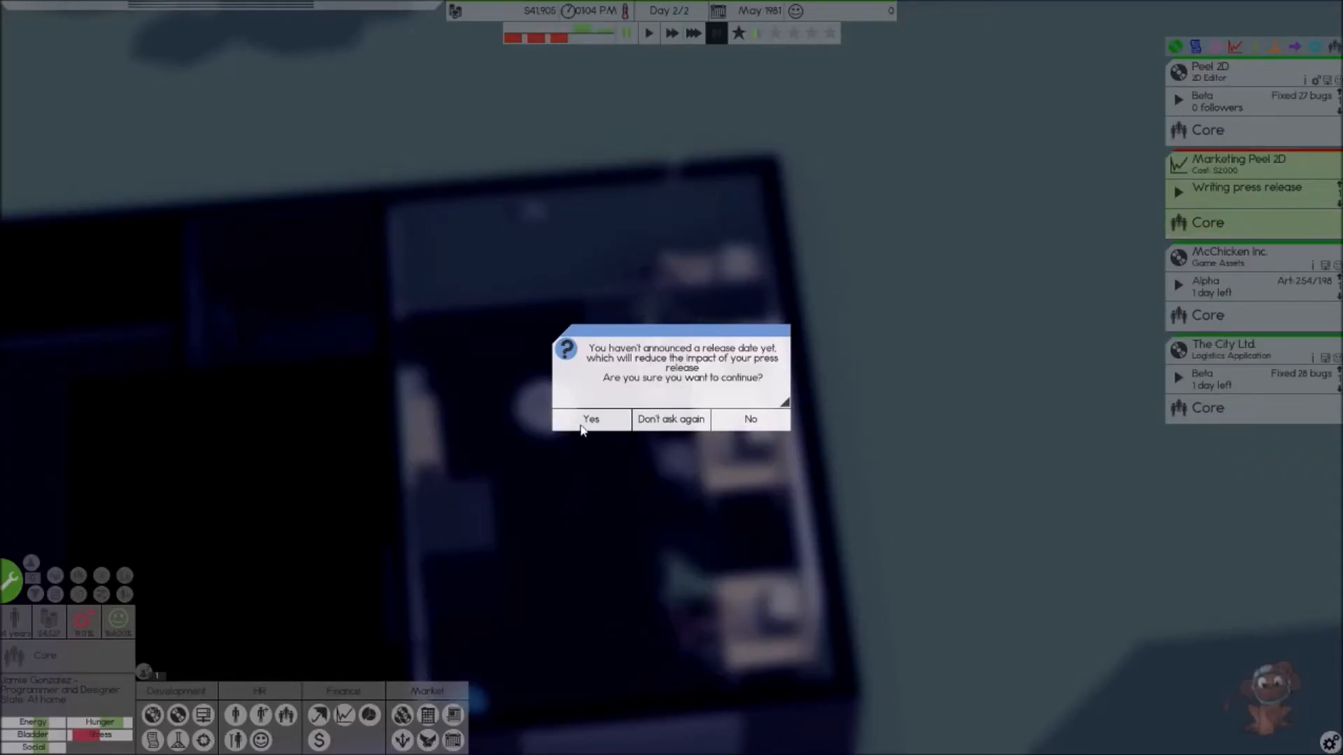
left_click(591, 420)
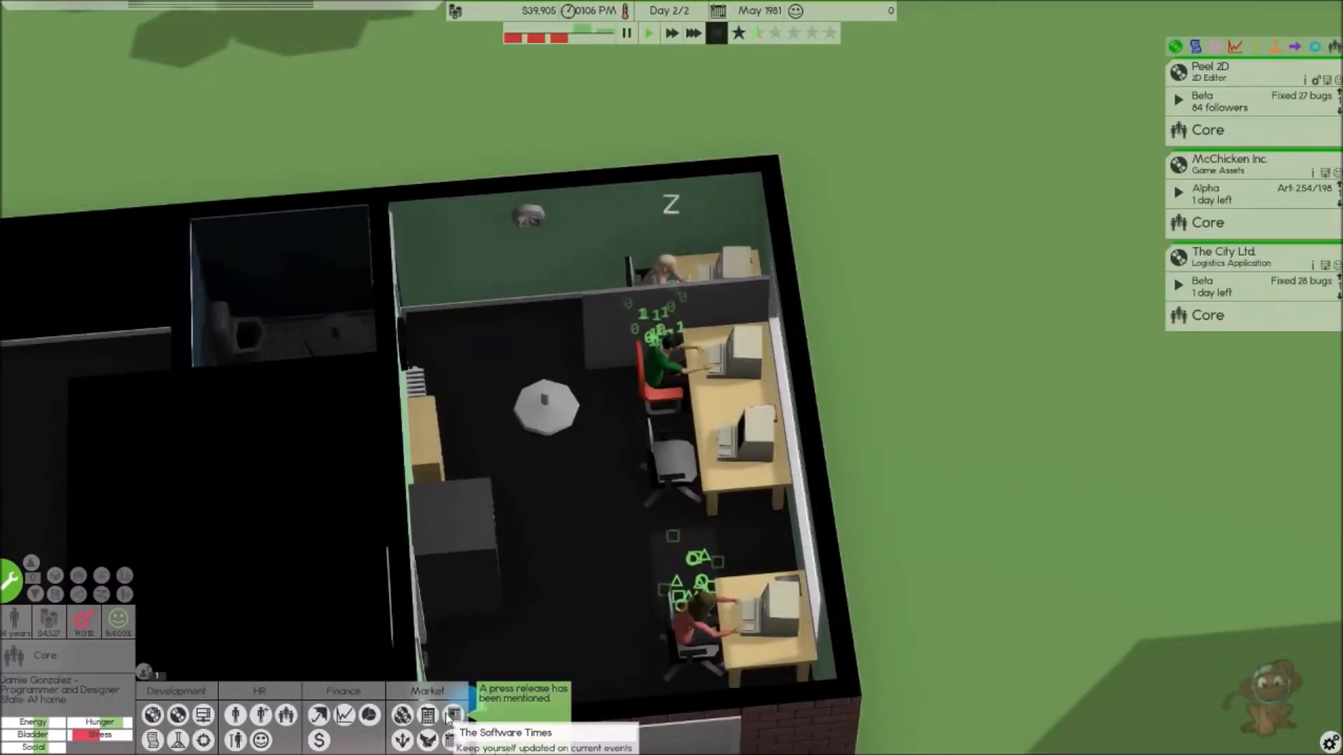
left_click(453, 712)
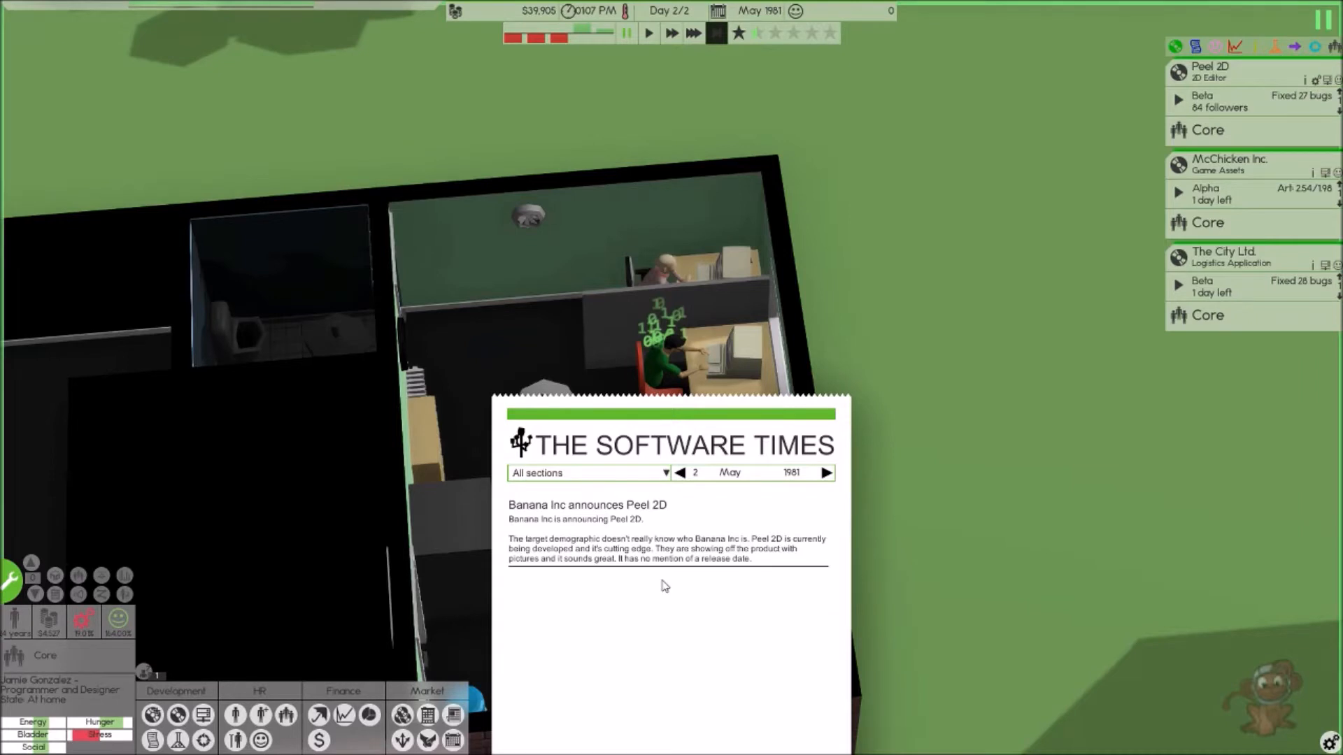
mouse_move(591, 552)
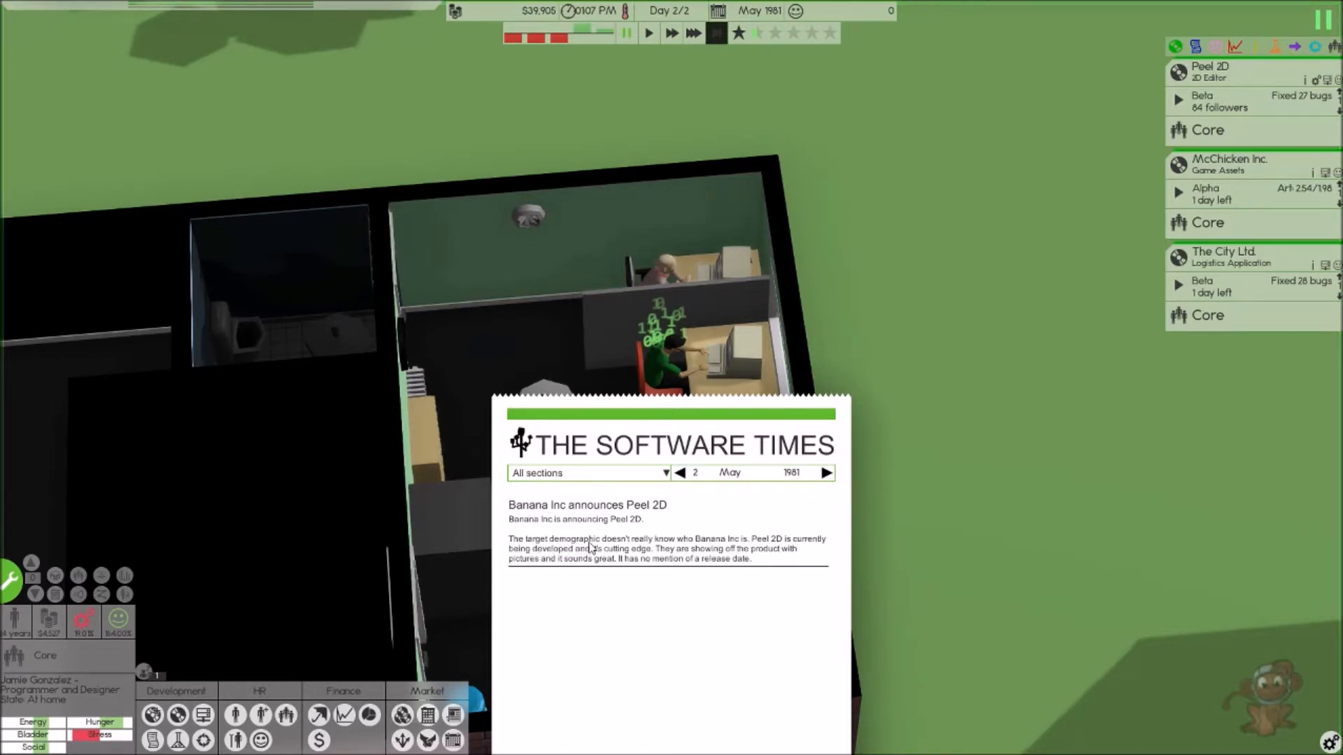
mouse_move(682, 556)
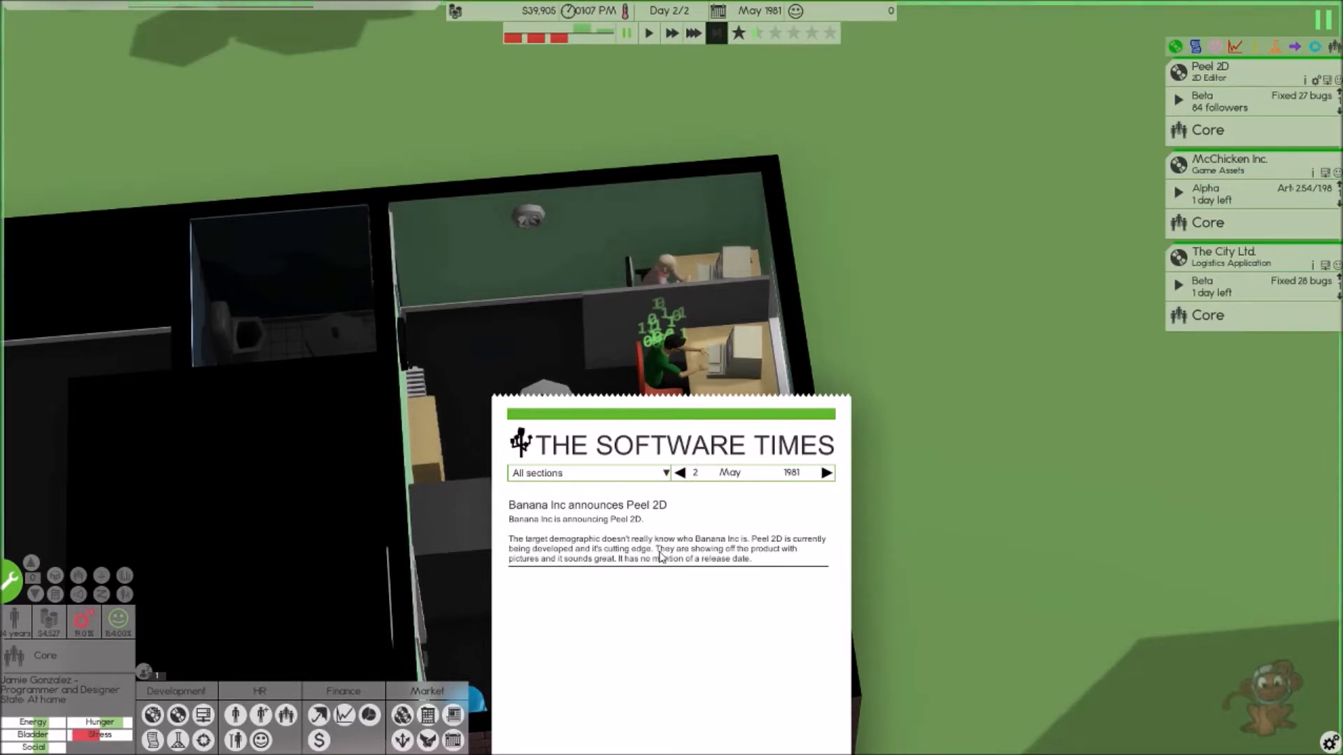
mouse_move(805, 557)
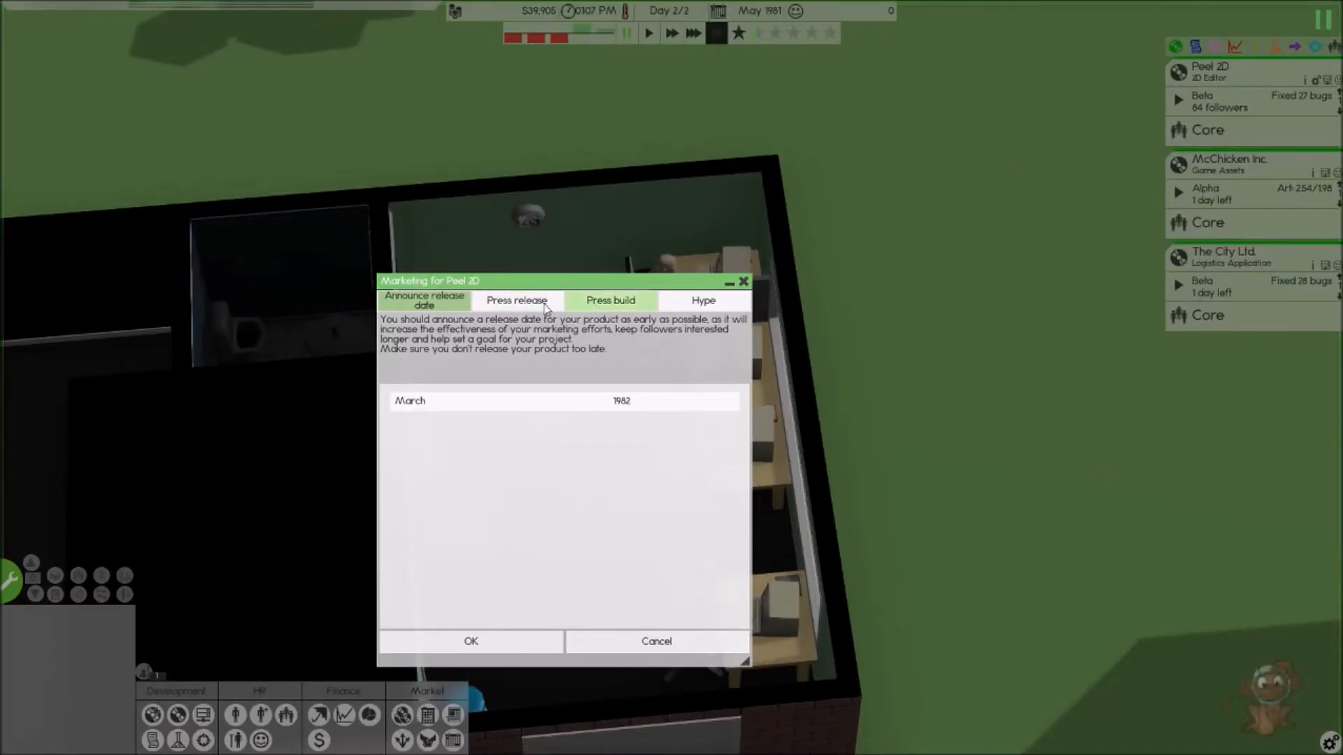
- Order a Peel 2D press release with text, pictures and video for $12,000
left_click(517, 300)
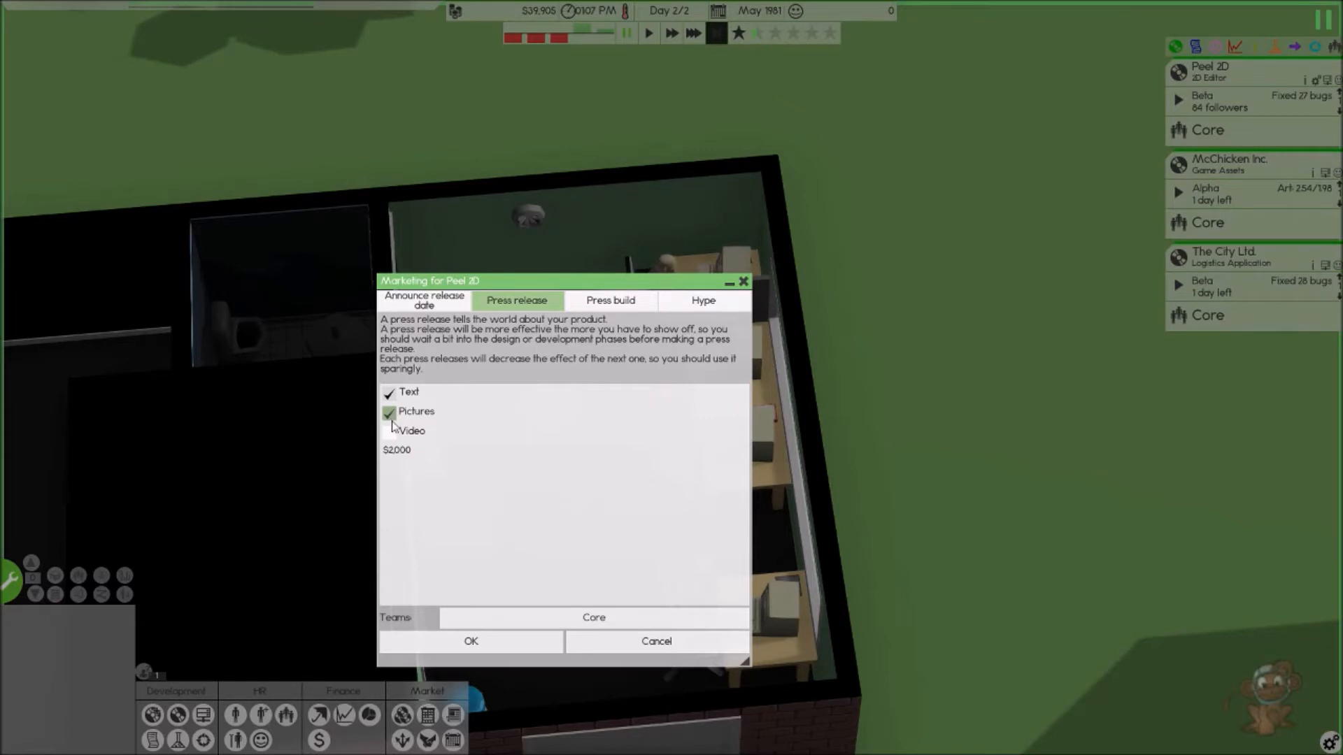
left_click(389, 431)
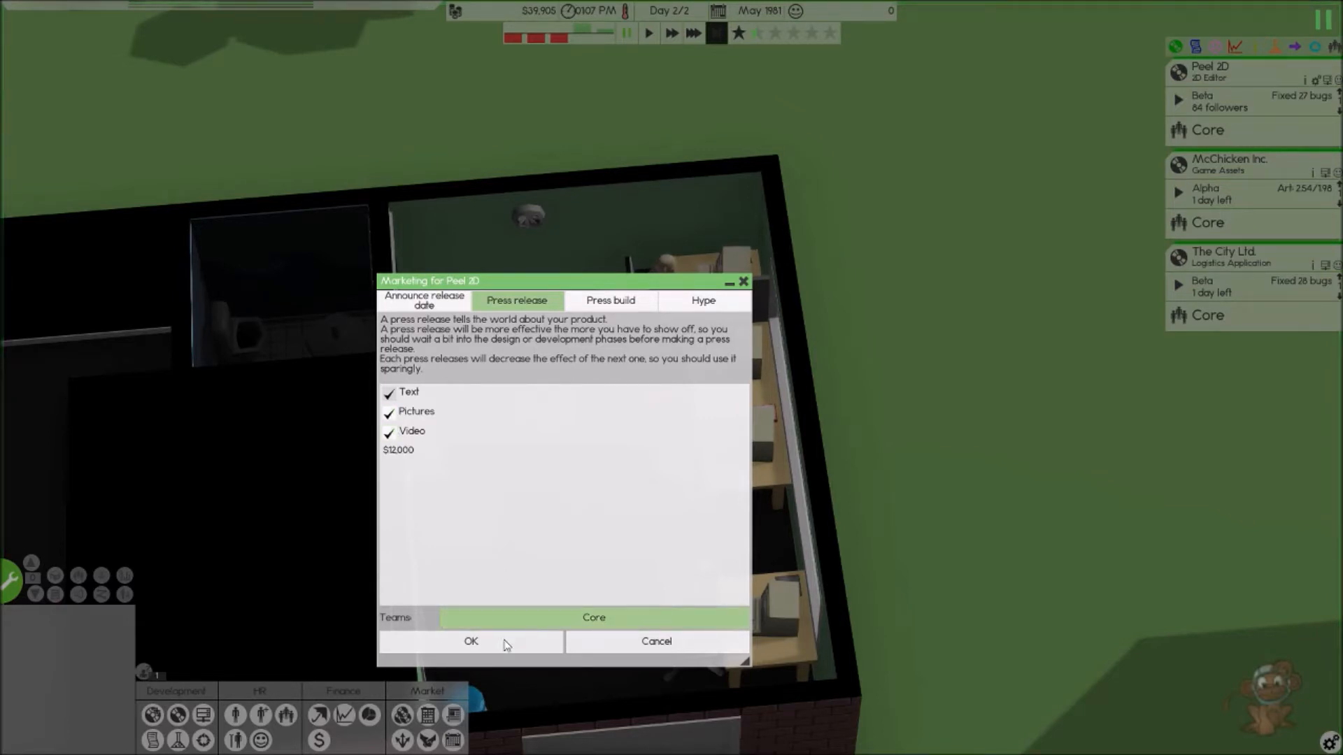
left_click(472, 641)
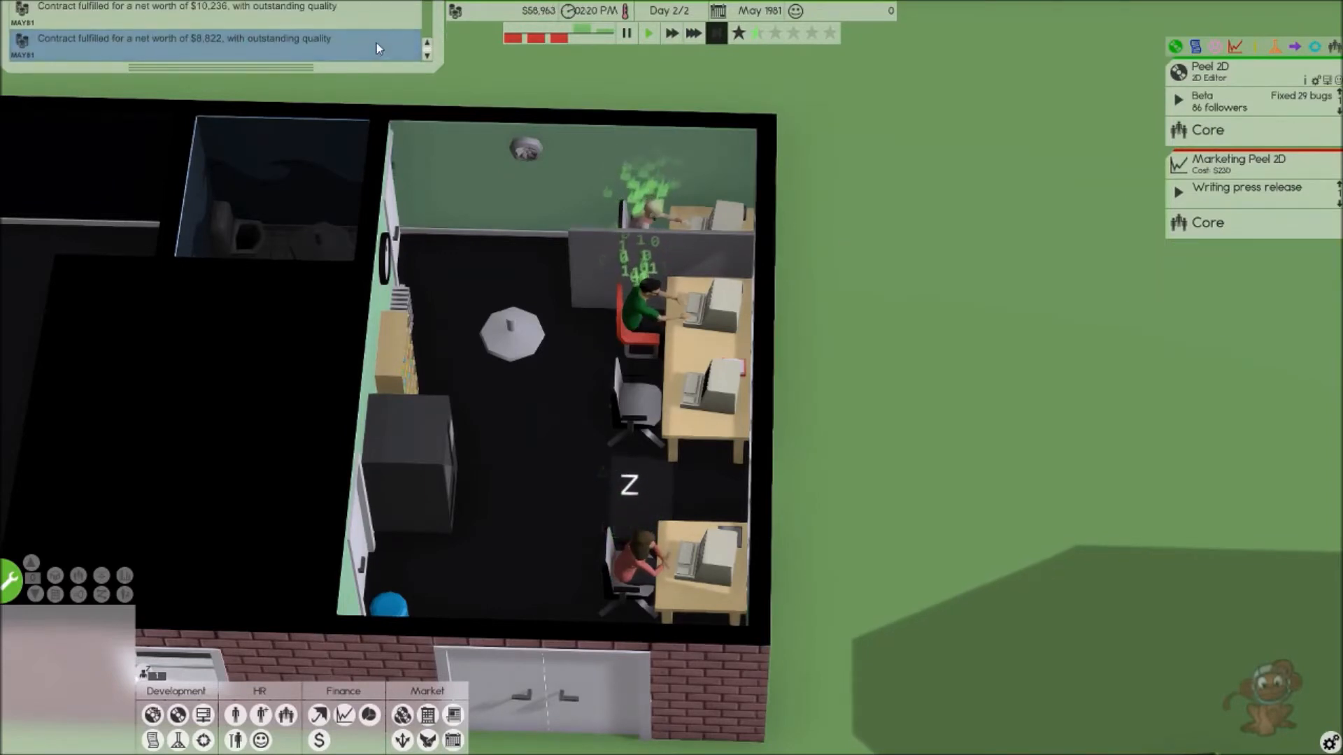
mouse_move(651, 37)
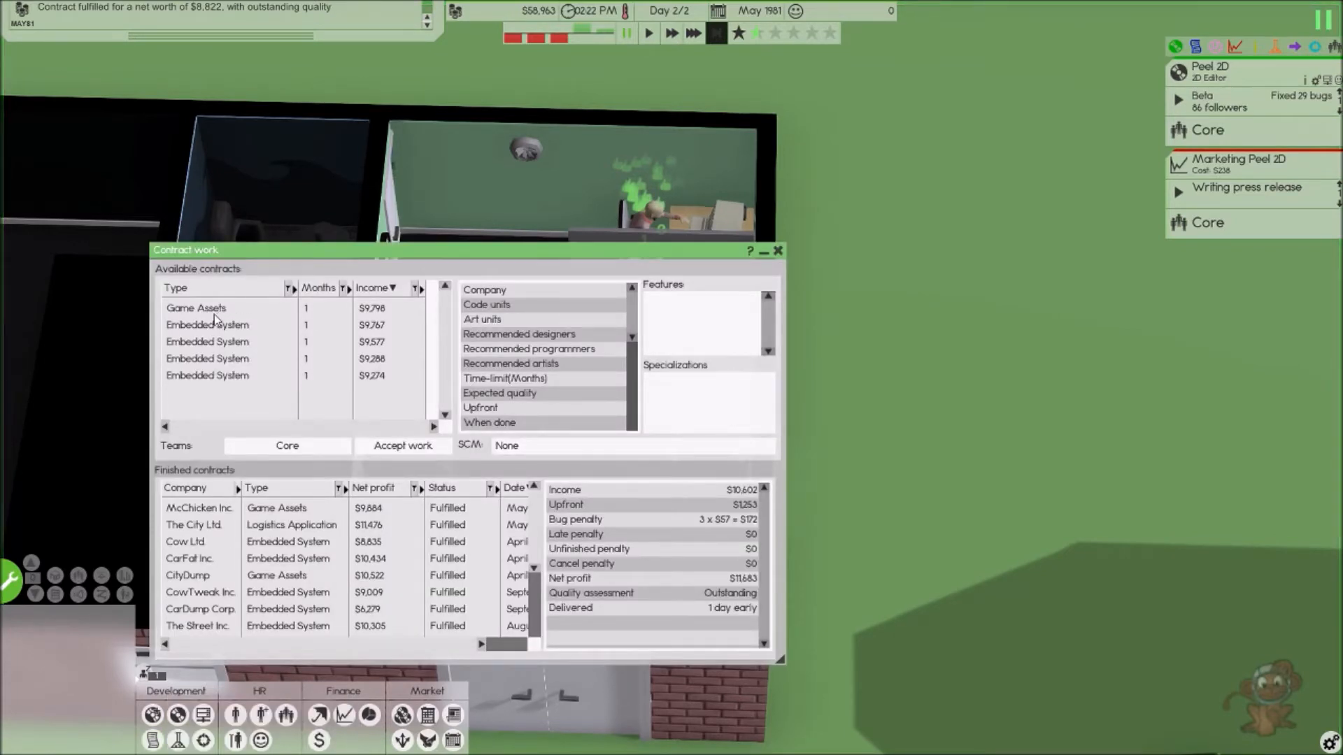
- Accept The Pit Corp. game assets and The Street Carrot embedded system contracts
left_click(196, 307)
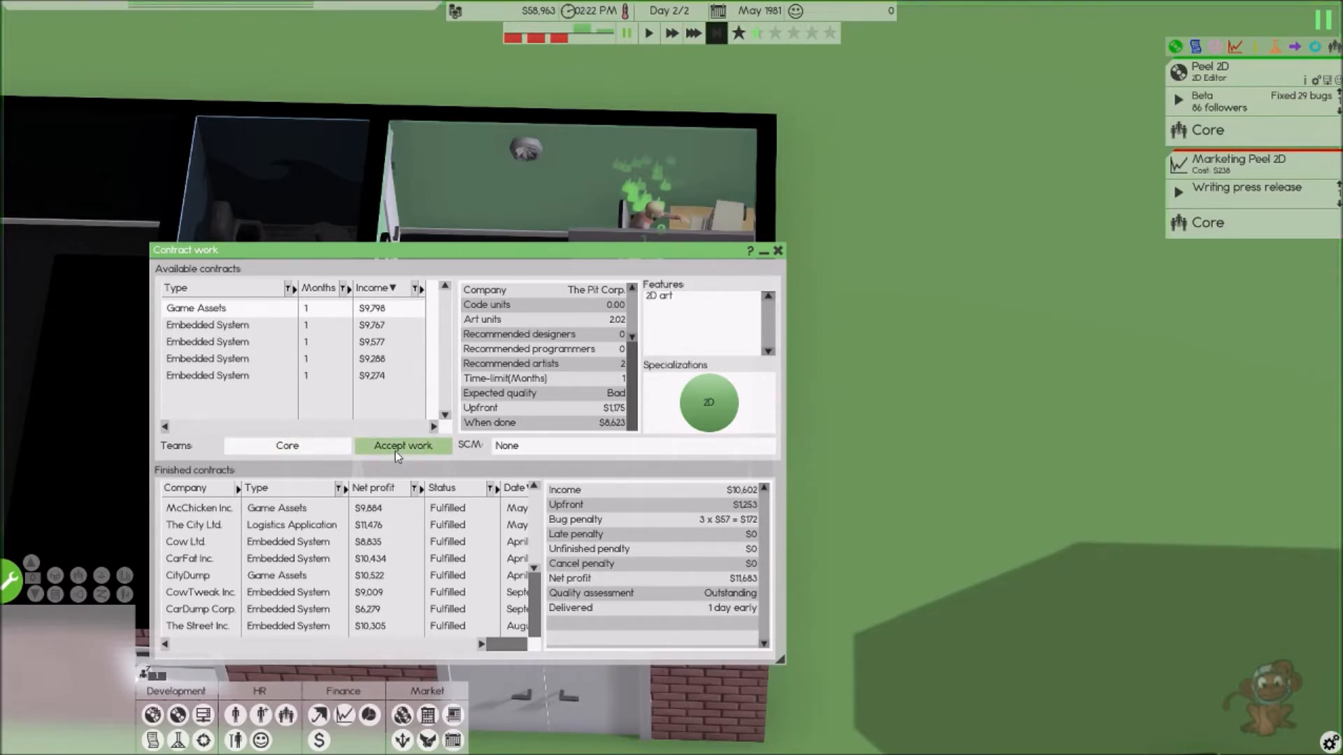
left_click(402, 447)
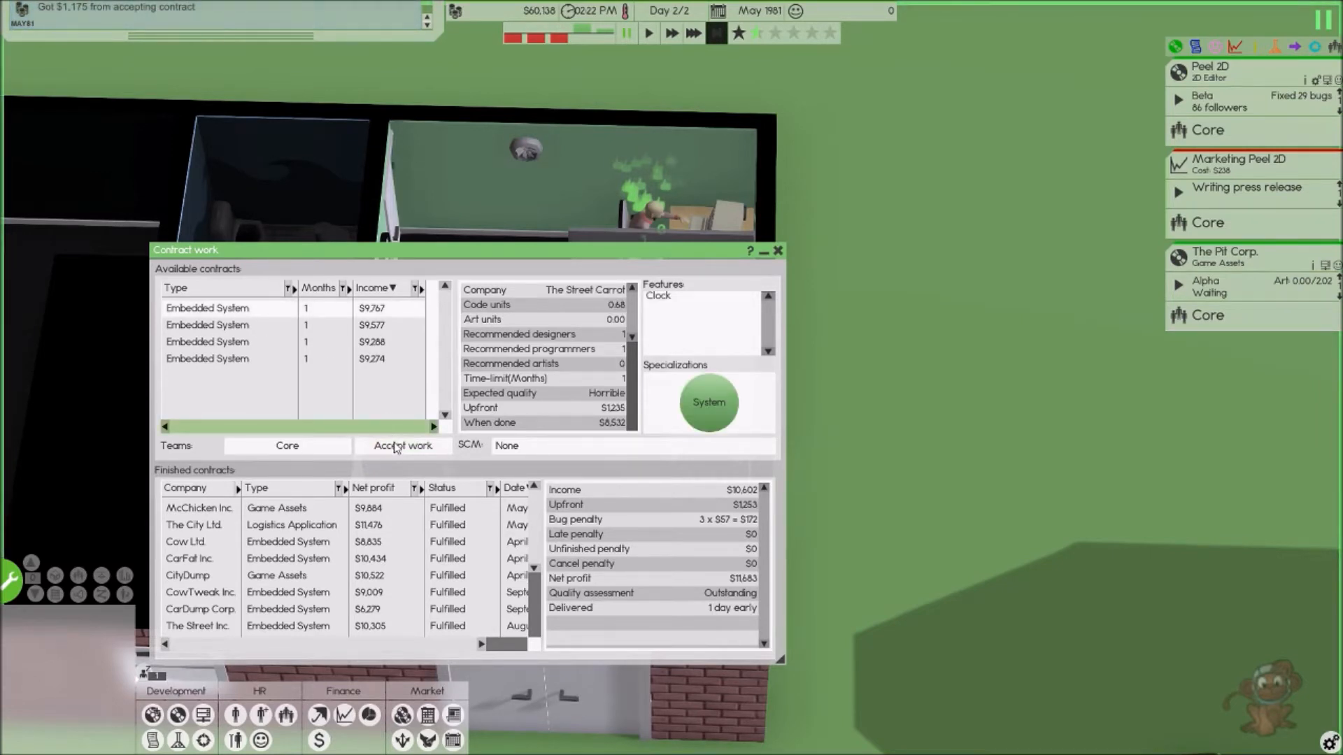
left_click(403, 446)
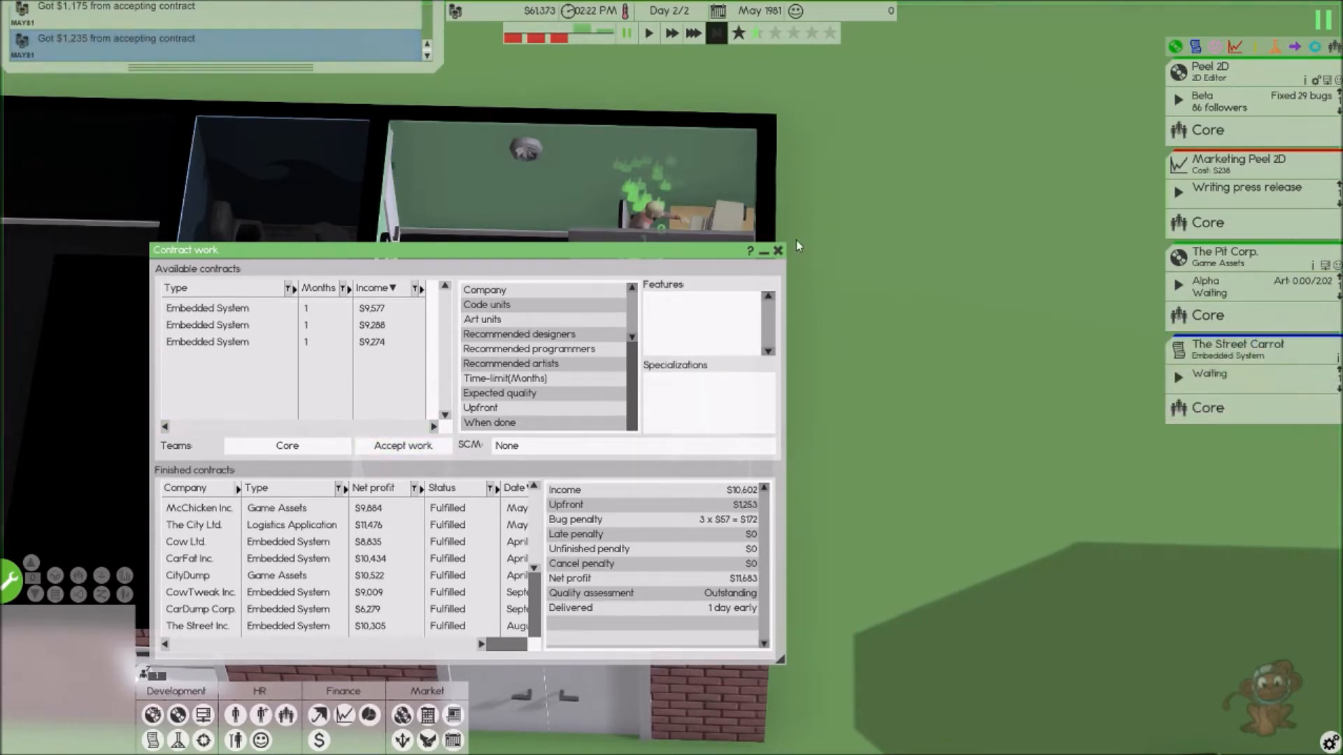
left_click(778, 252)
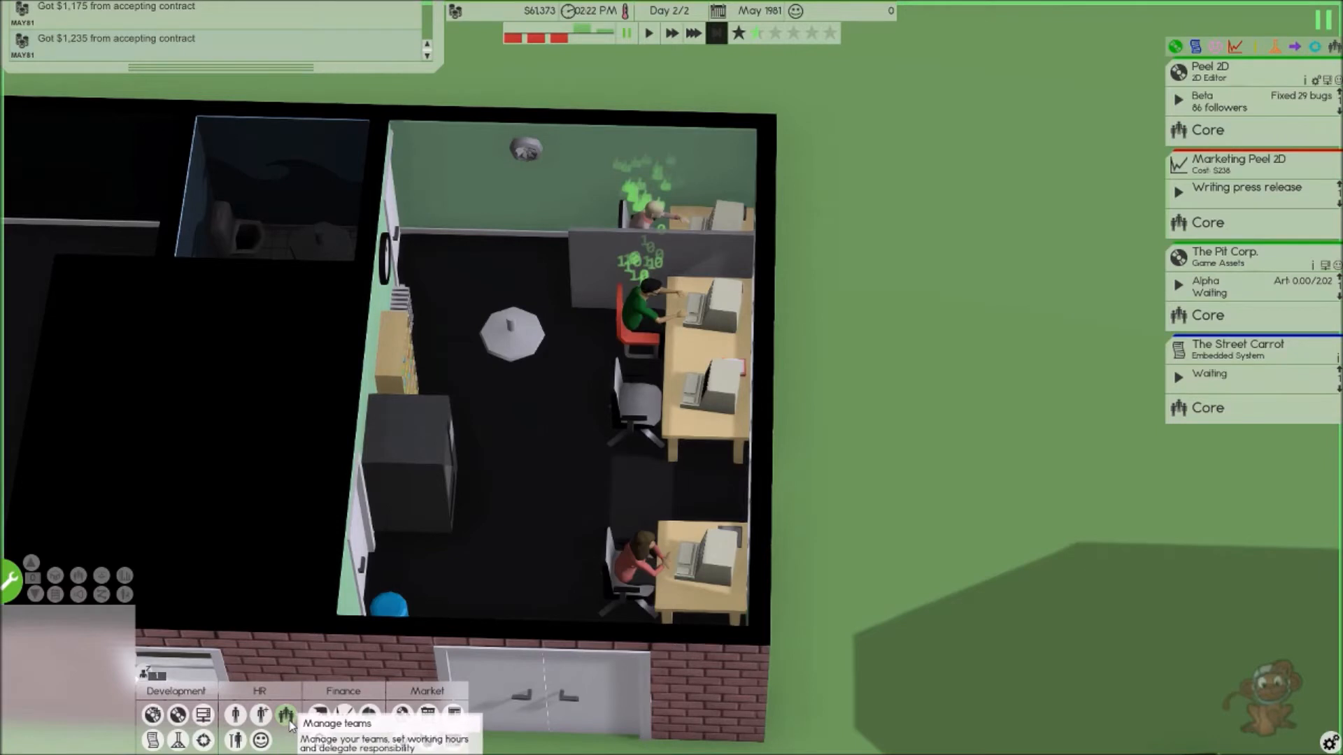
- Give founder Slim Mokey the Designer role alongside Programmer on the Core team
left_click(283, 713)
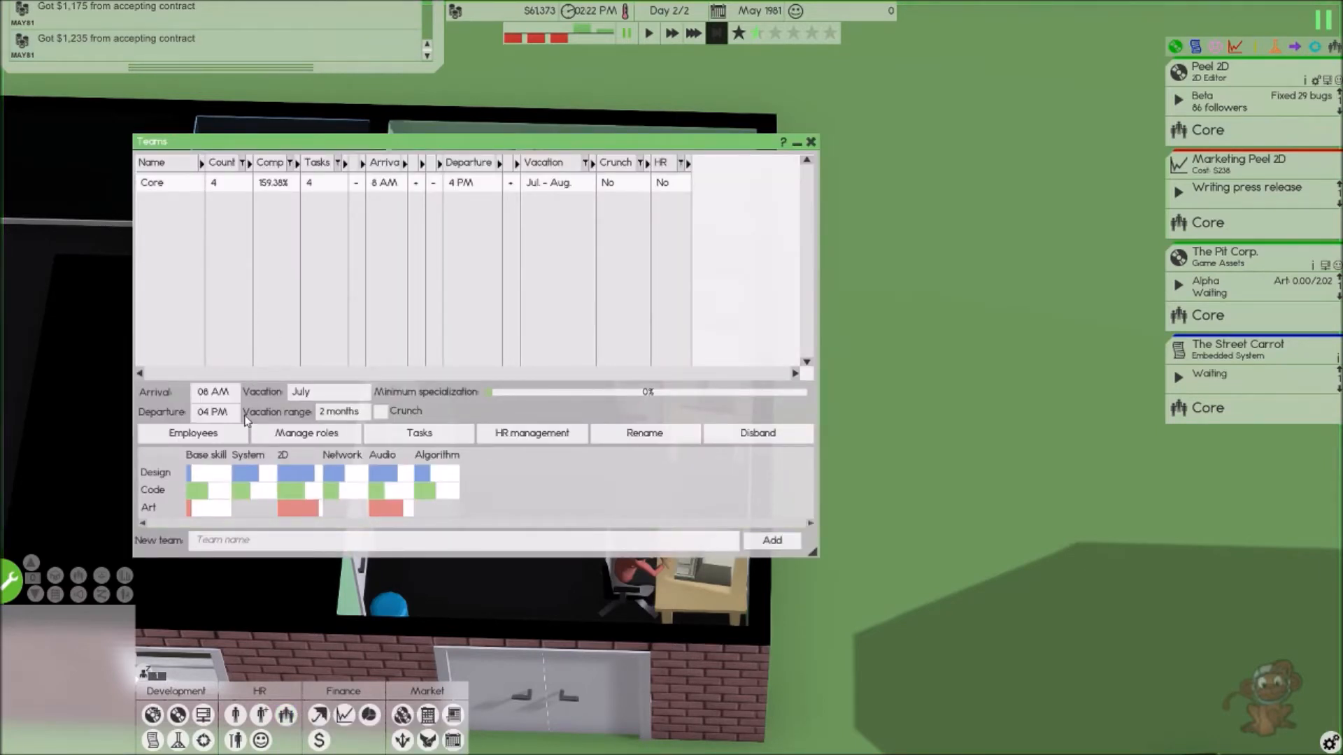
left_click(193, 434)
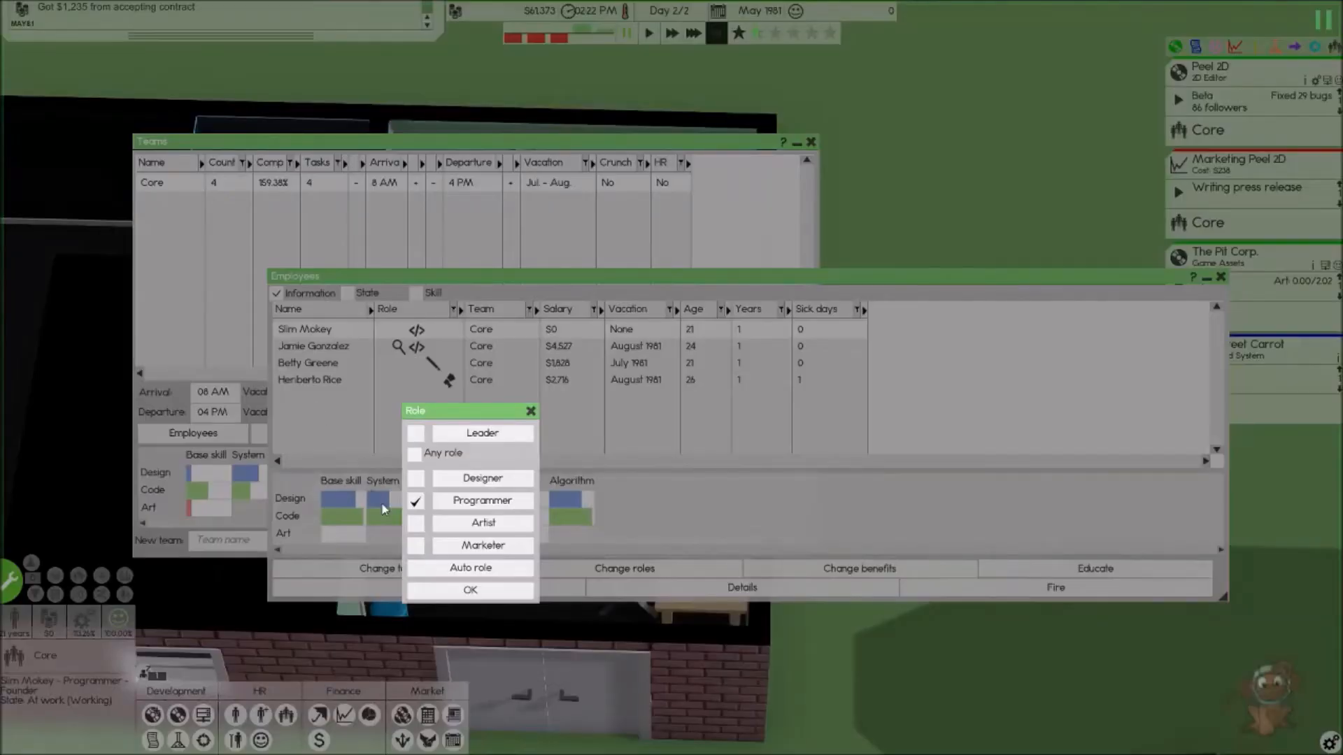
left_click(470, 590)
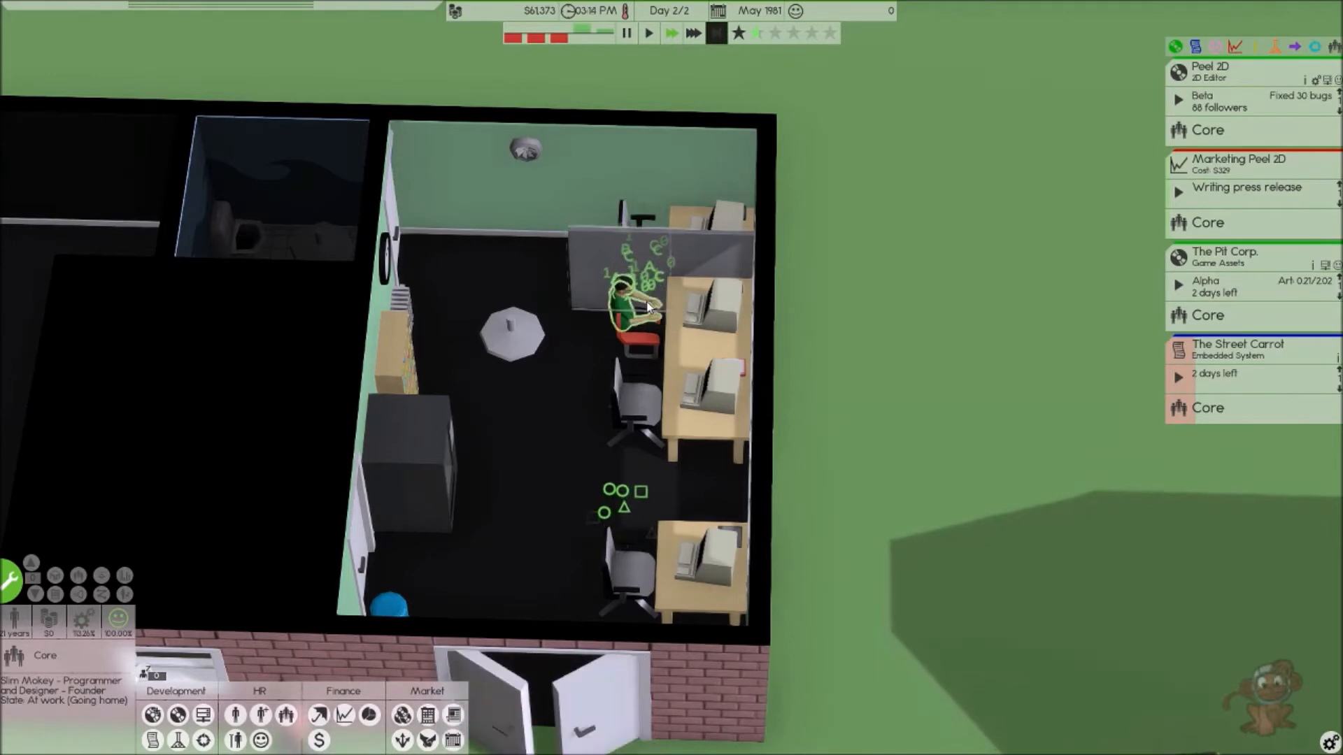
- Start development on The Street Carrot contract so it progresses toward beta
left_click(1209, 315)
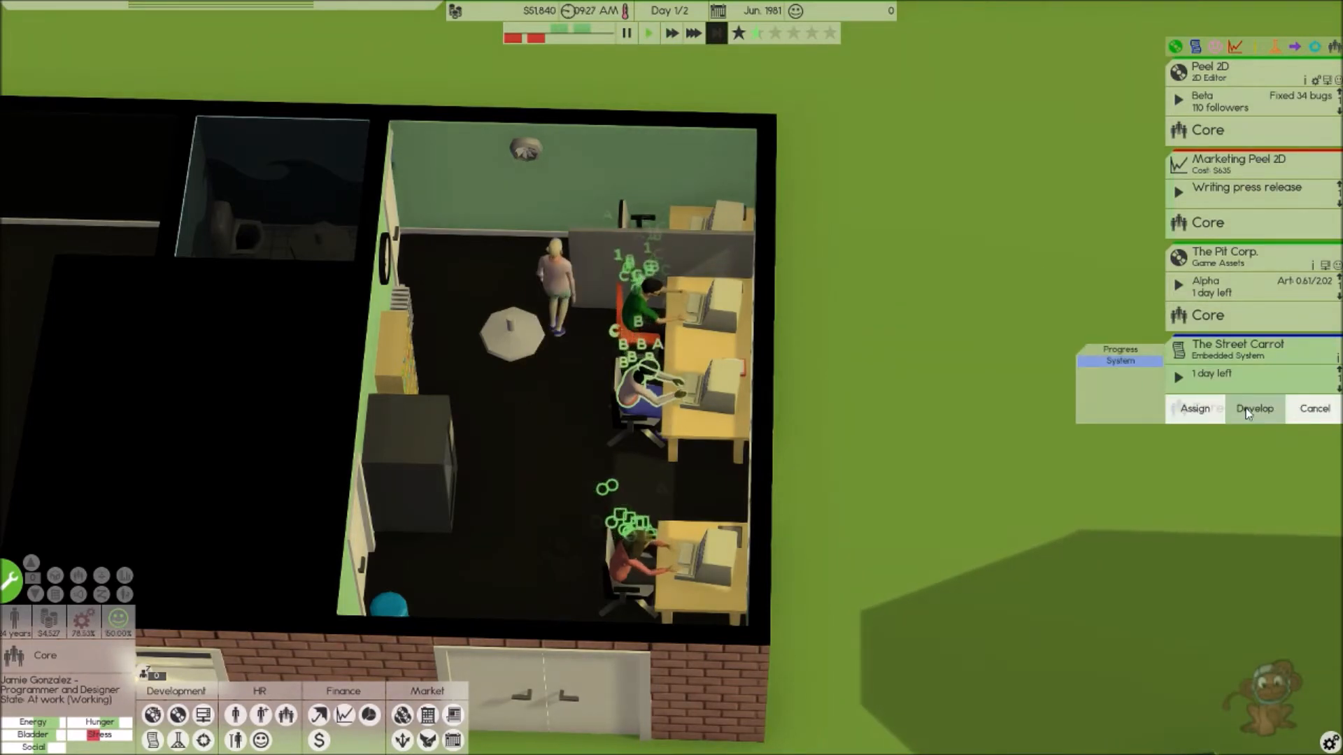
left_click(1255, 408)
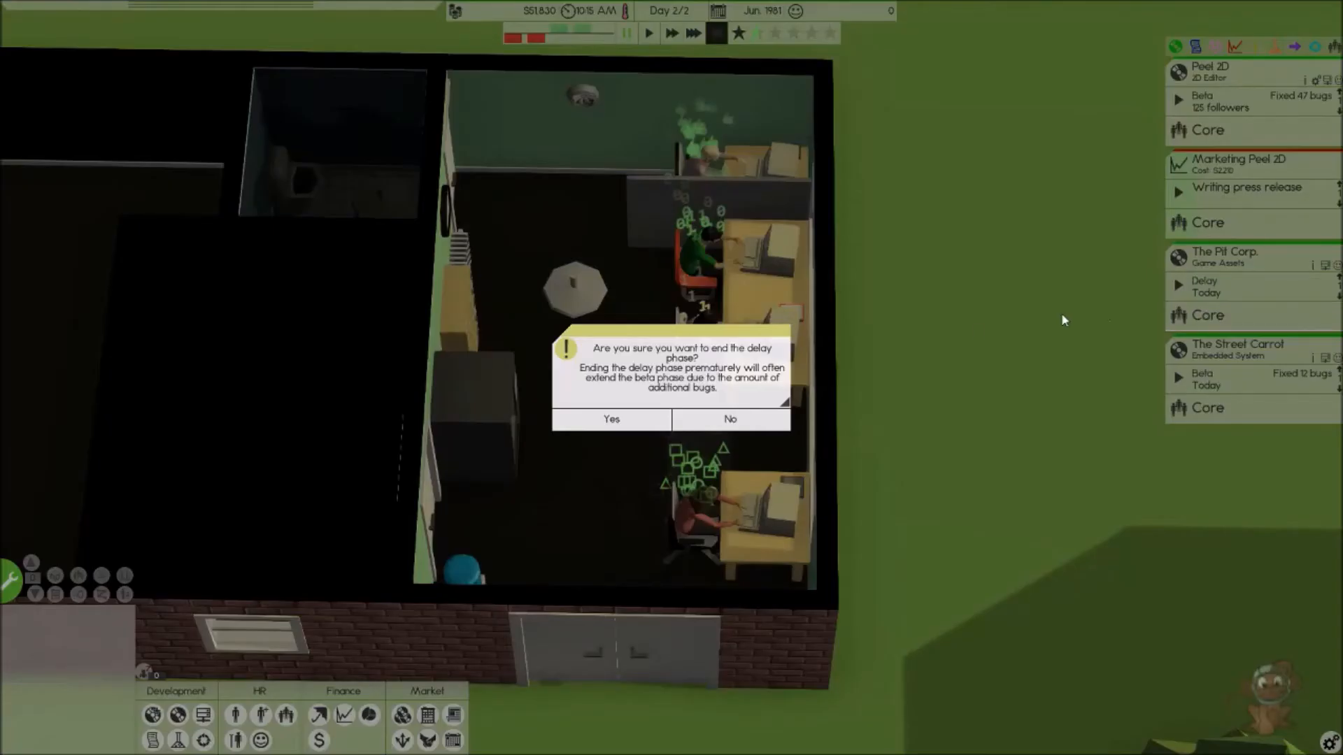
- End The Pit Corp.'s delay phase into beta and send an employee home
left_click(610, 419)
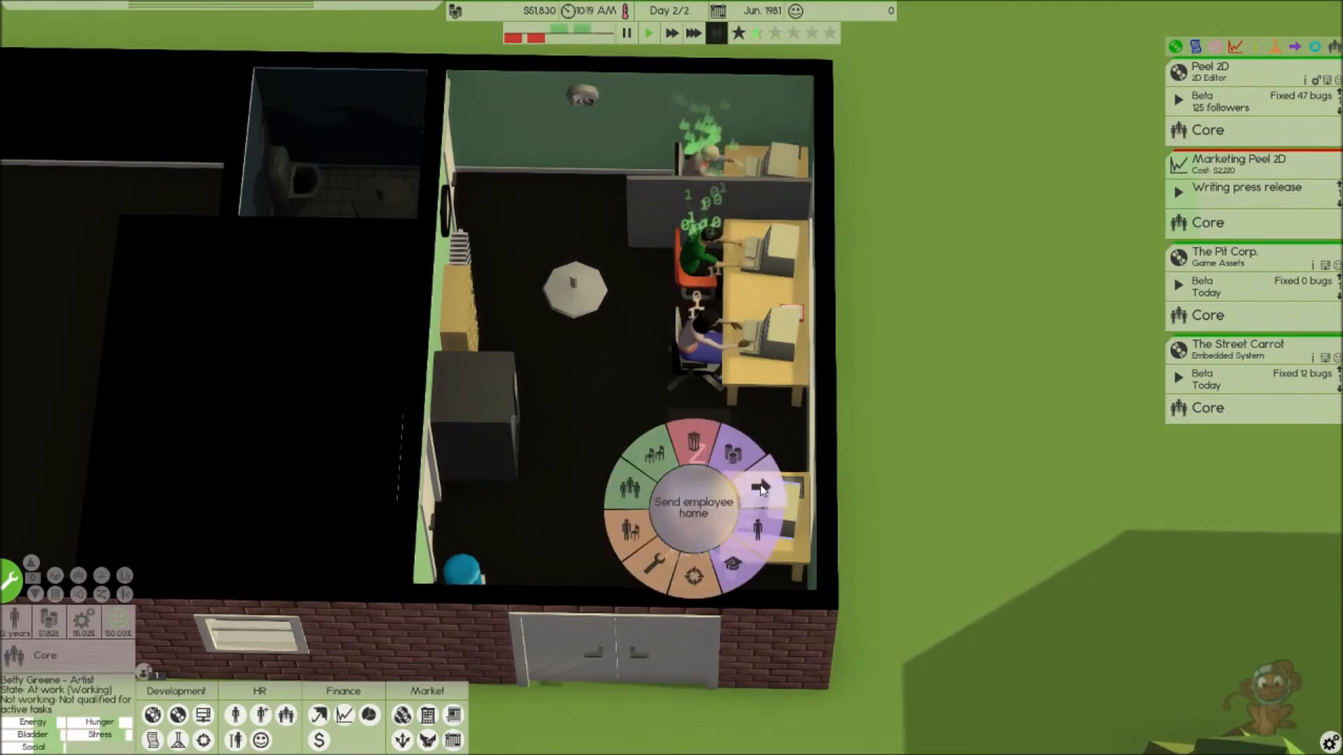
left_click(762, 487)
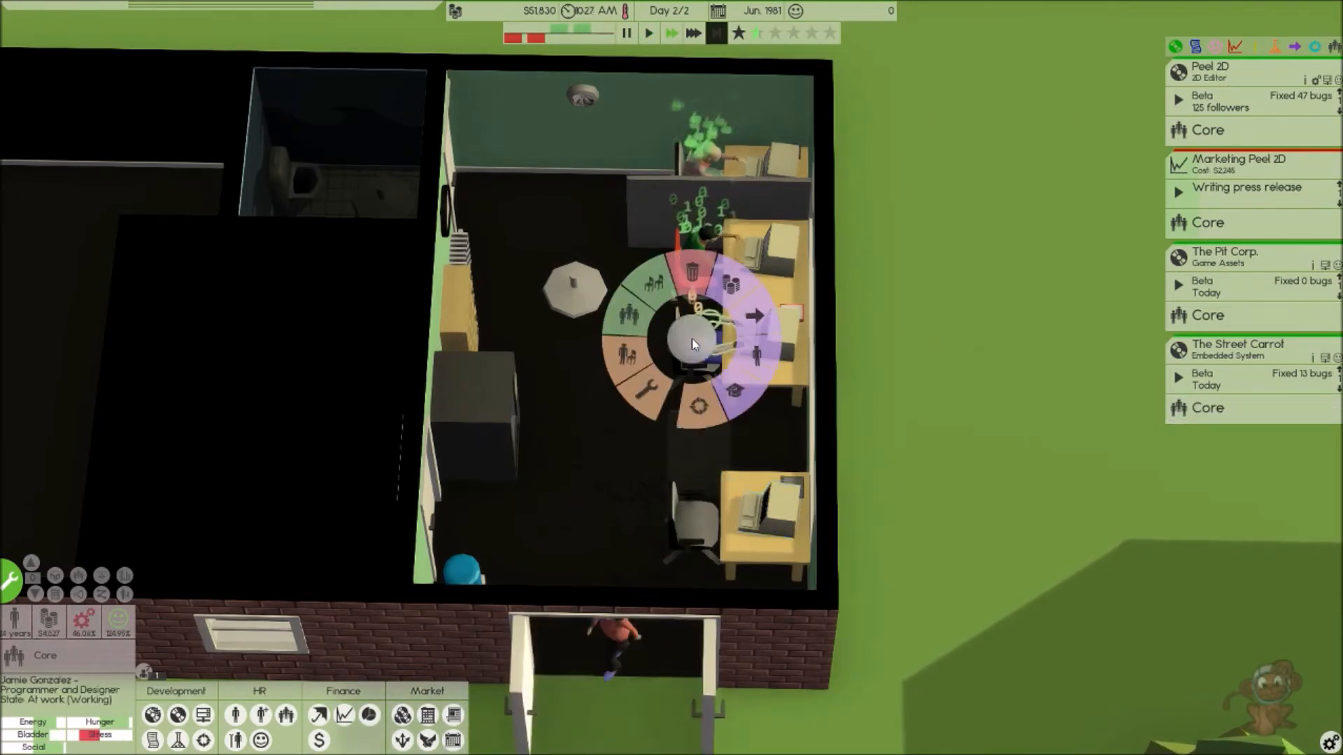
mouse_move(755, 322)
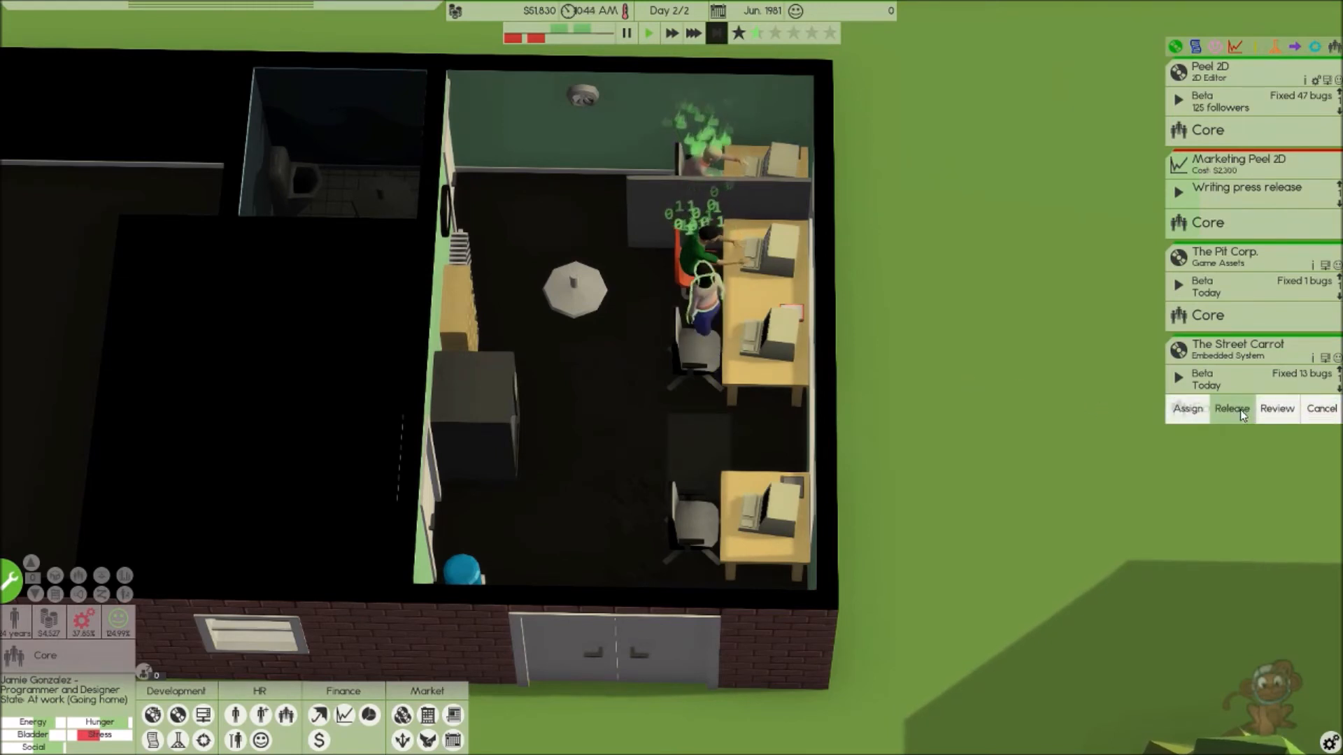
- Release The Street Carrot contract, fulfilled for $8,131 with outstanding quality, and review Contract work
left_click(1231, 409)
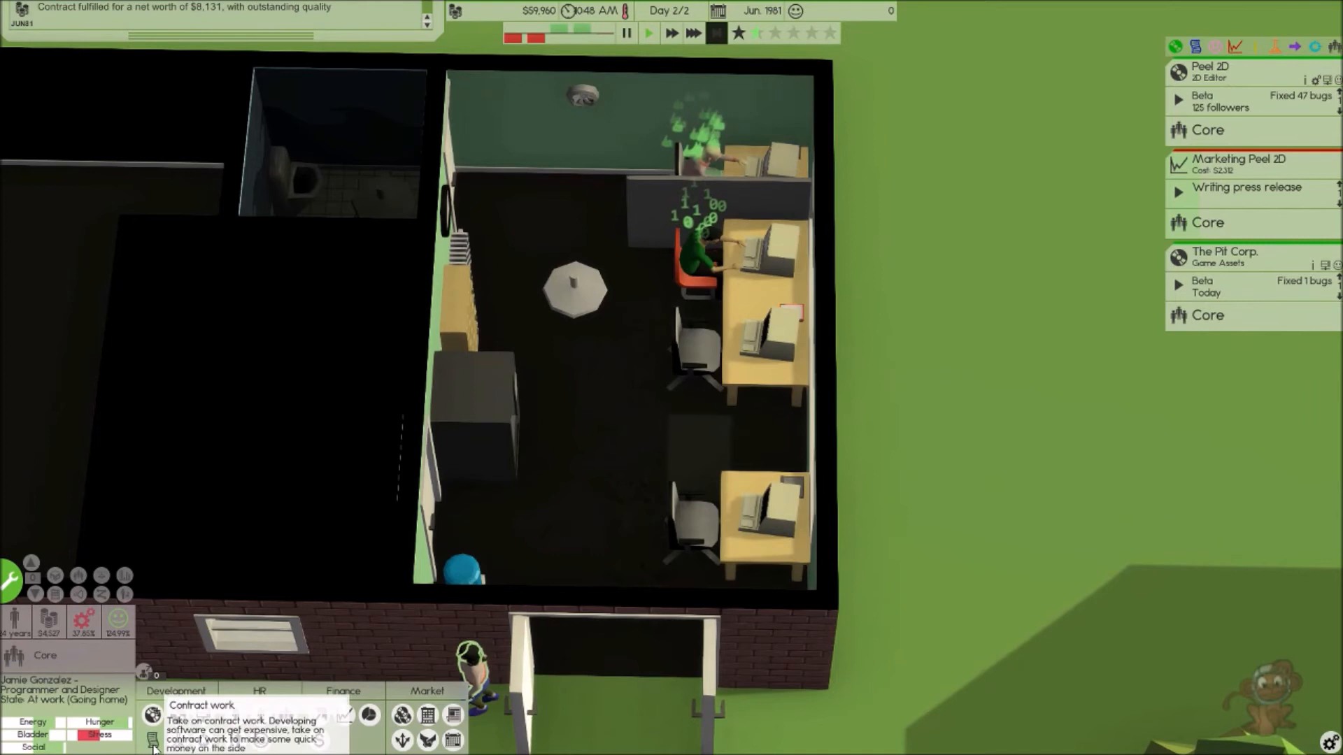
left_click(148, 737)
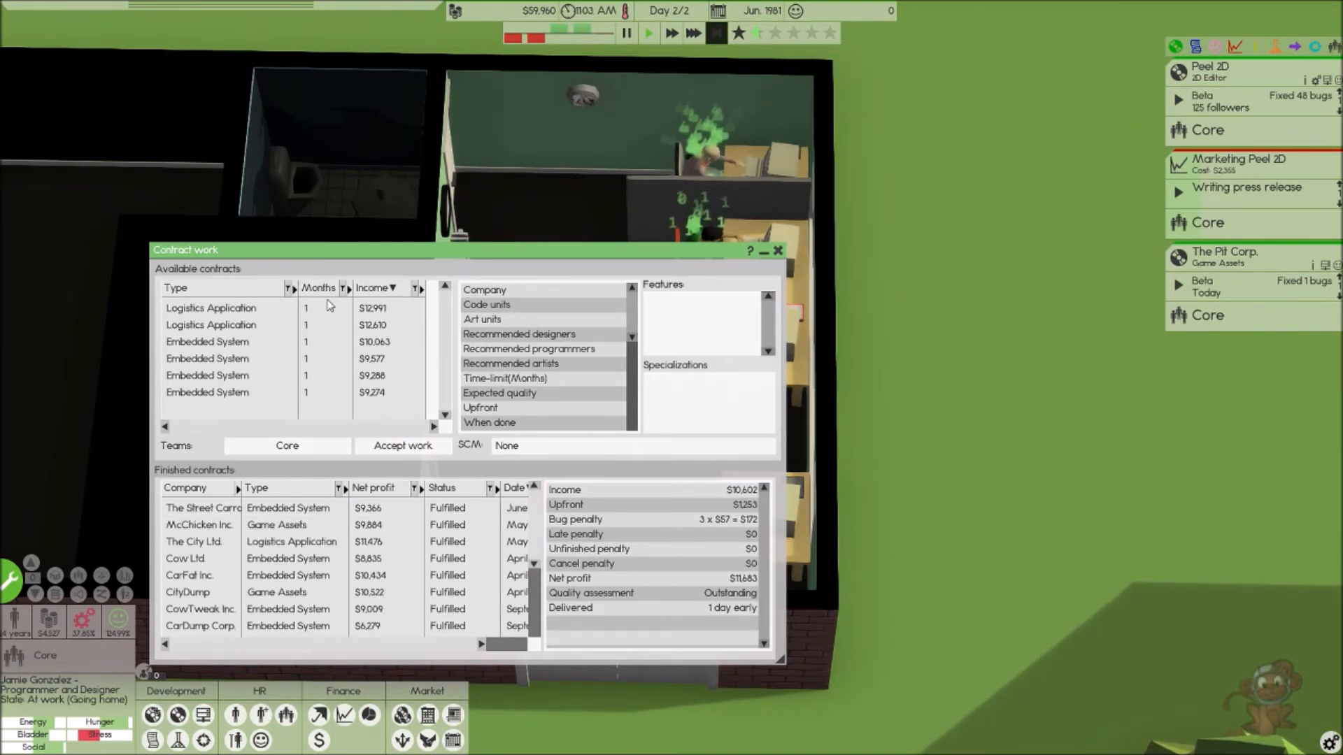
left_click(781, 252)
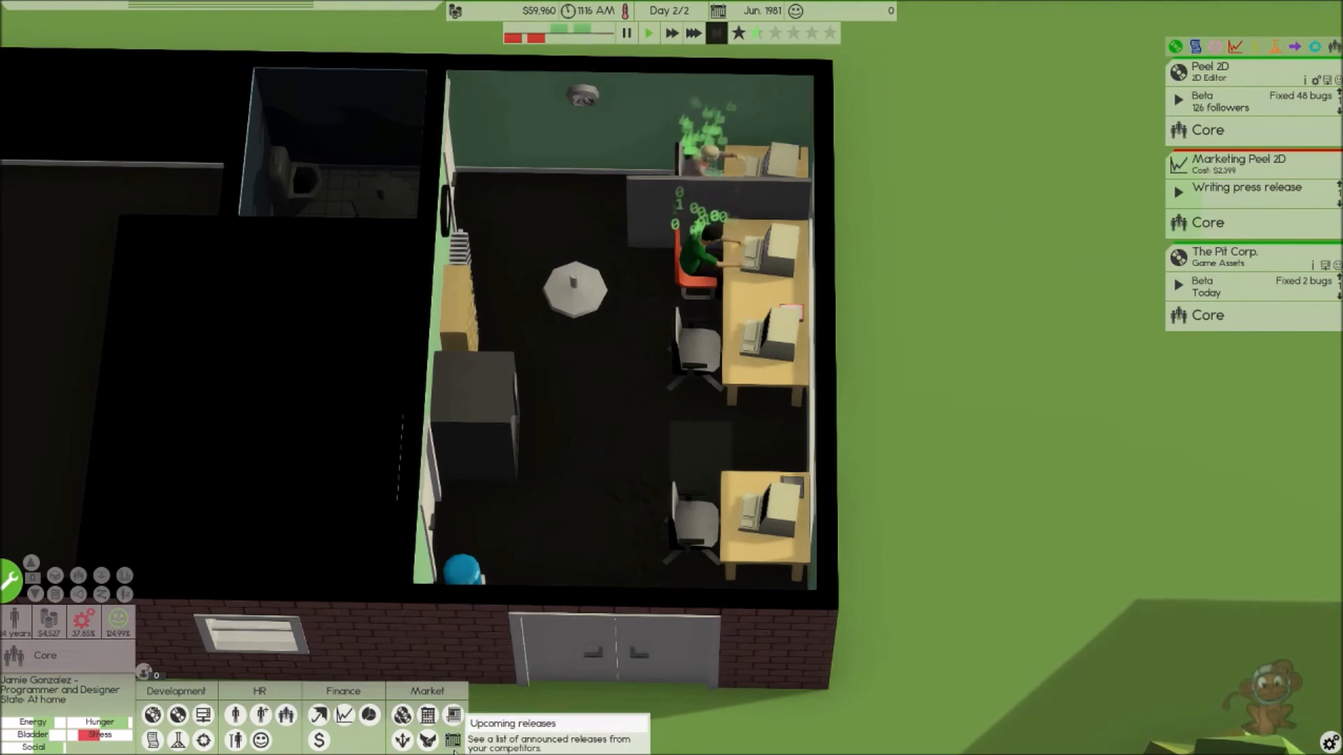
left_click(453, 736)
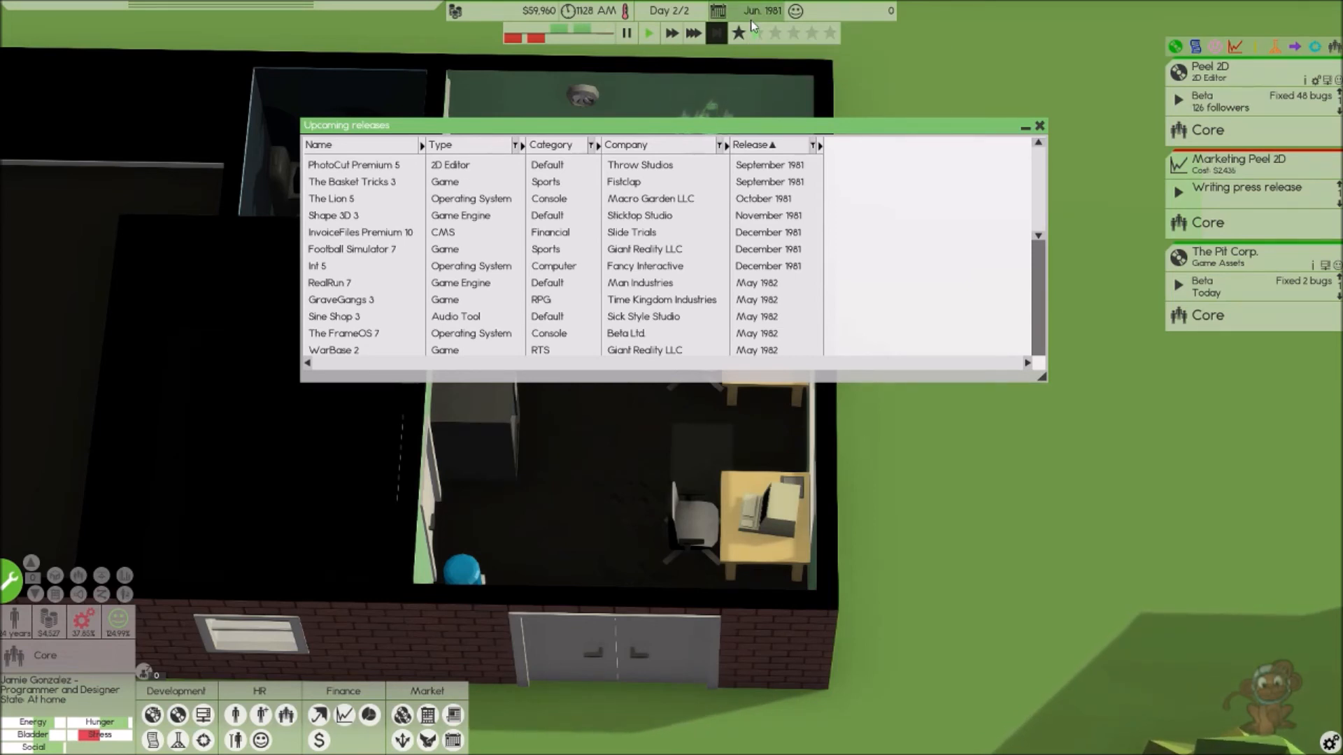
mouse_move(740, 32)
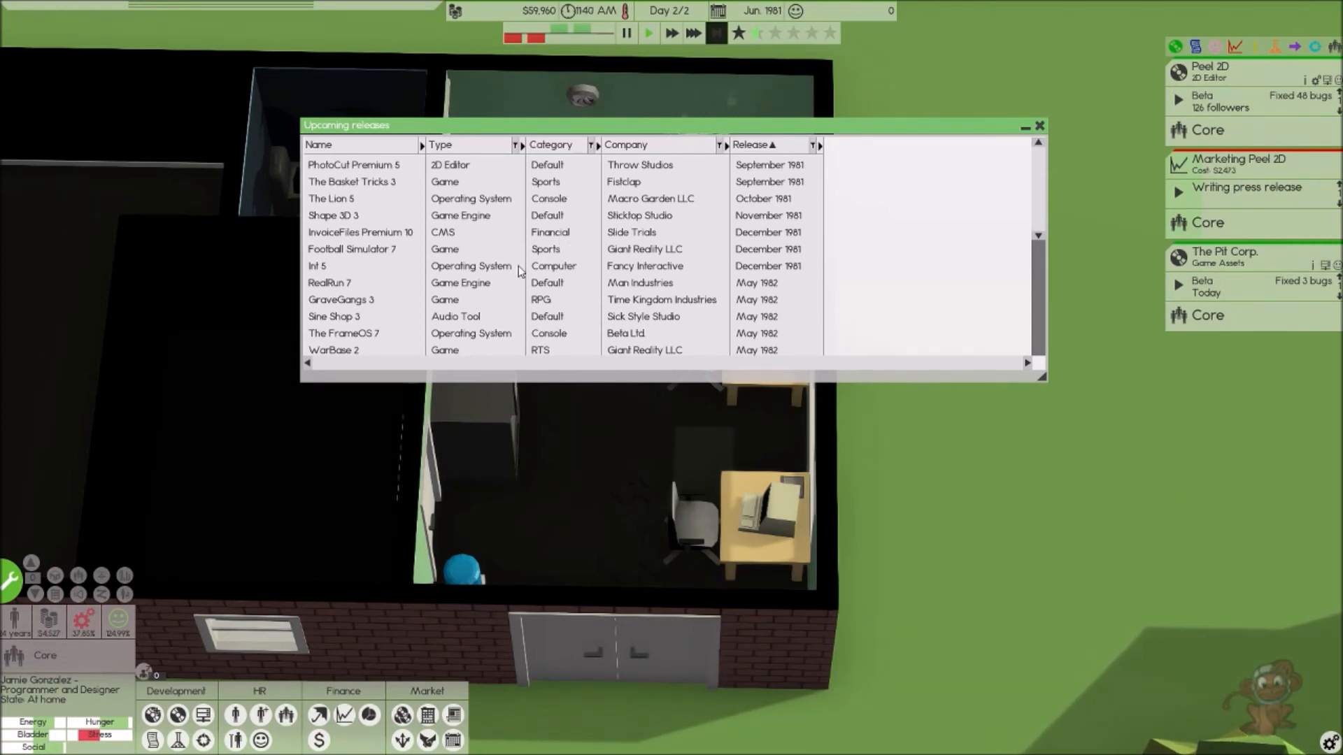
scroll("down", 3)
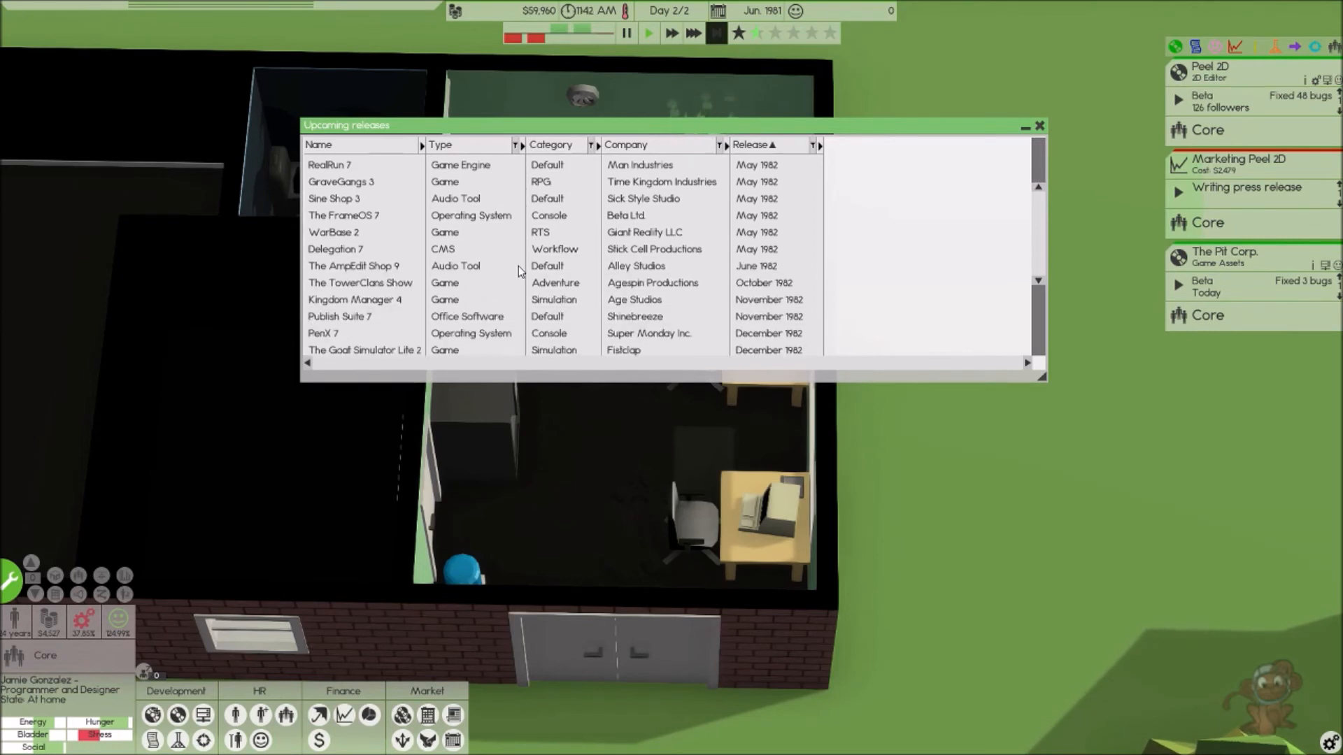
scroll("down", 3)
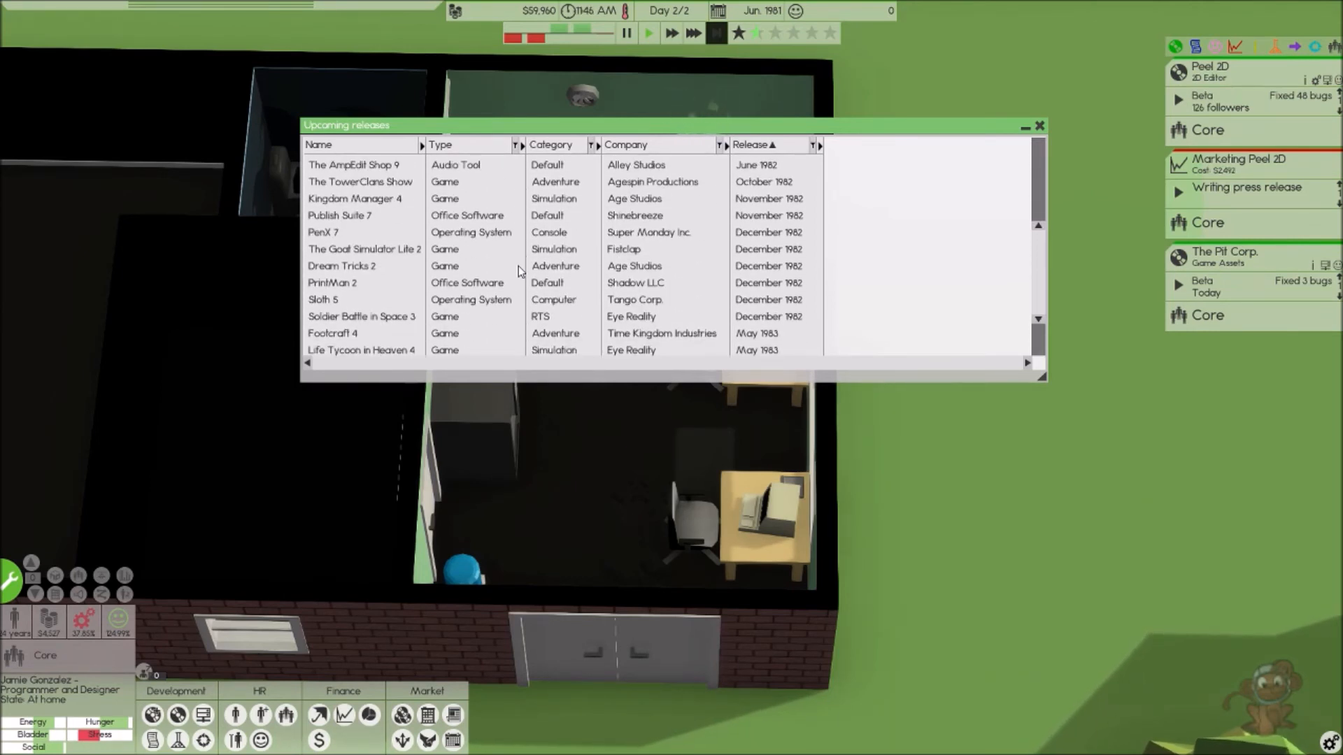
scroll("down", 3)
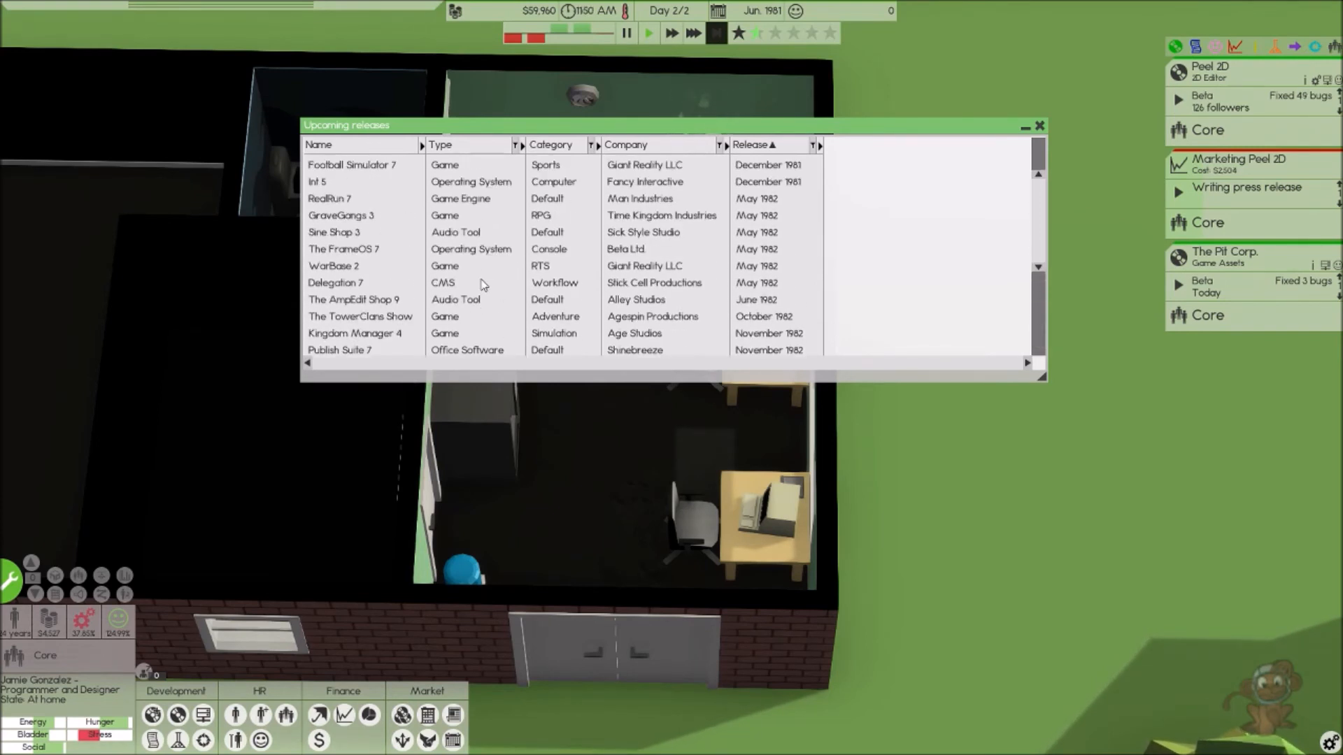
left_click(1038, 125)
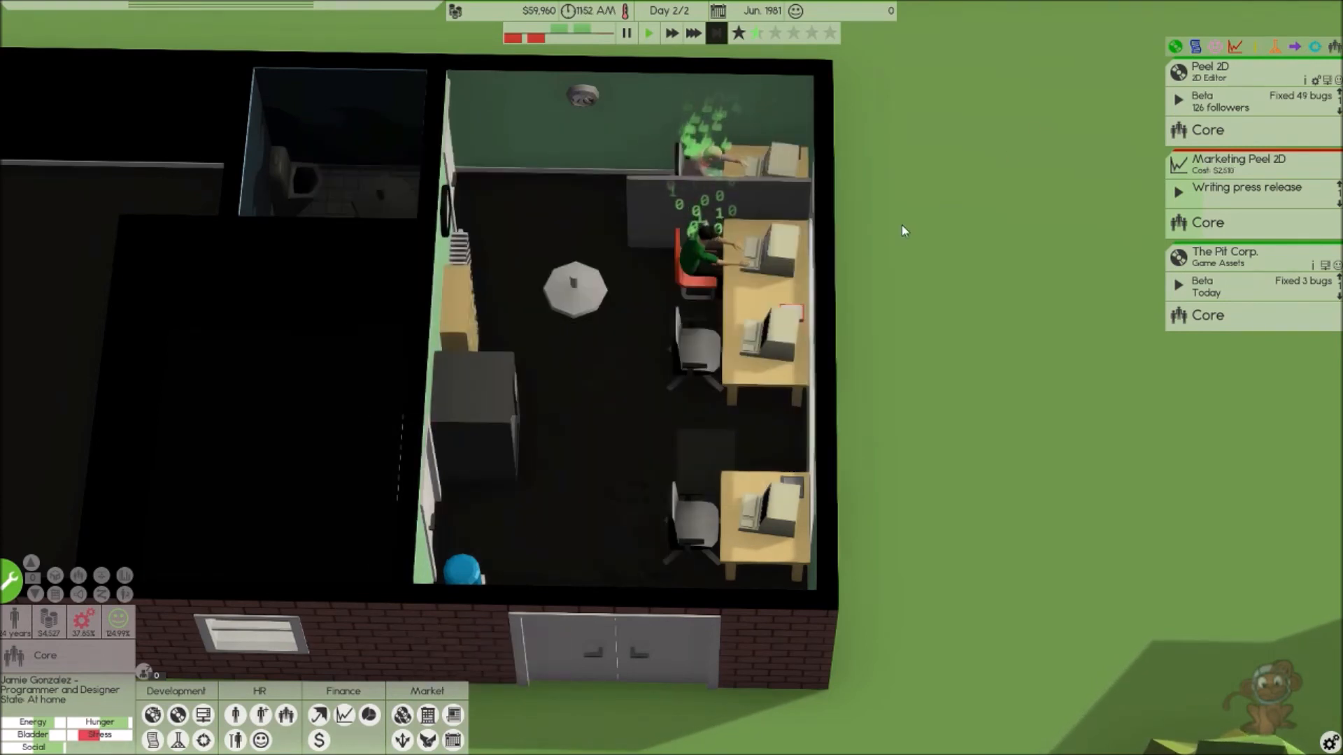